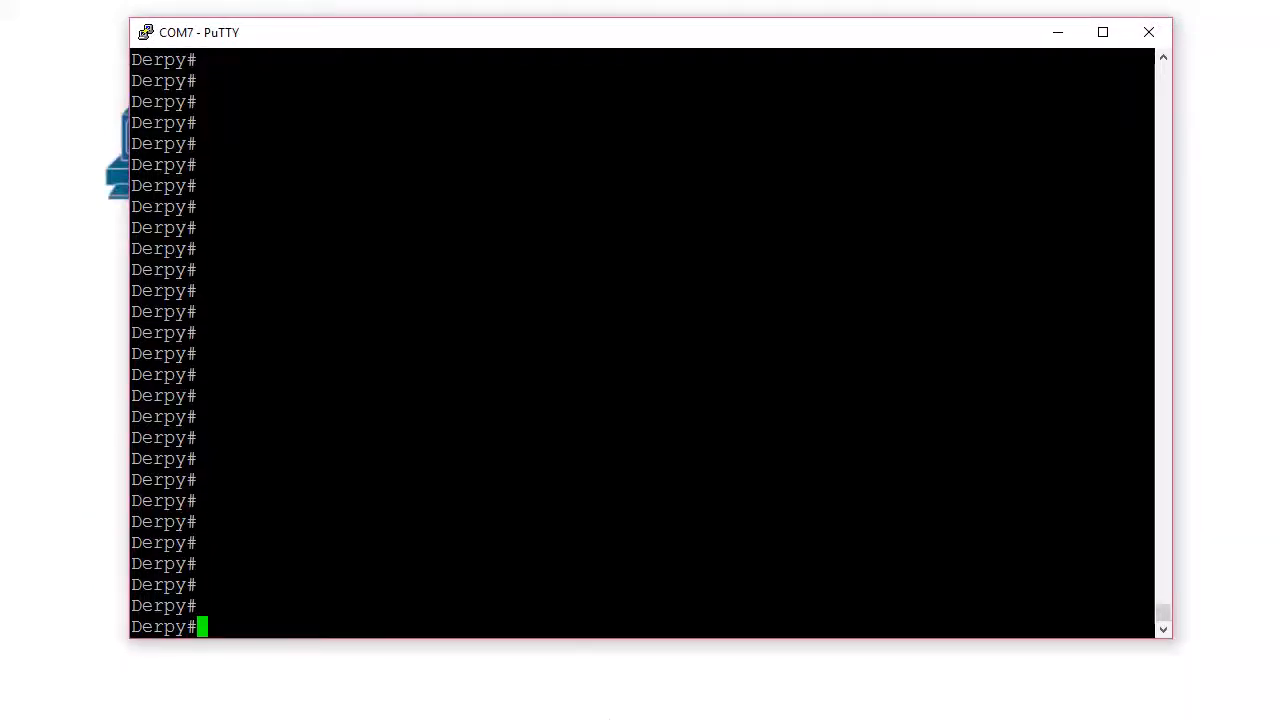
mouse_move(413, 299)
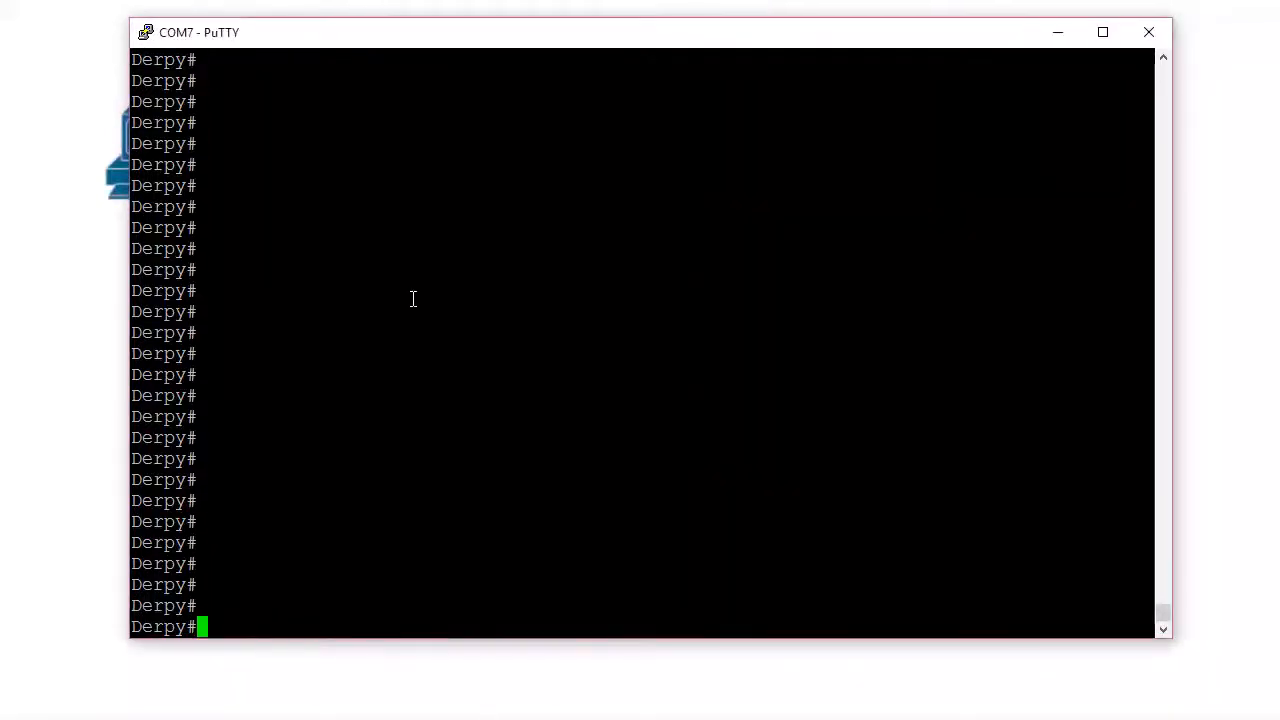
Step: Enter config mode with 'conf t' and type 'snmp-server group Derp_Group v3 priv write v1default'
type("conf t")
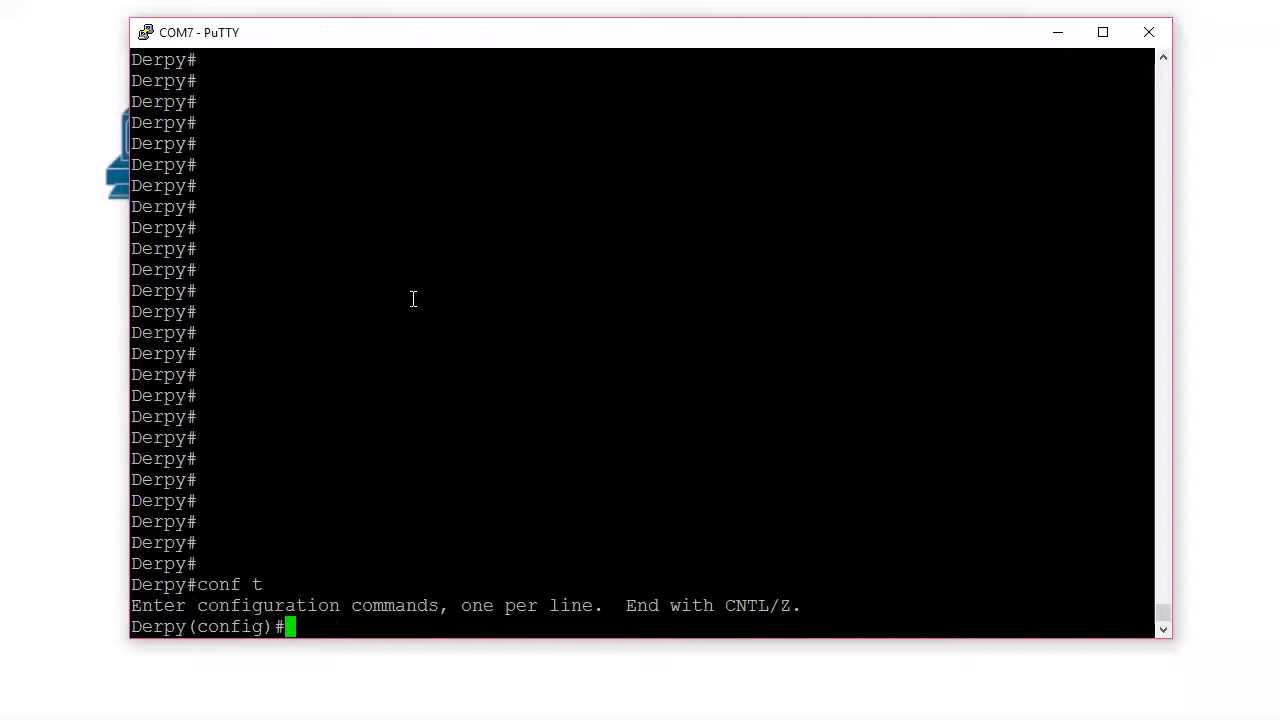
type("snmp-server group")
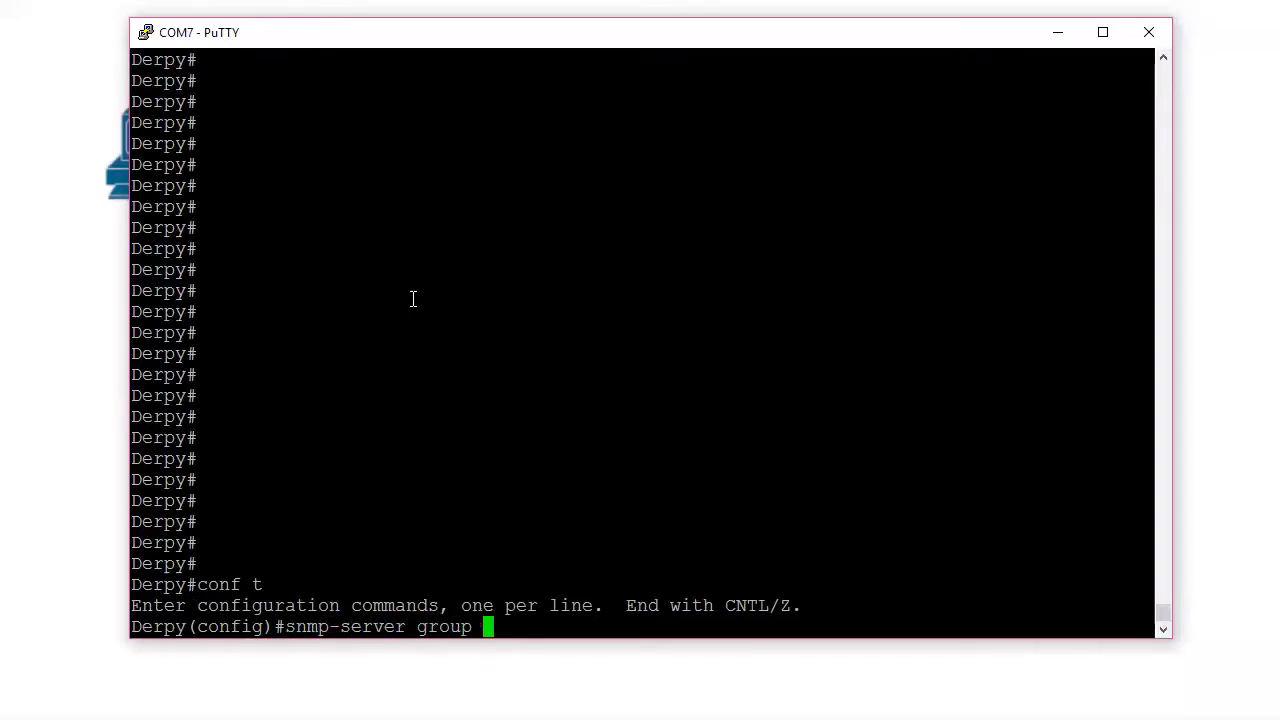
type("Derp_")
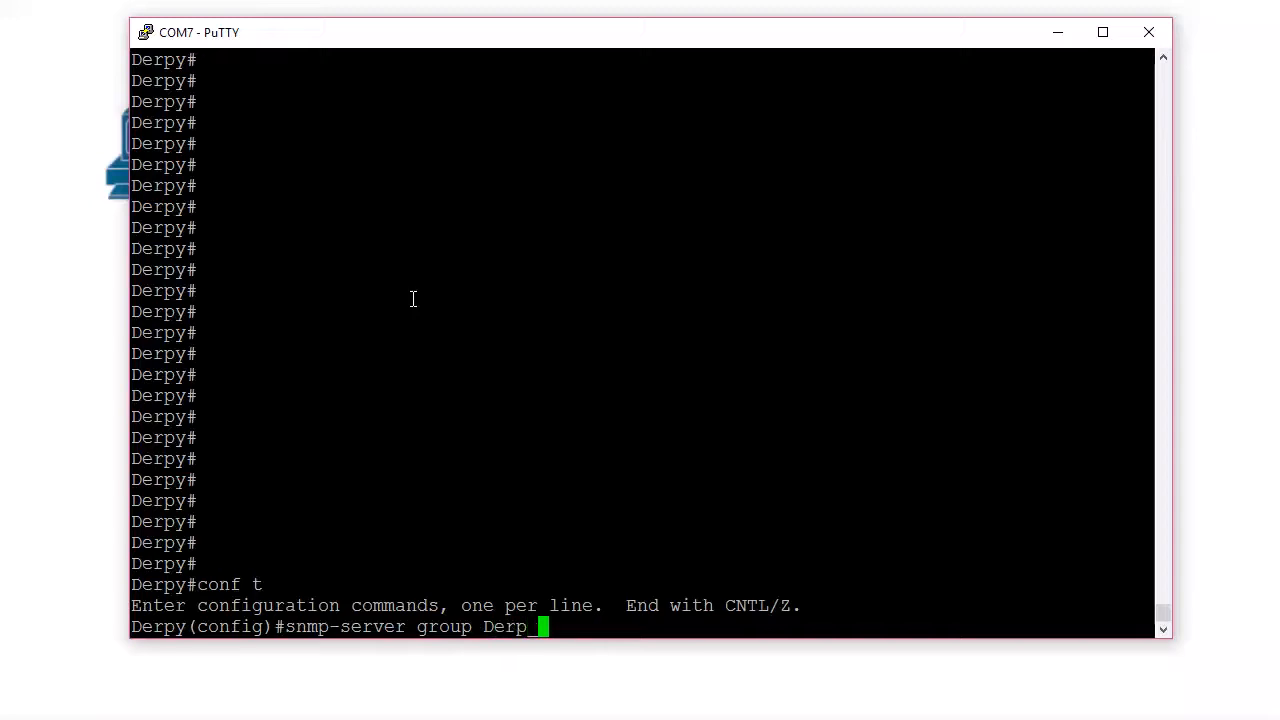
type("Group v3")
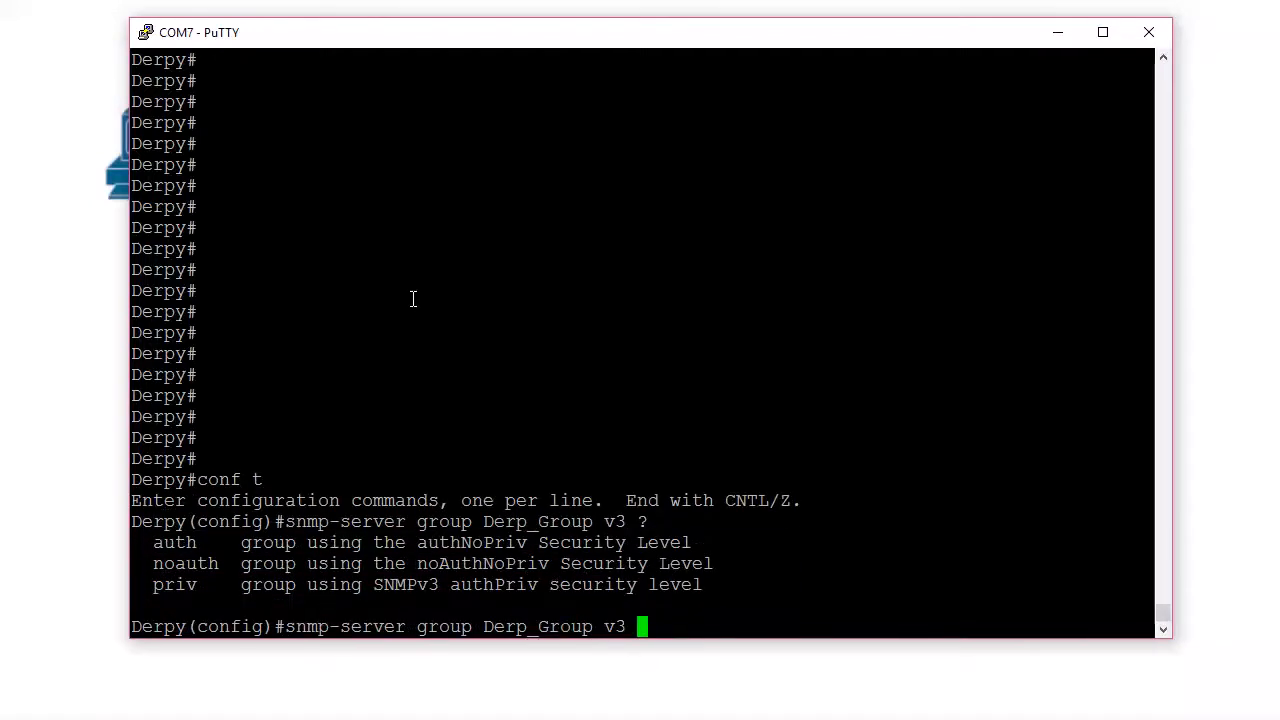
type("priv")
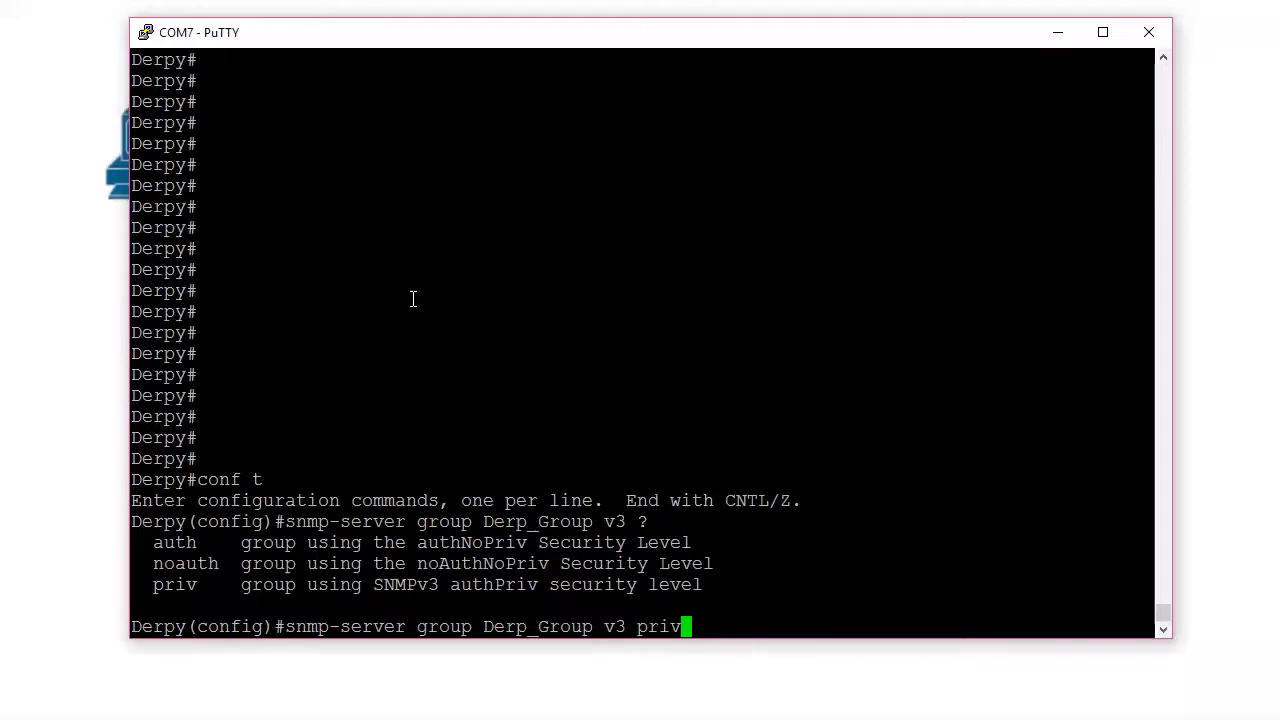
type("\" \"")
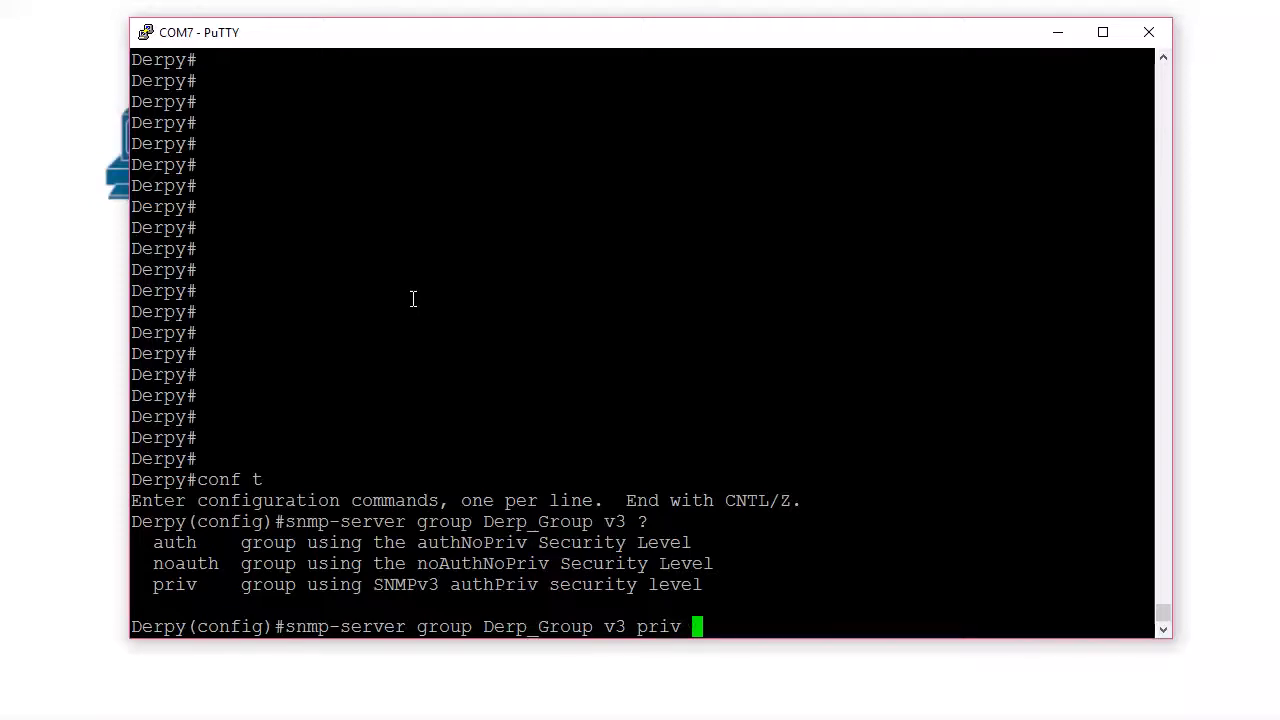
type("write")
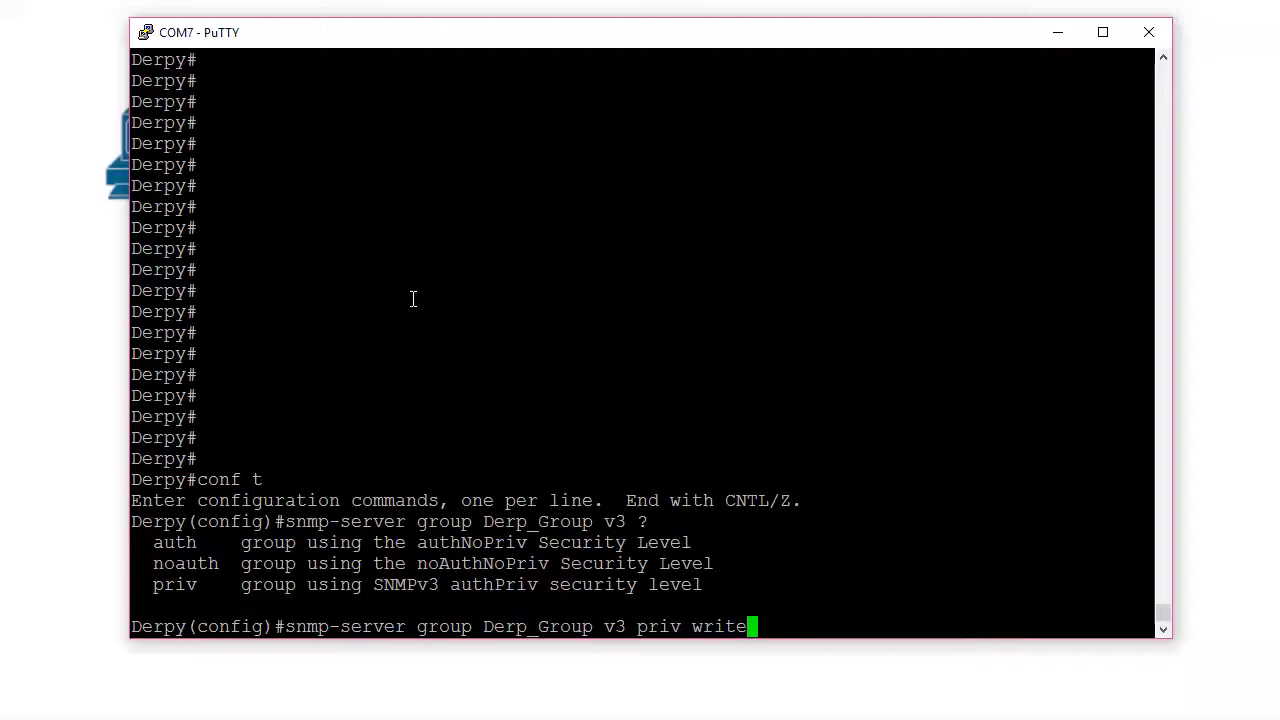
type("\" \"")
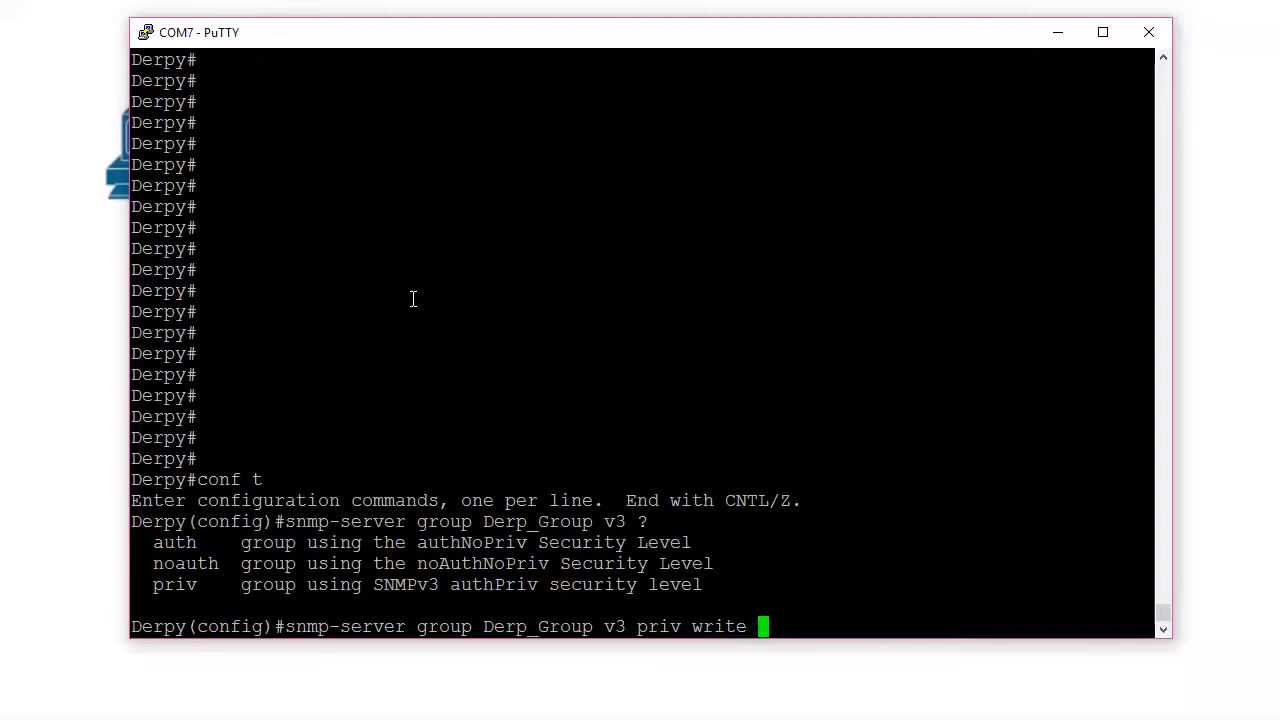
type("v1d")
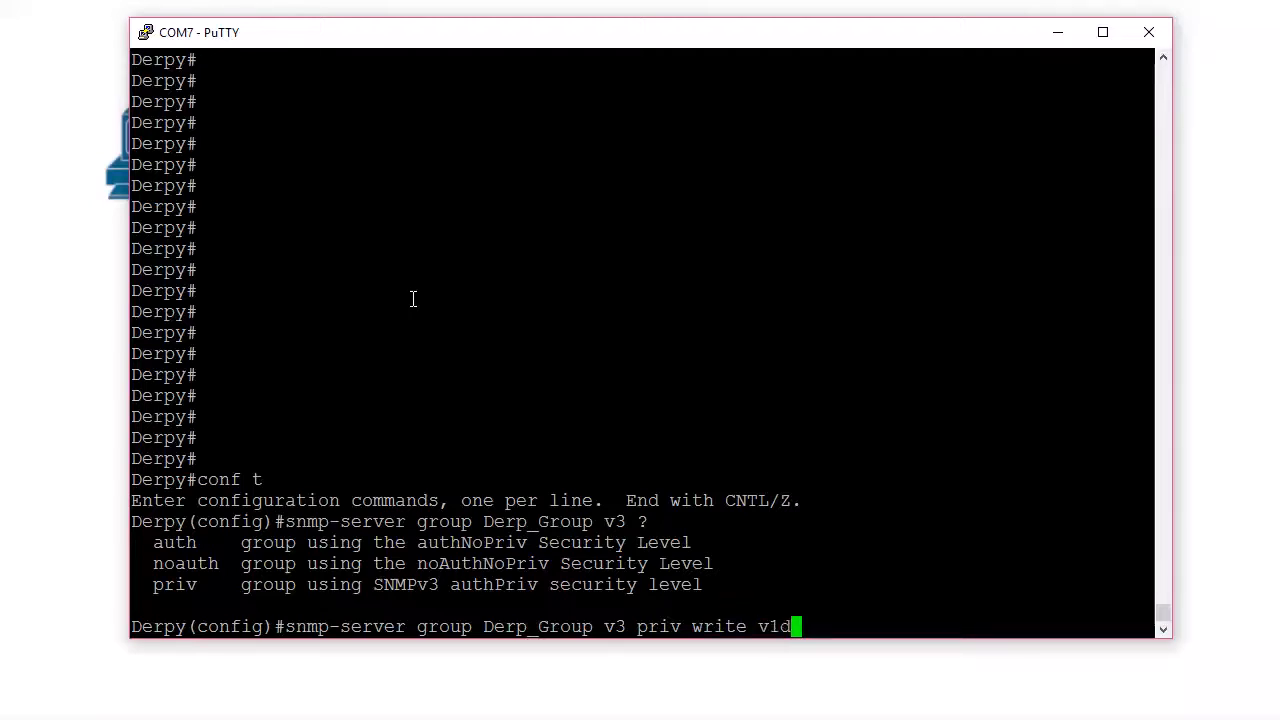
type("efault")
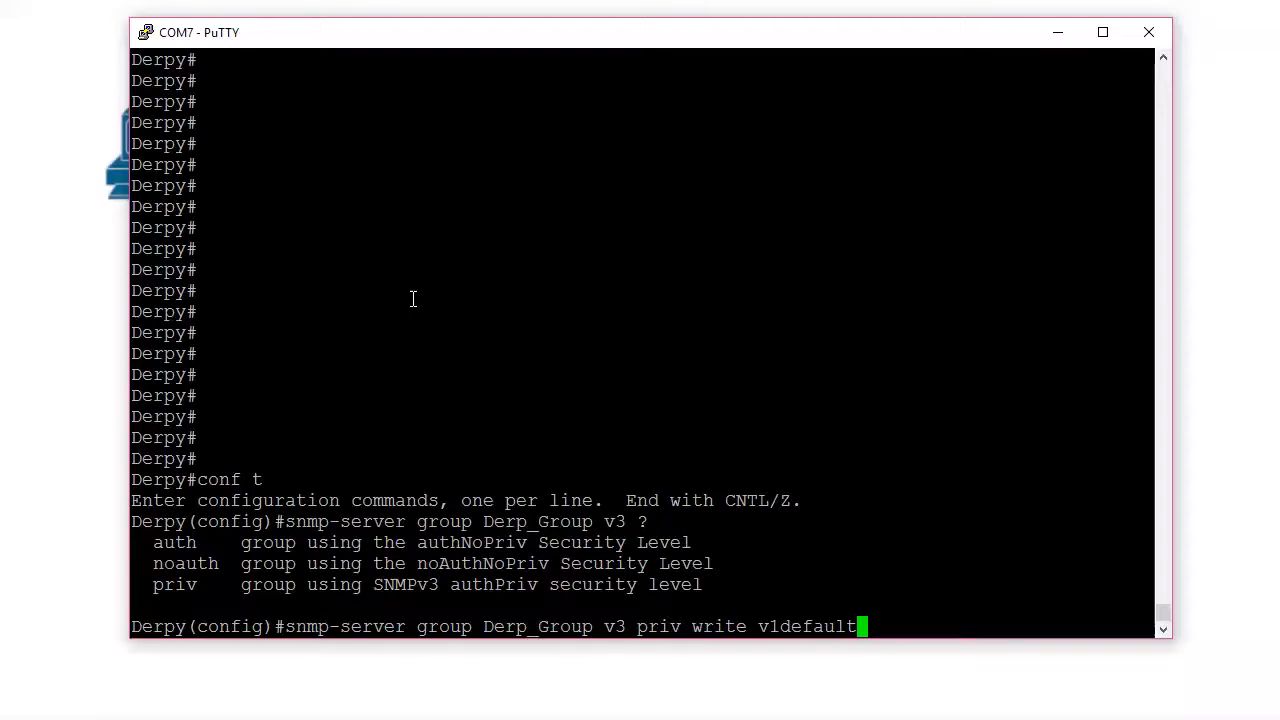
mouse_move(840, 648)
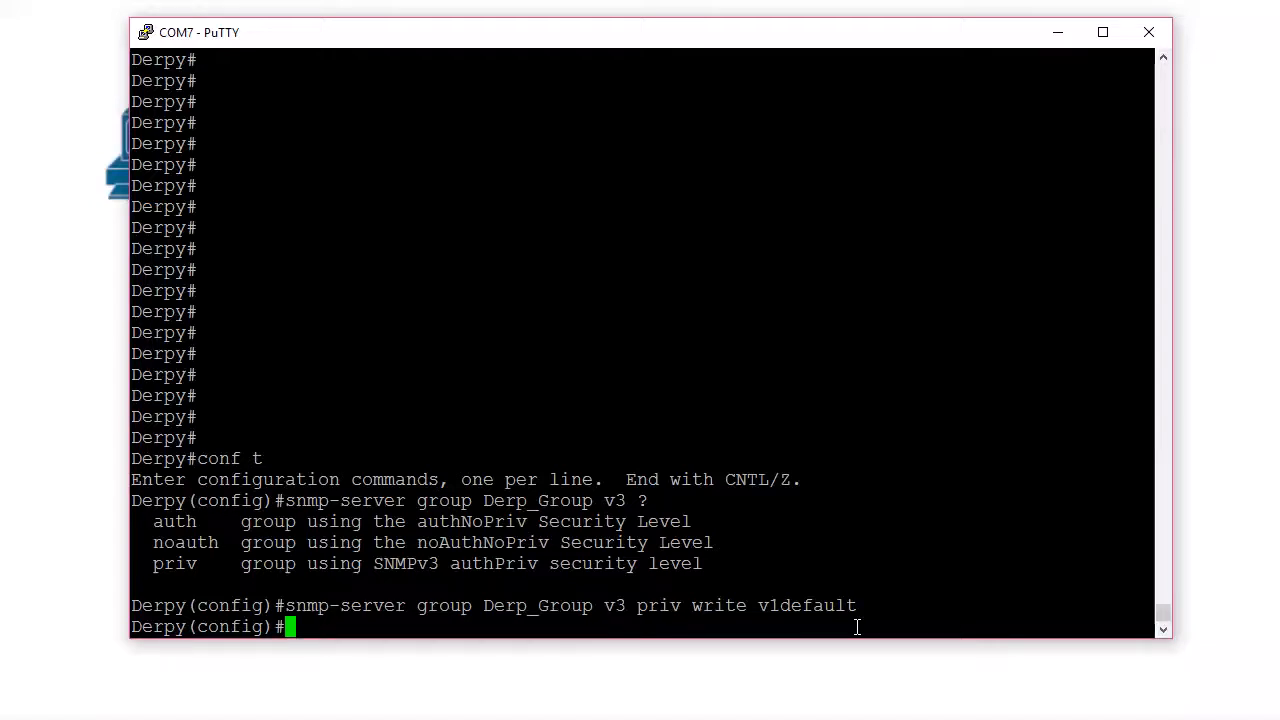
Step: Type 'snmp-server user Derp_user Derp_Group v3 auth' at the config prompt
type("snm")
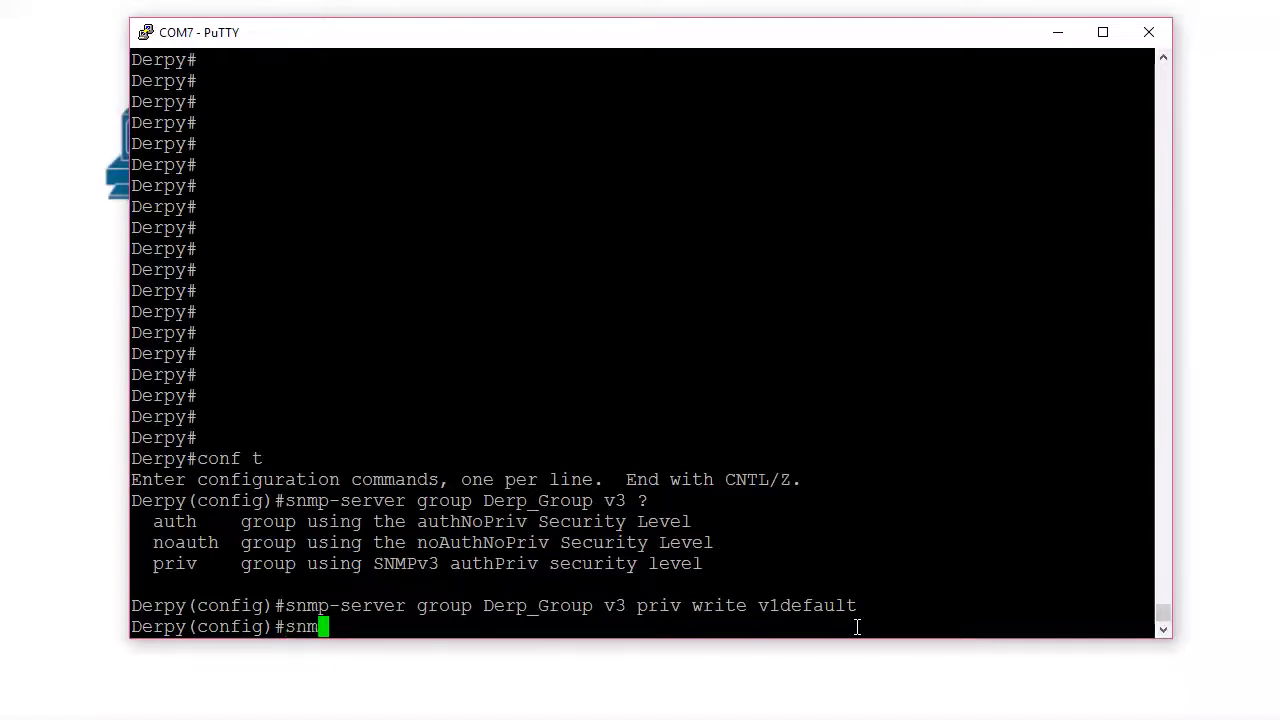
type("p-server user")
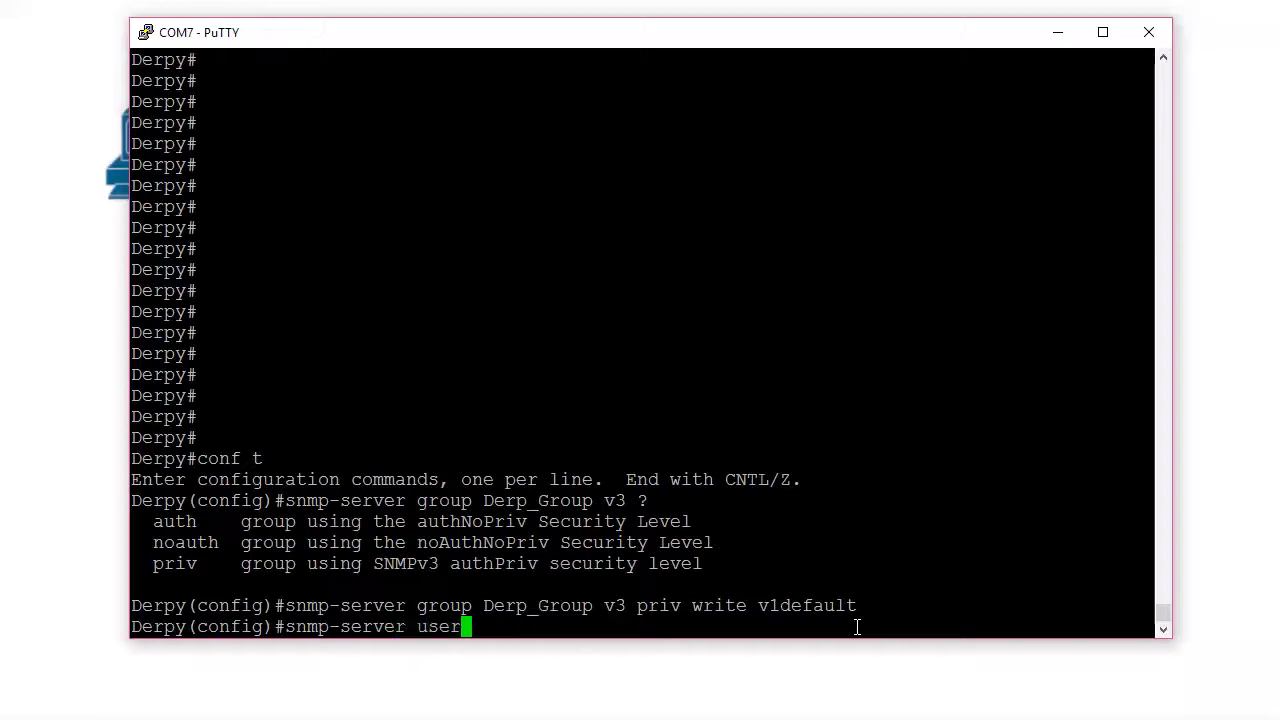
type("Derp_user")
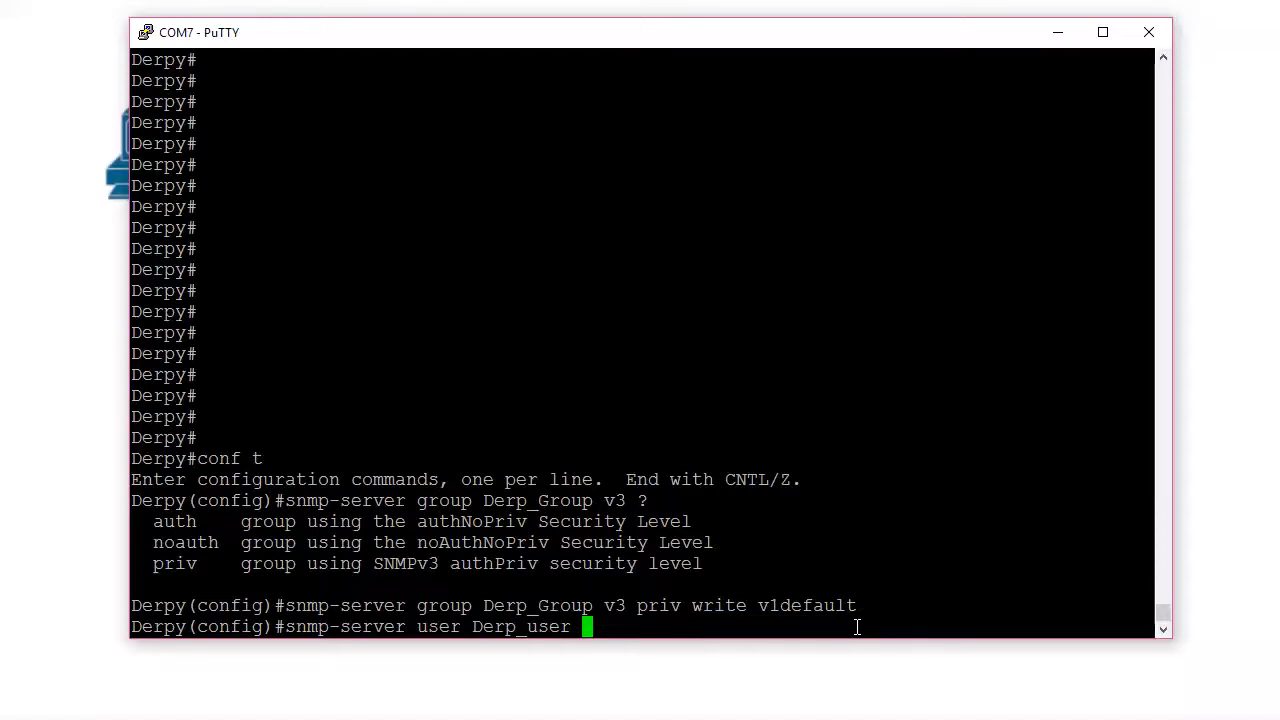
type("D")
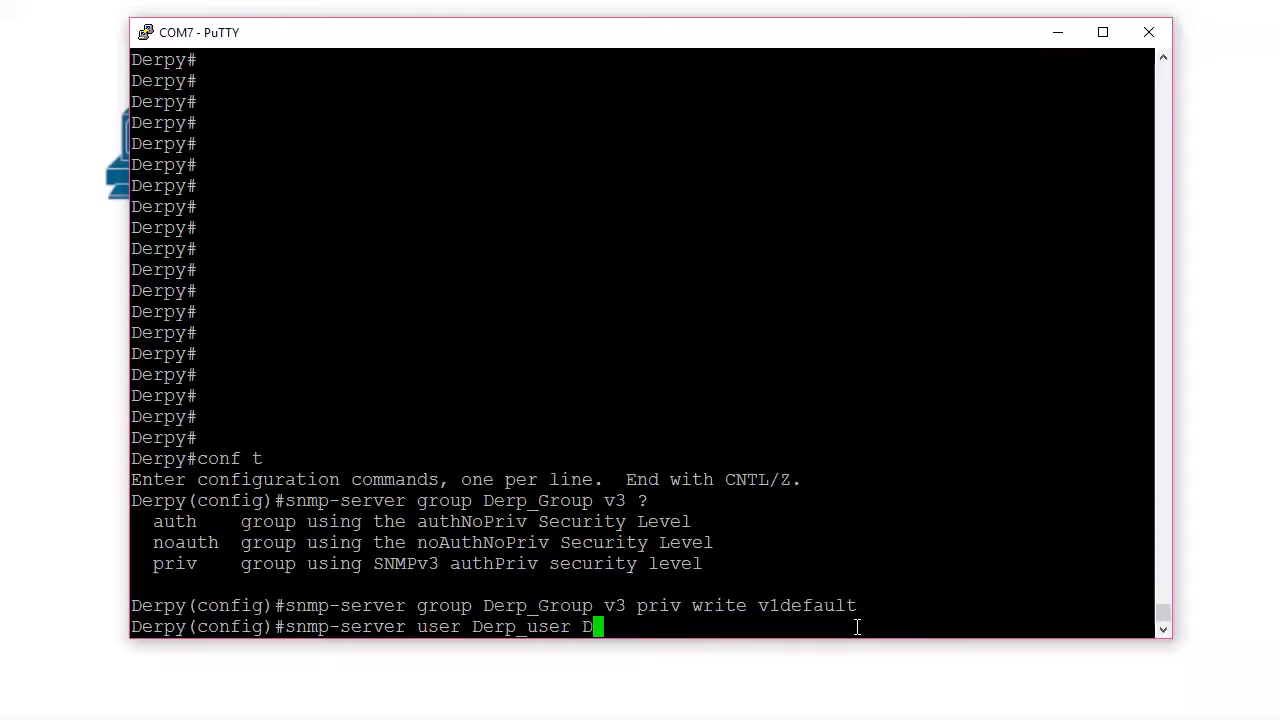
type("erp_G")
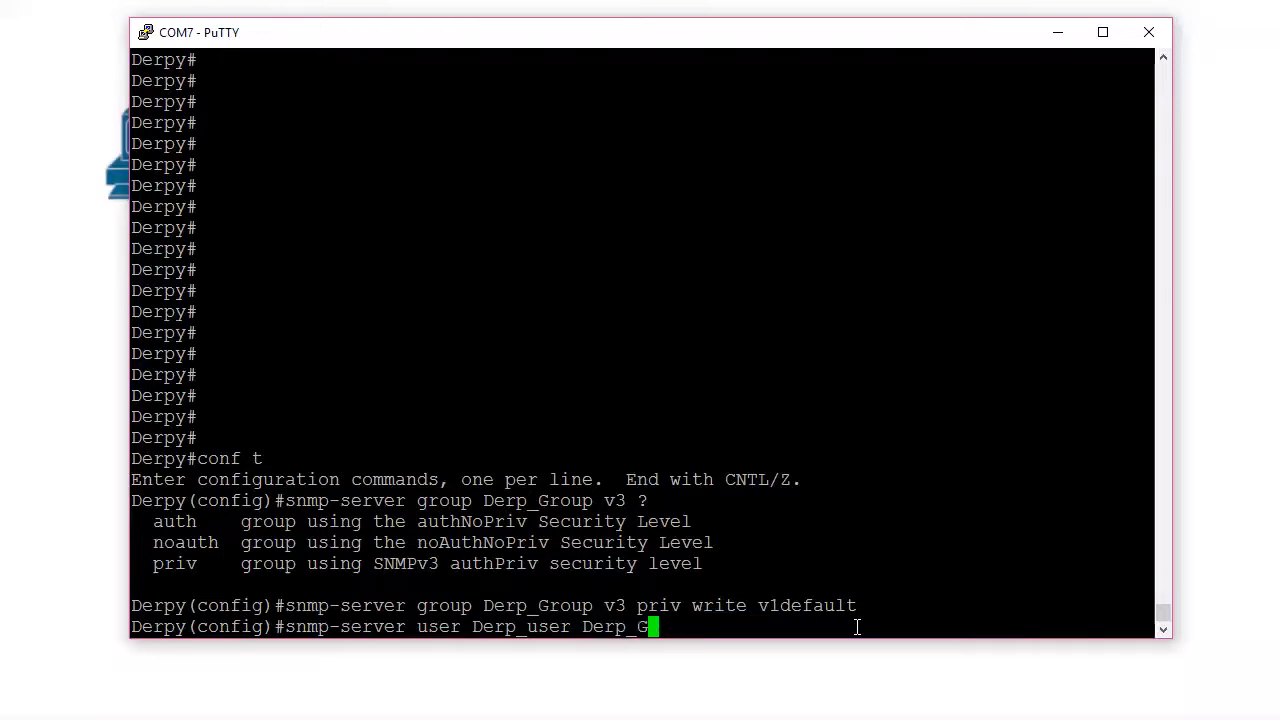
type("roup")
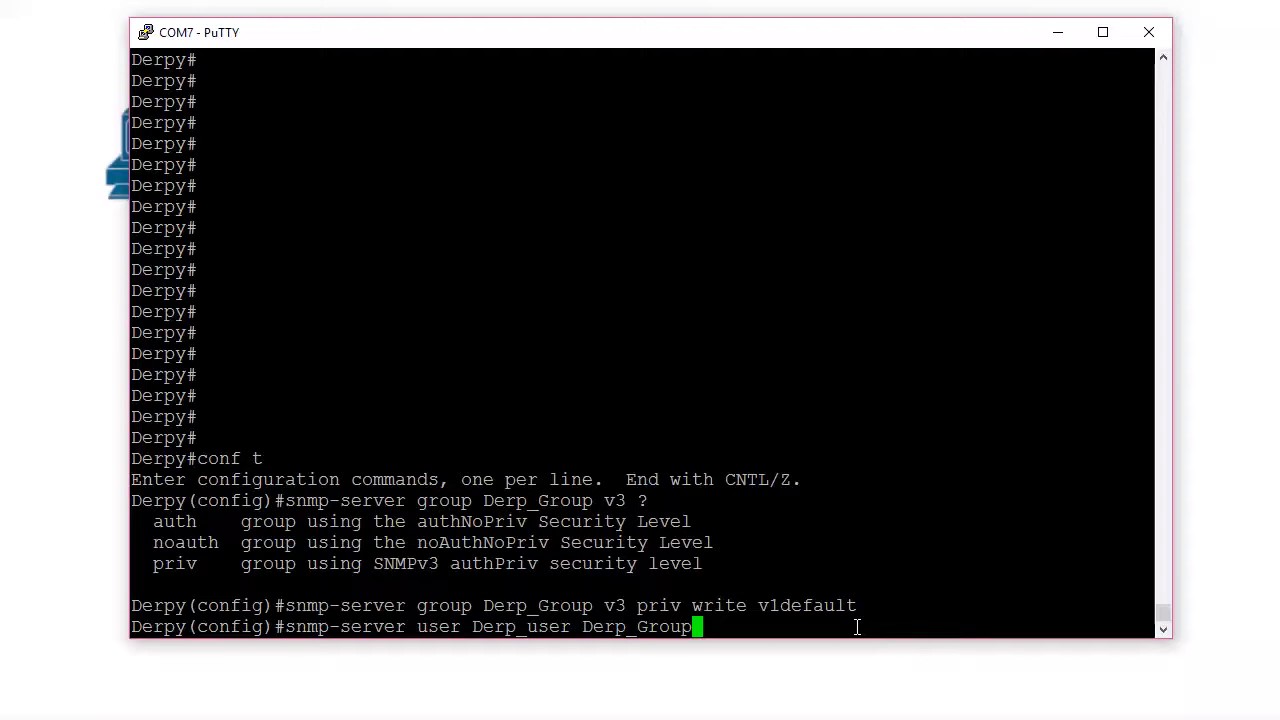
type("v")
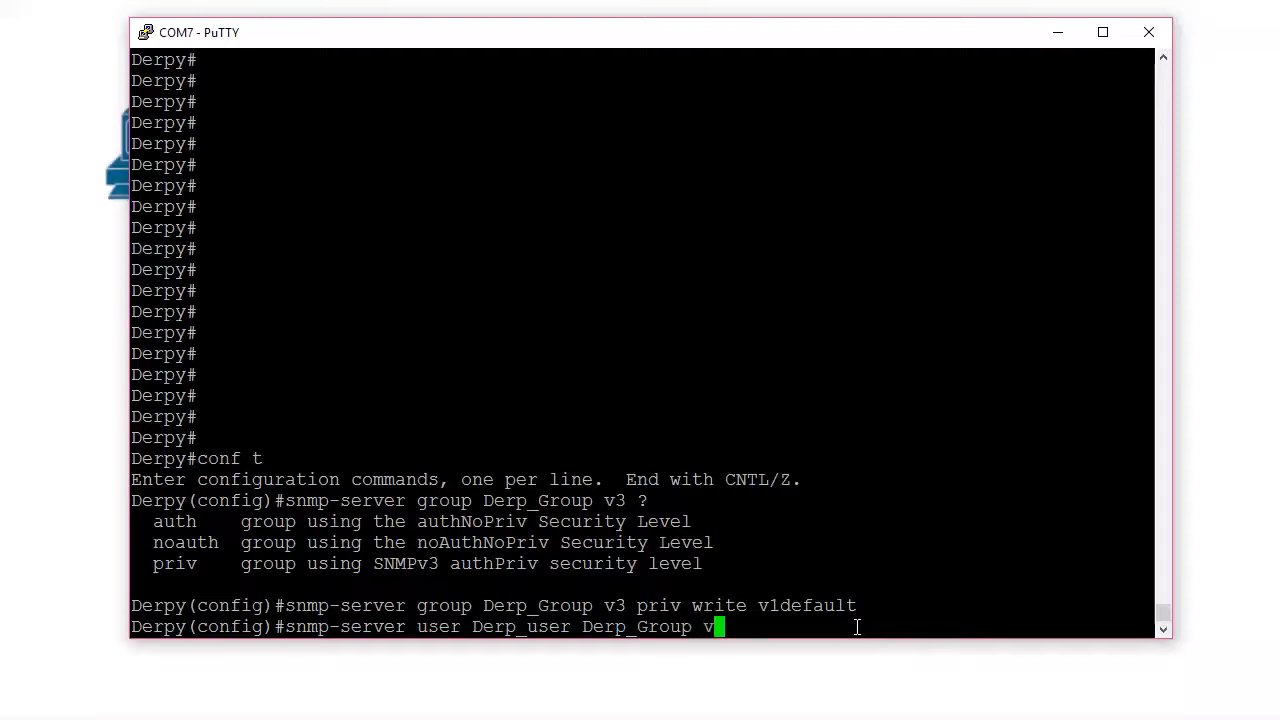
type("3")
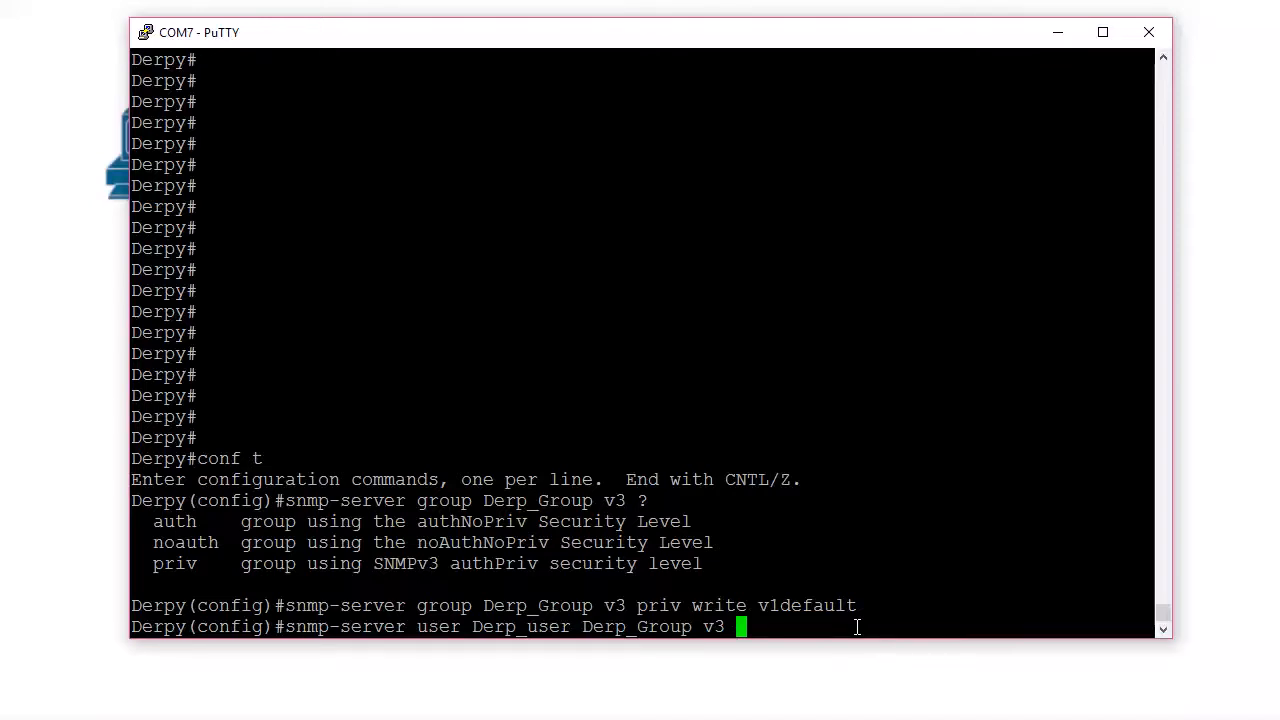
type("auth")
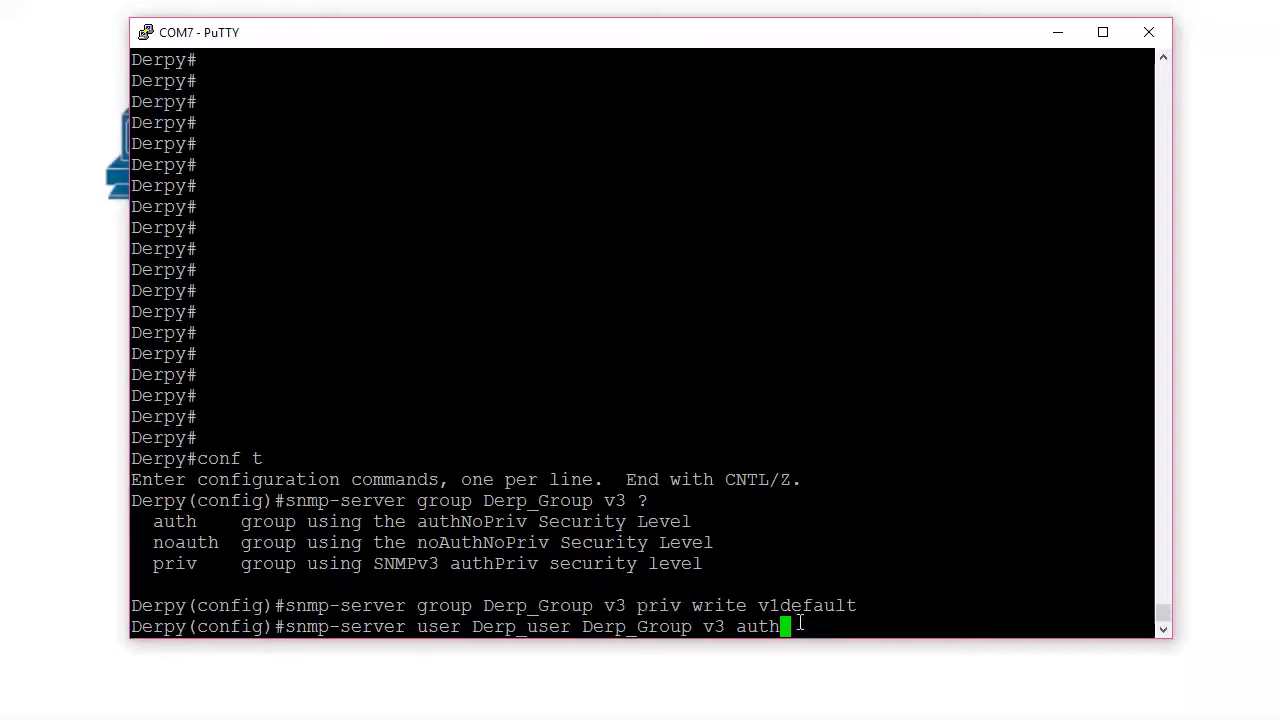
type("?")
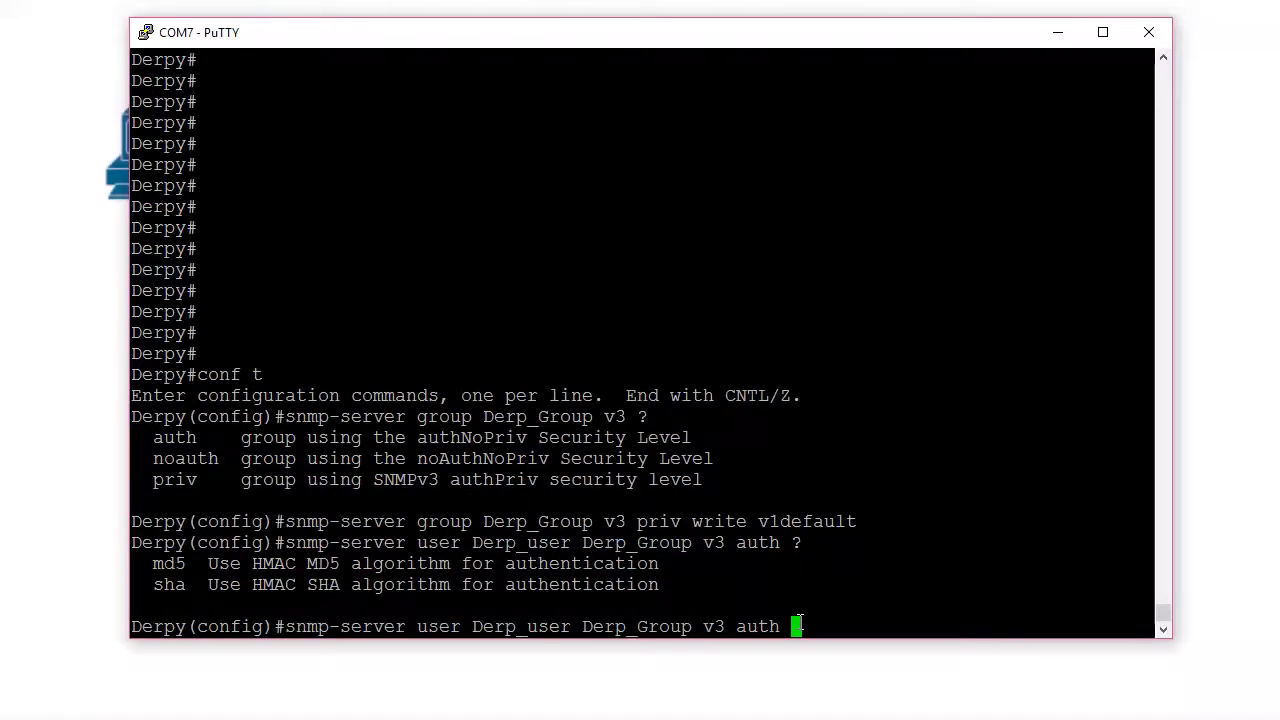
type("s")
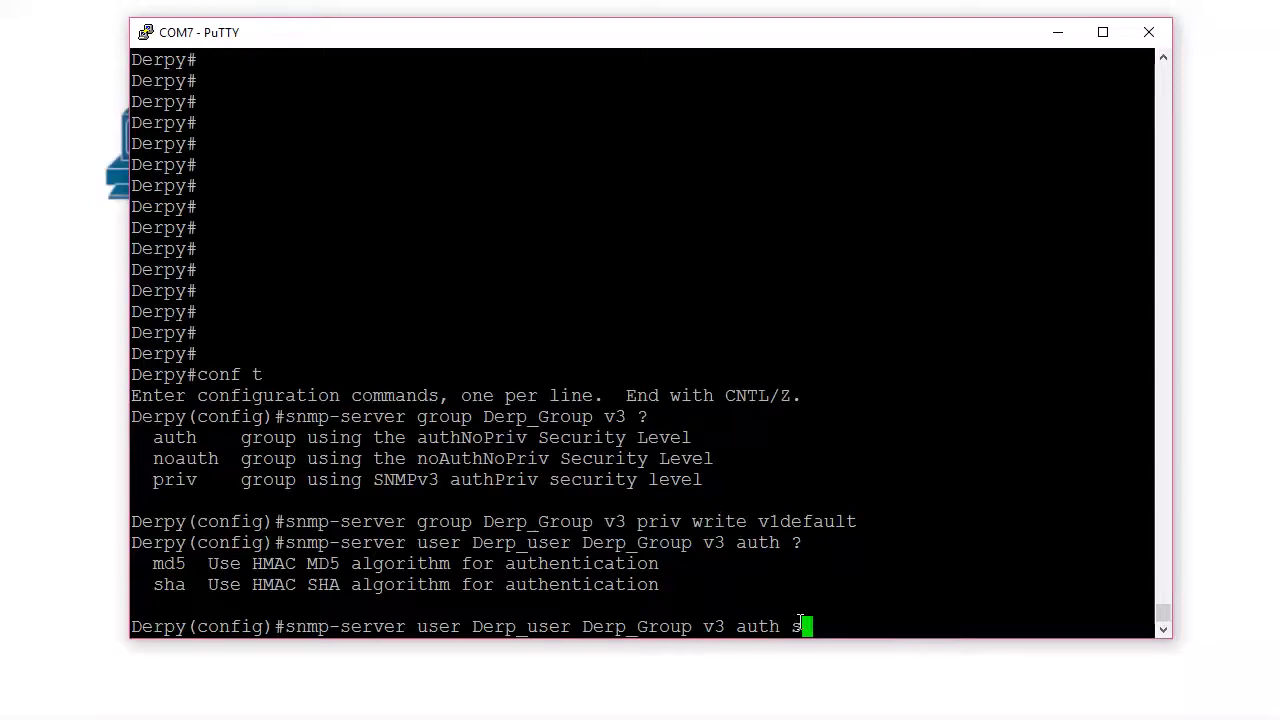
type("ha ?")
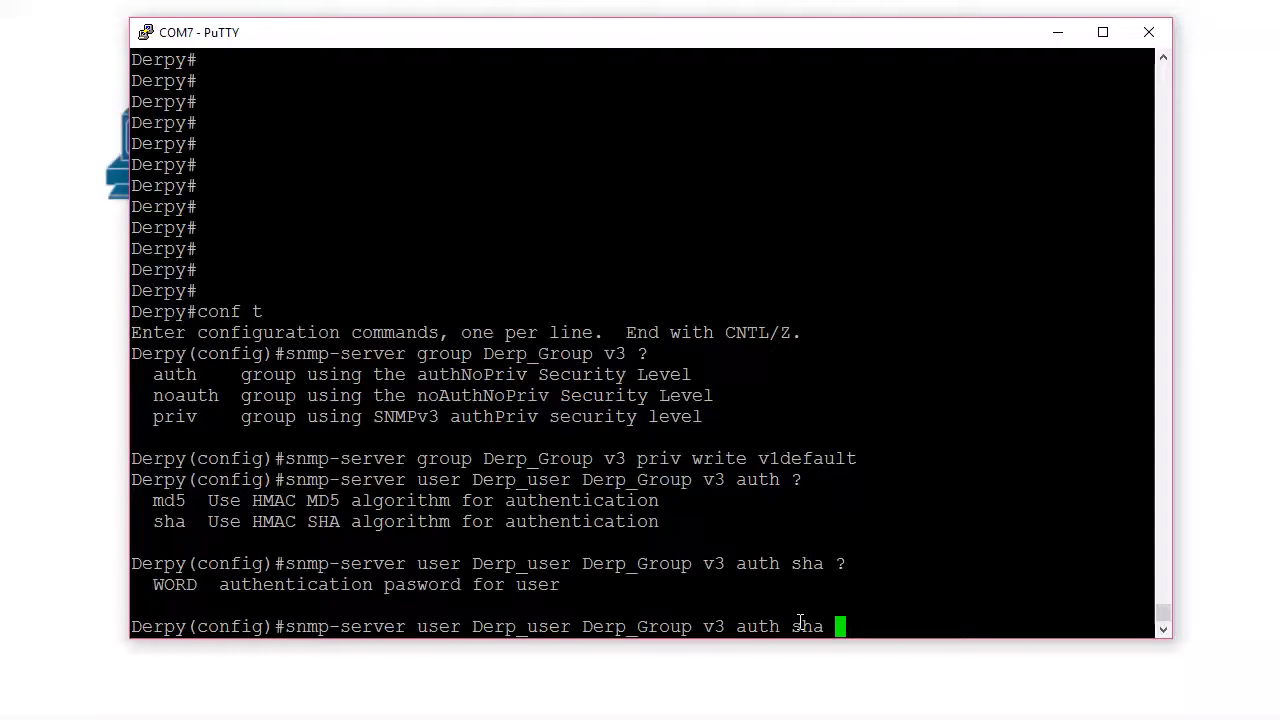
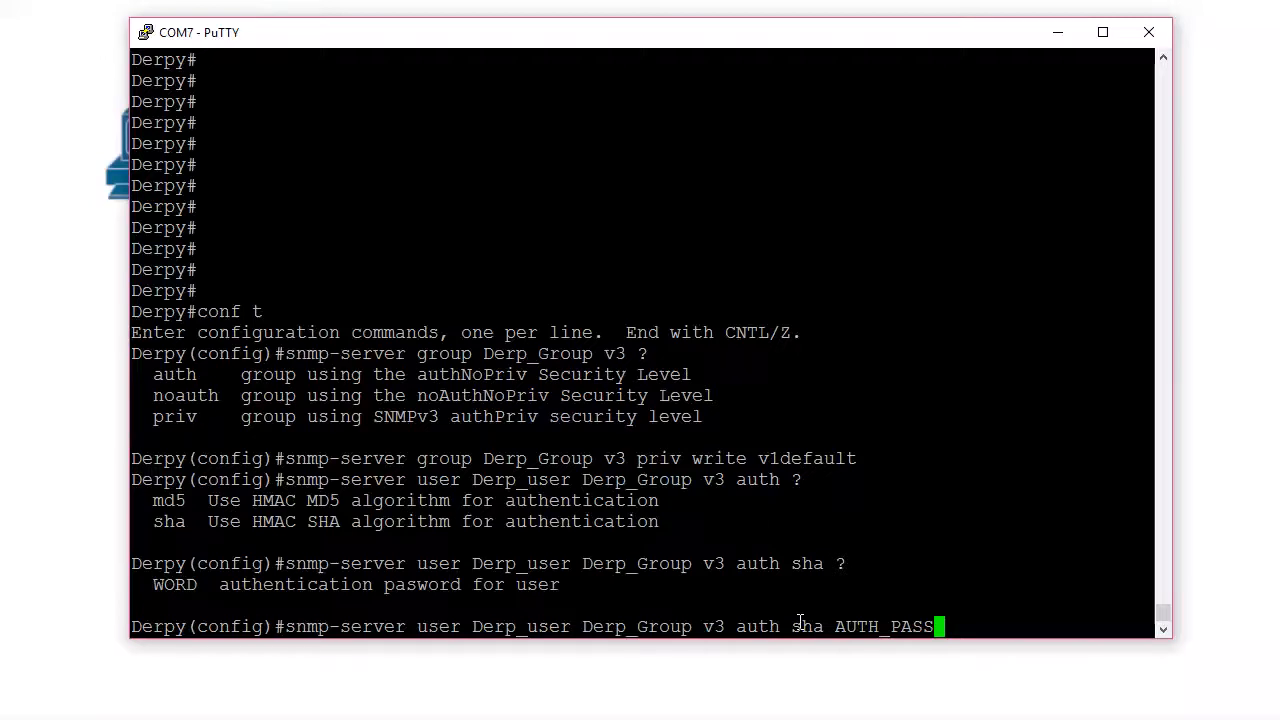
Step: Add priv aes 256 to the user command, checking options with ?
type("priv")
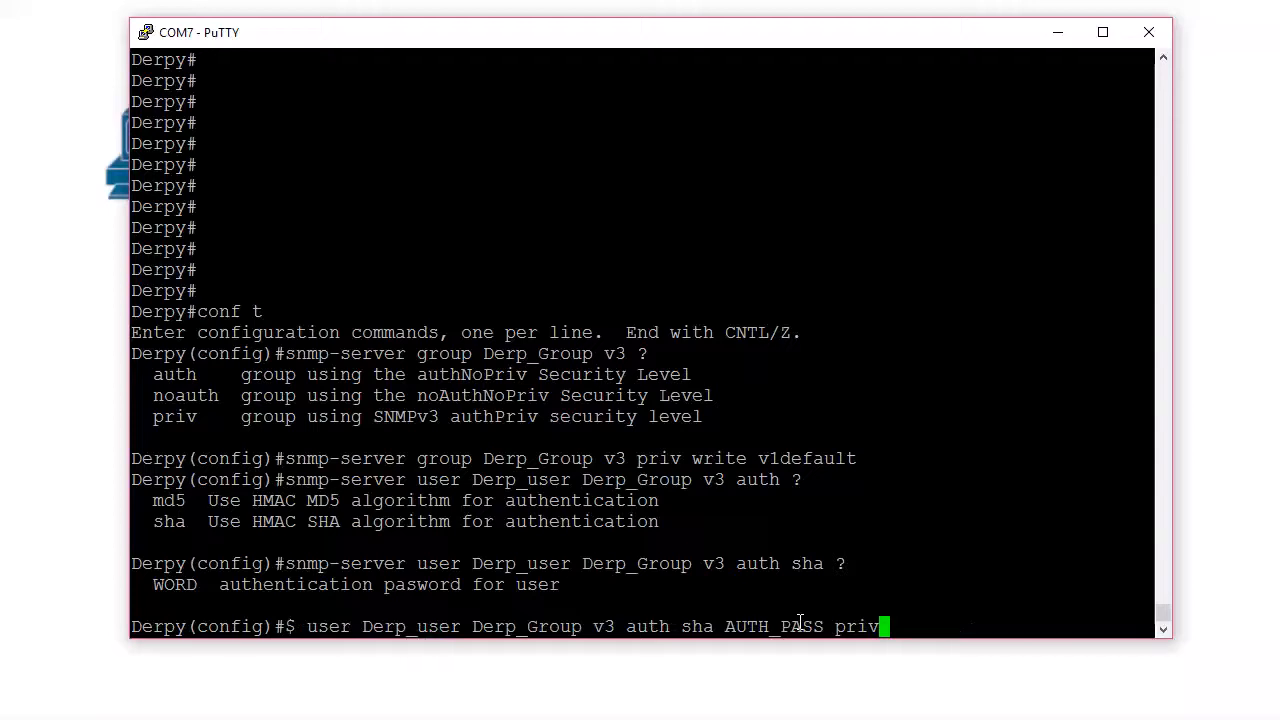
type("?")
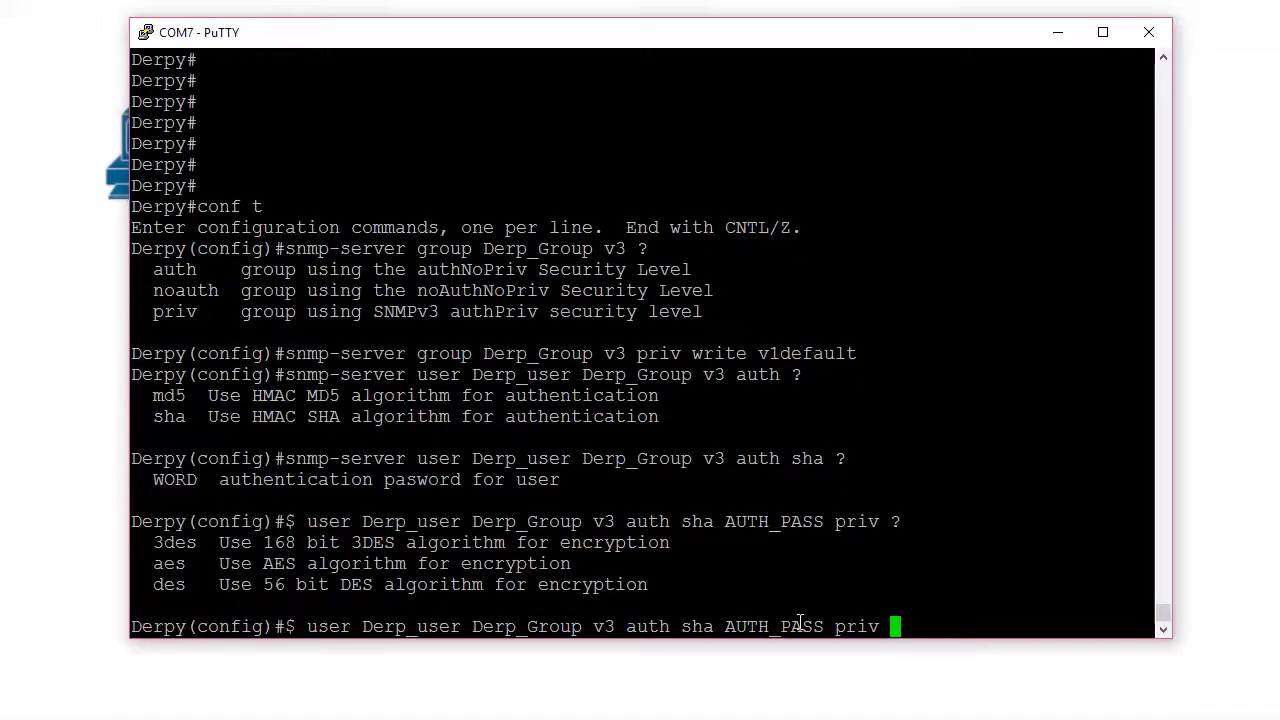
type("aes")
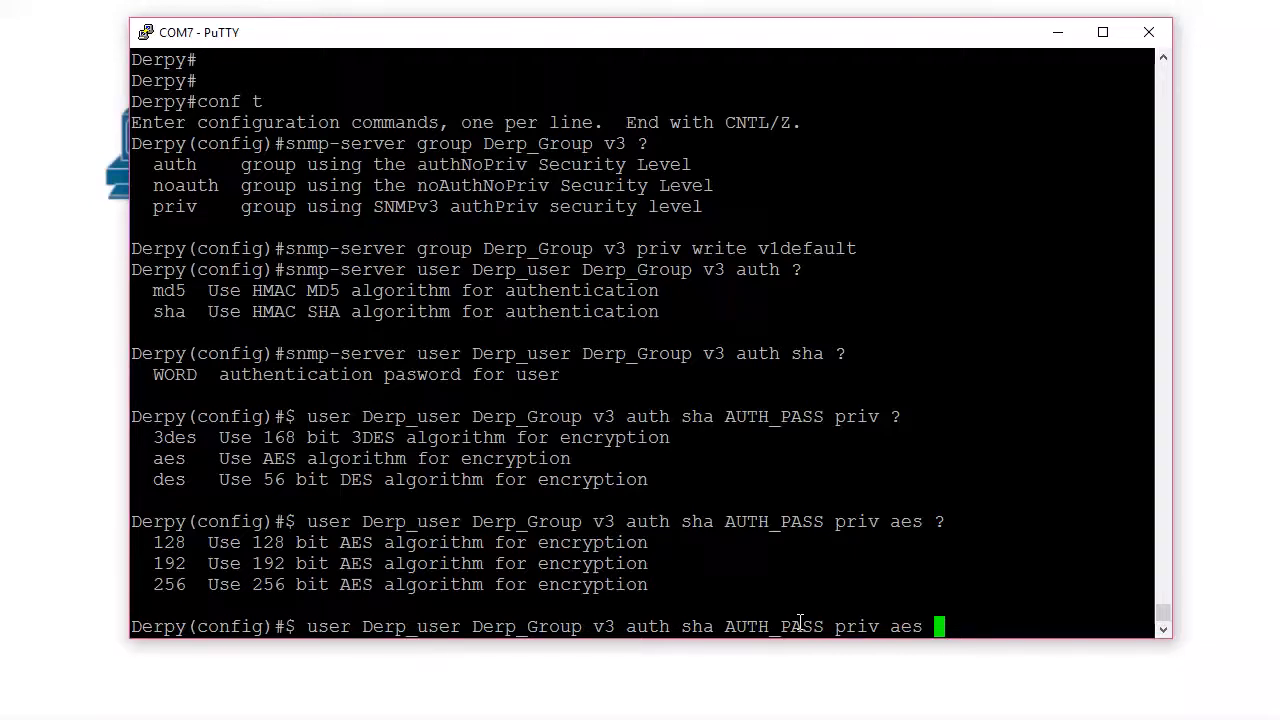
type("2")
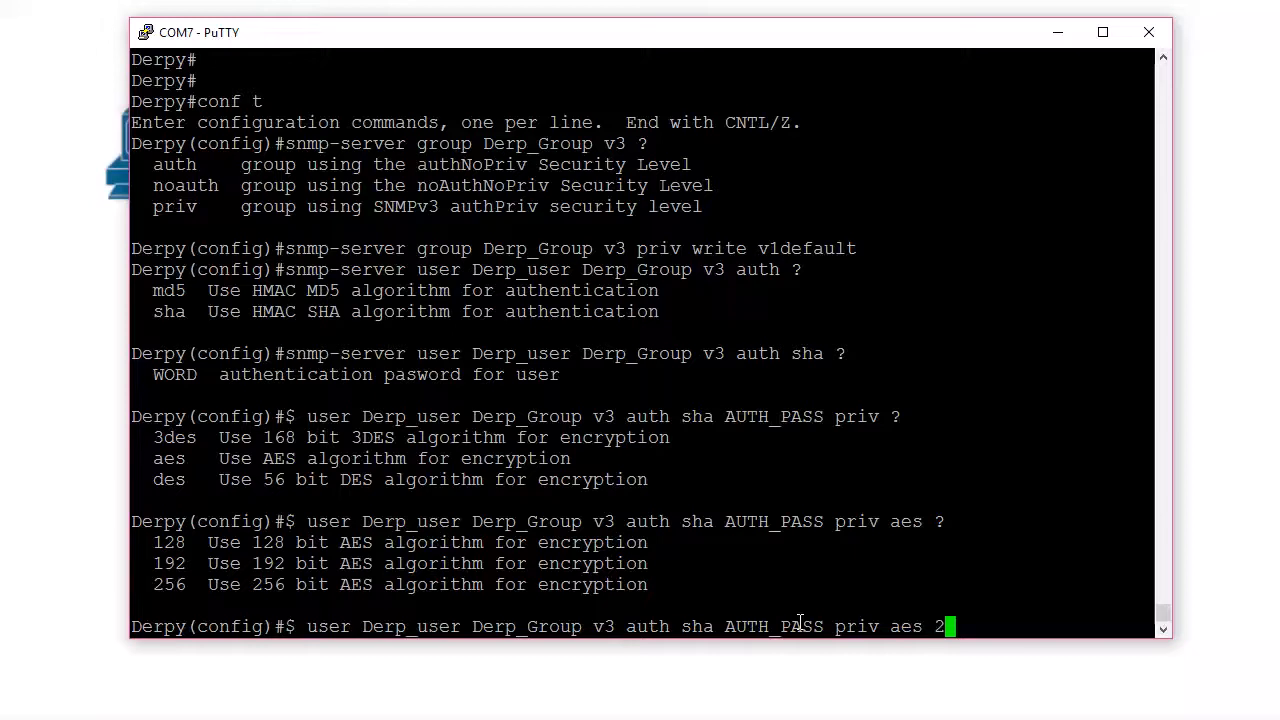
type("56")
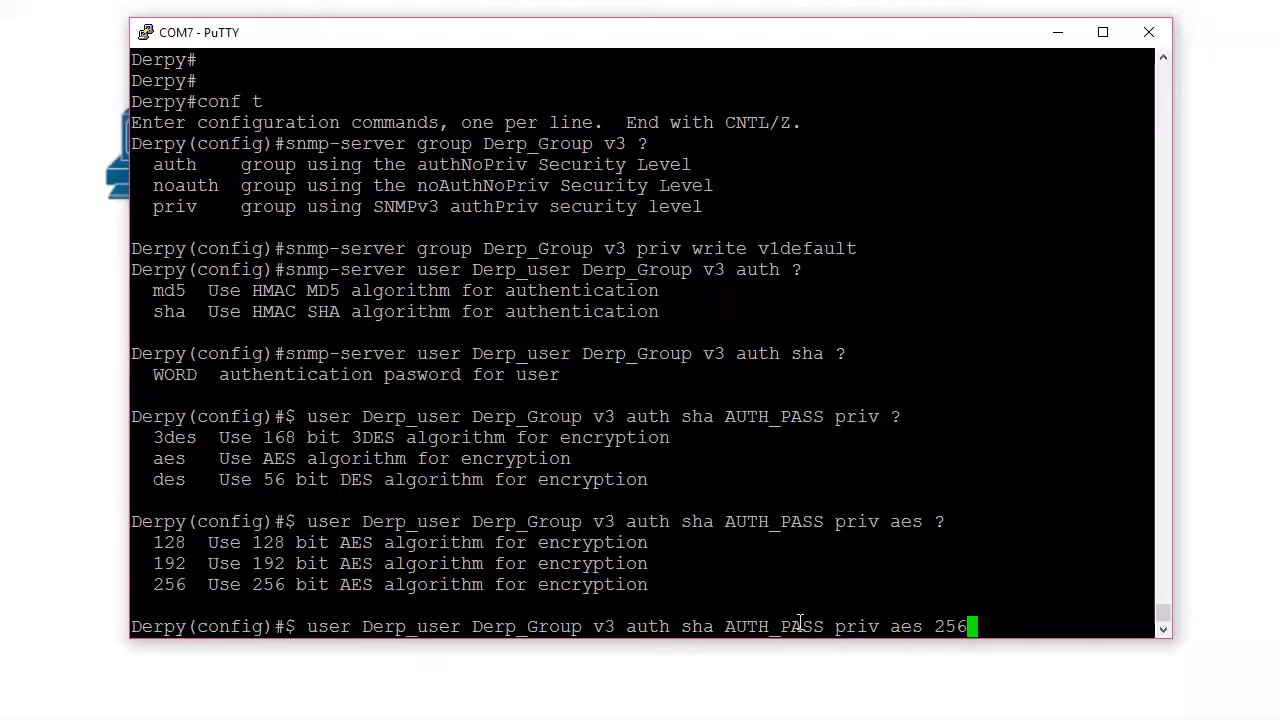
type("?")
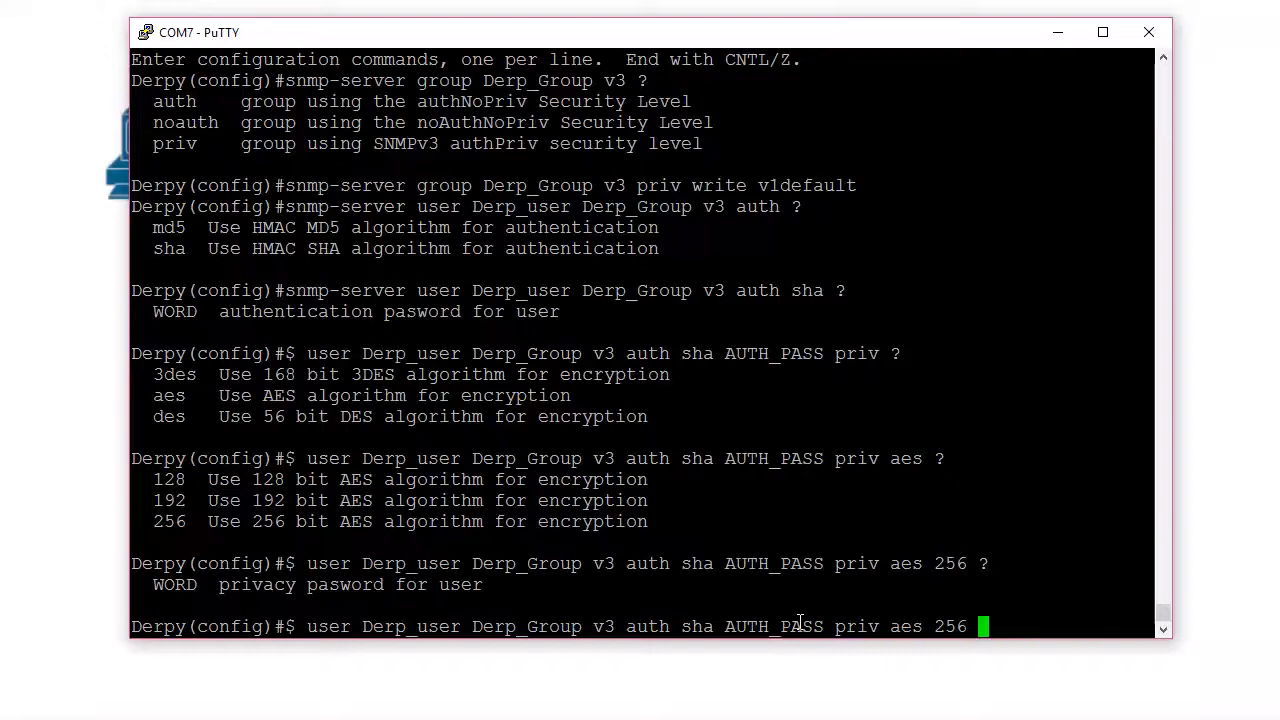
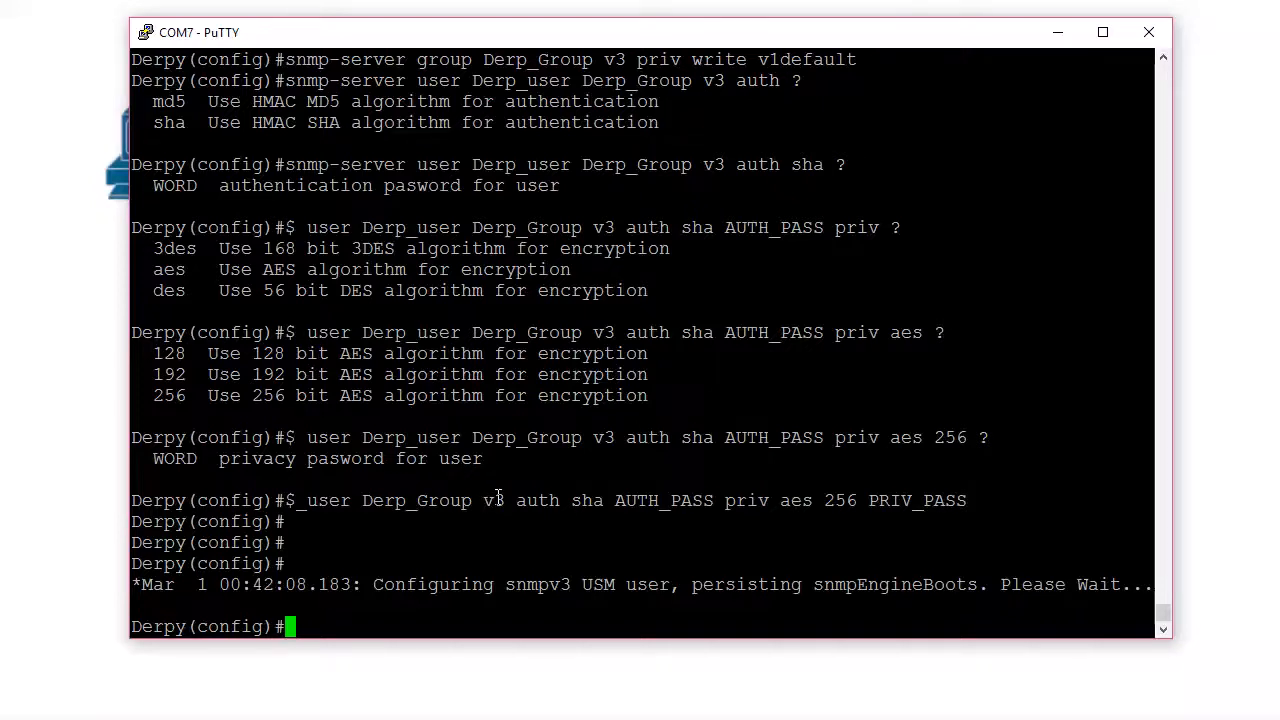
left_click_drag(340, 500, 722, 500)
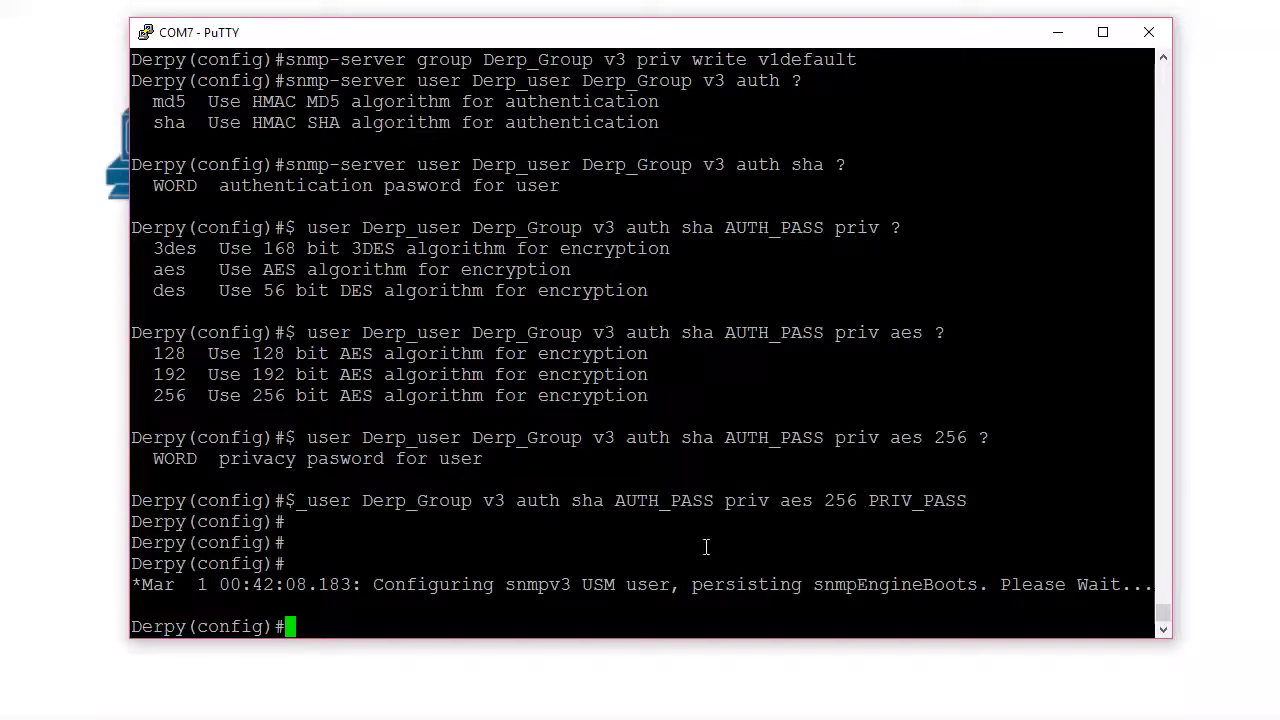
left_click_drag(330, 500, 505, 500)
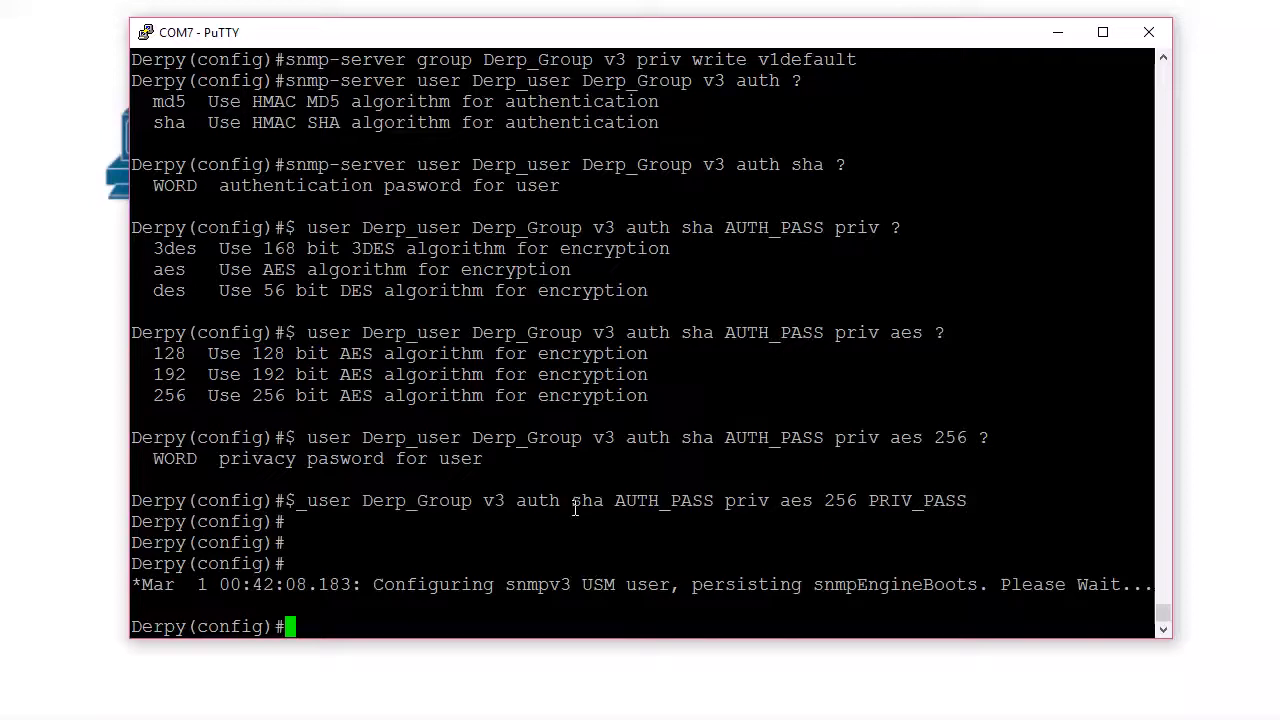
scroll("down", 3)
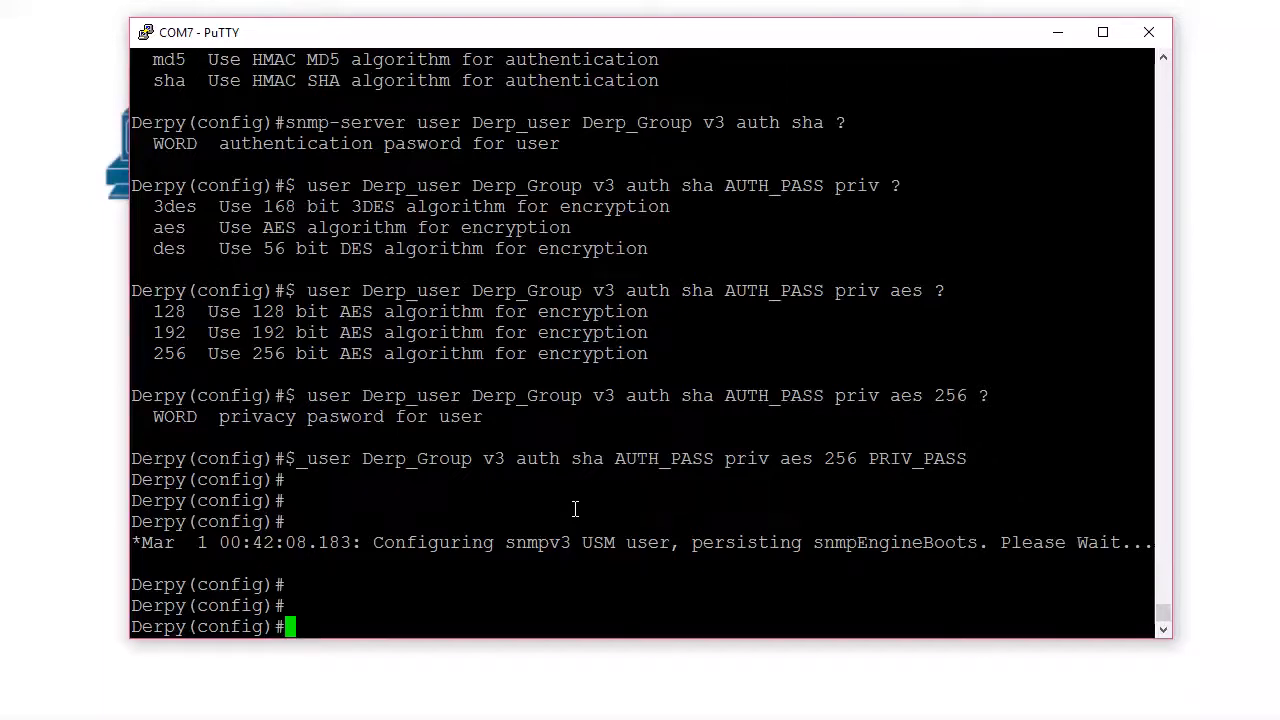
Step: Type a show command and erase it with Backspace
type("show")
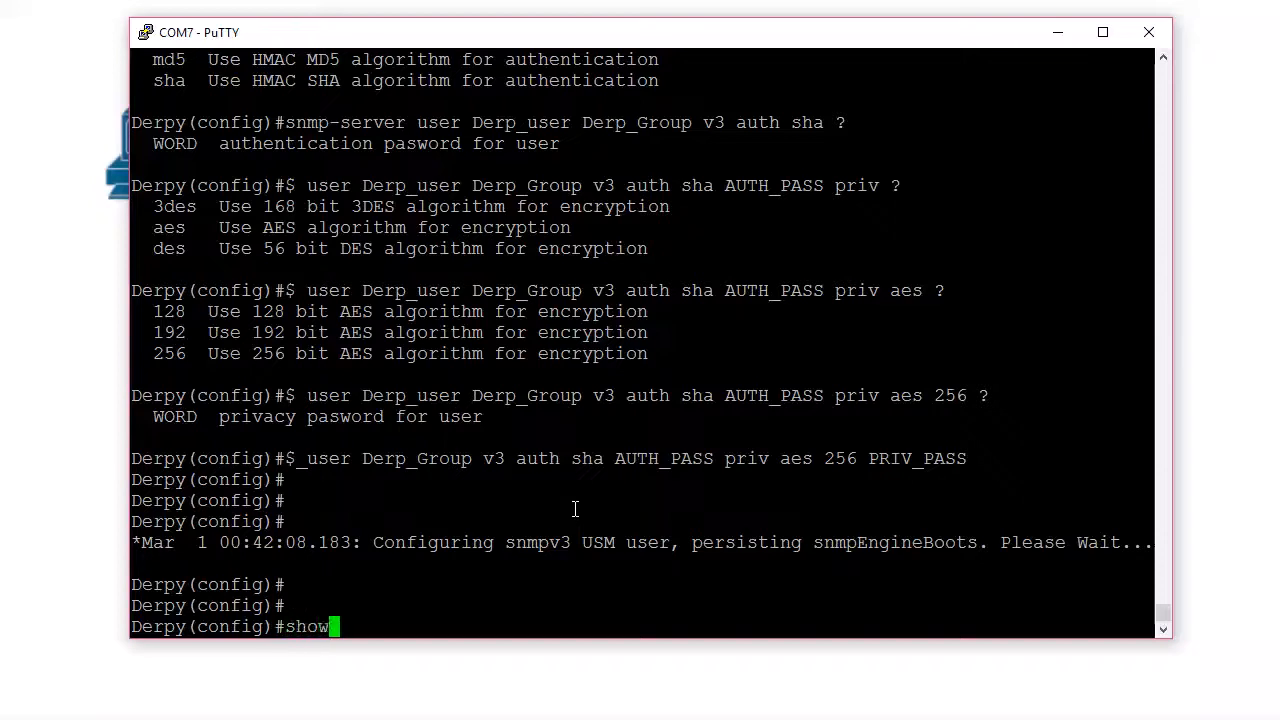
key("BackSpace")
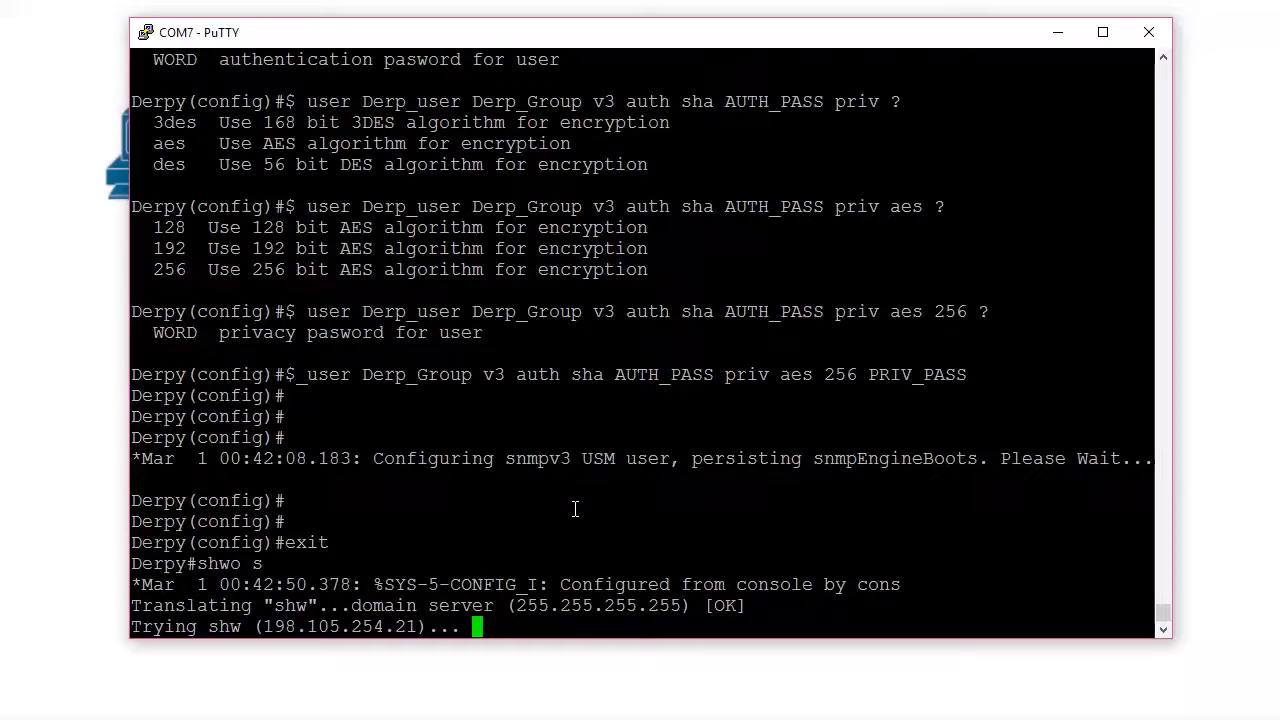
mouse_move(596, 549)
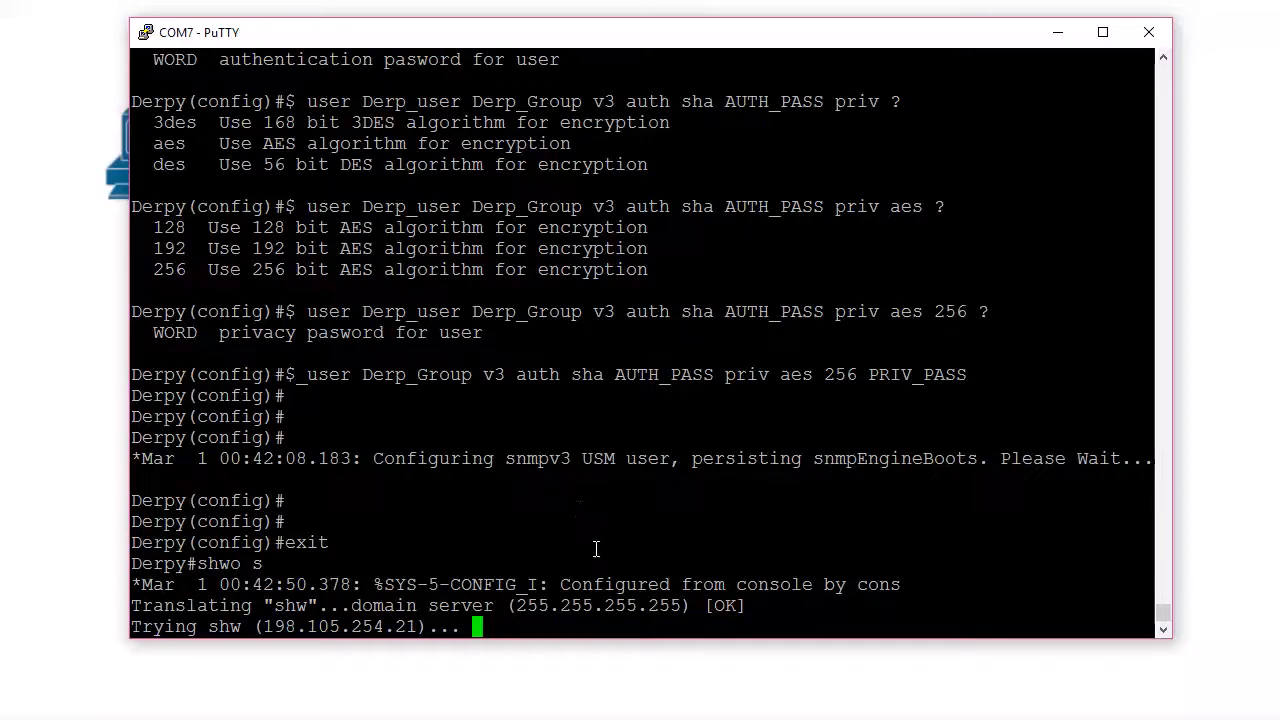
mouse_move(570, 548)
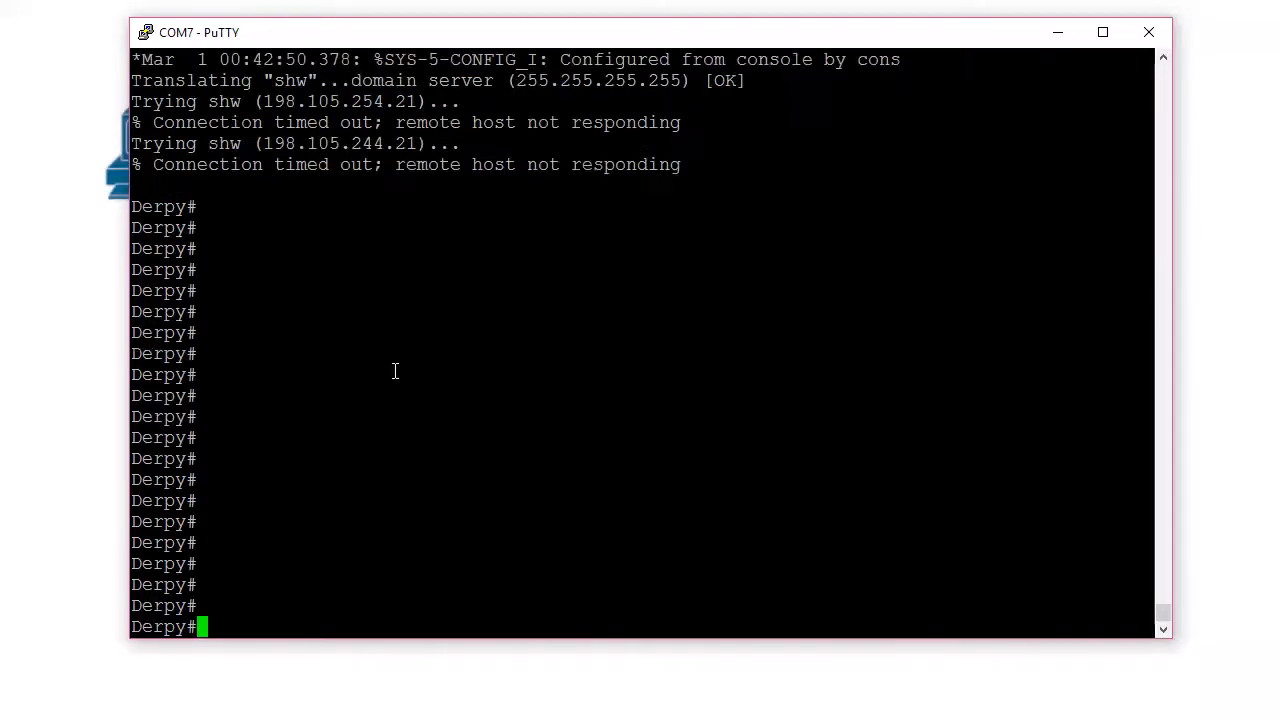
Step: Run 'show snmp' to display packet counters and agent status
type("show snmp")
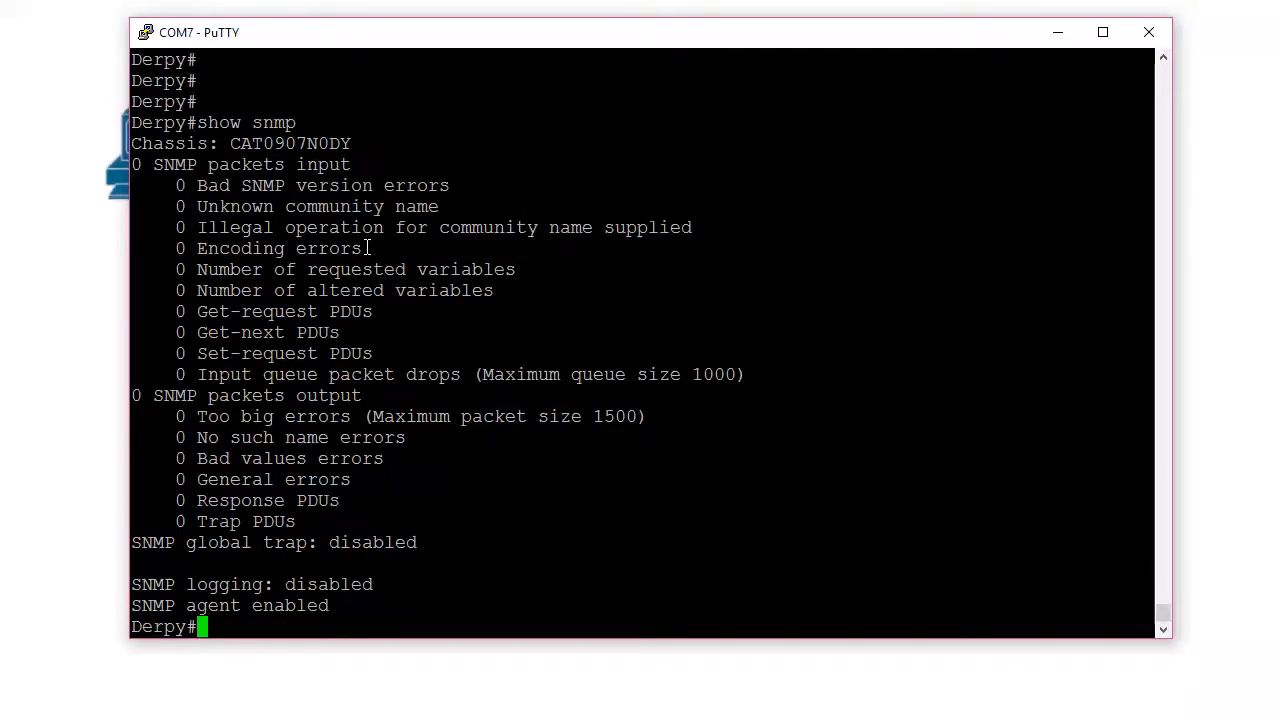
type("show")
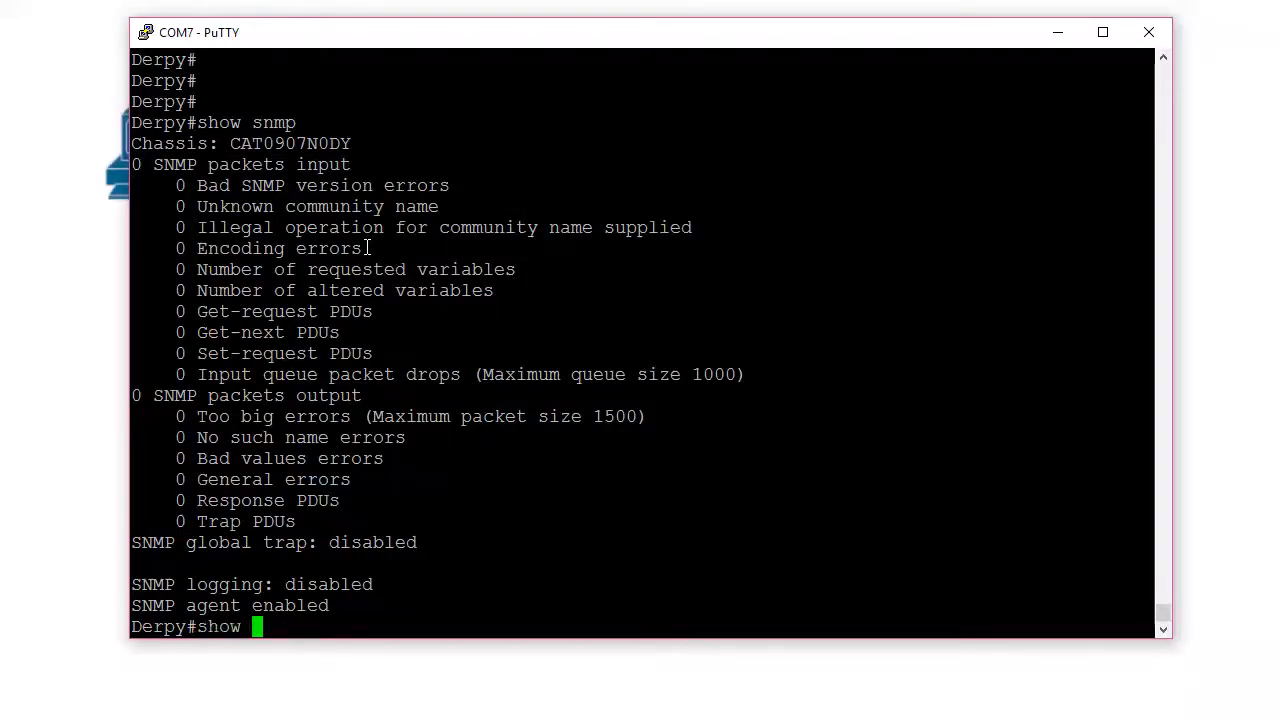
Step: Run 'show snmp group' and highlight the Derp_Group entry
type("snmp group")
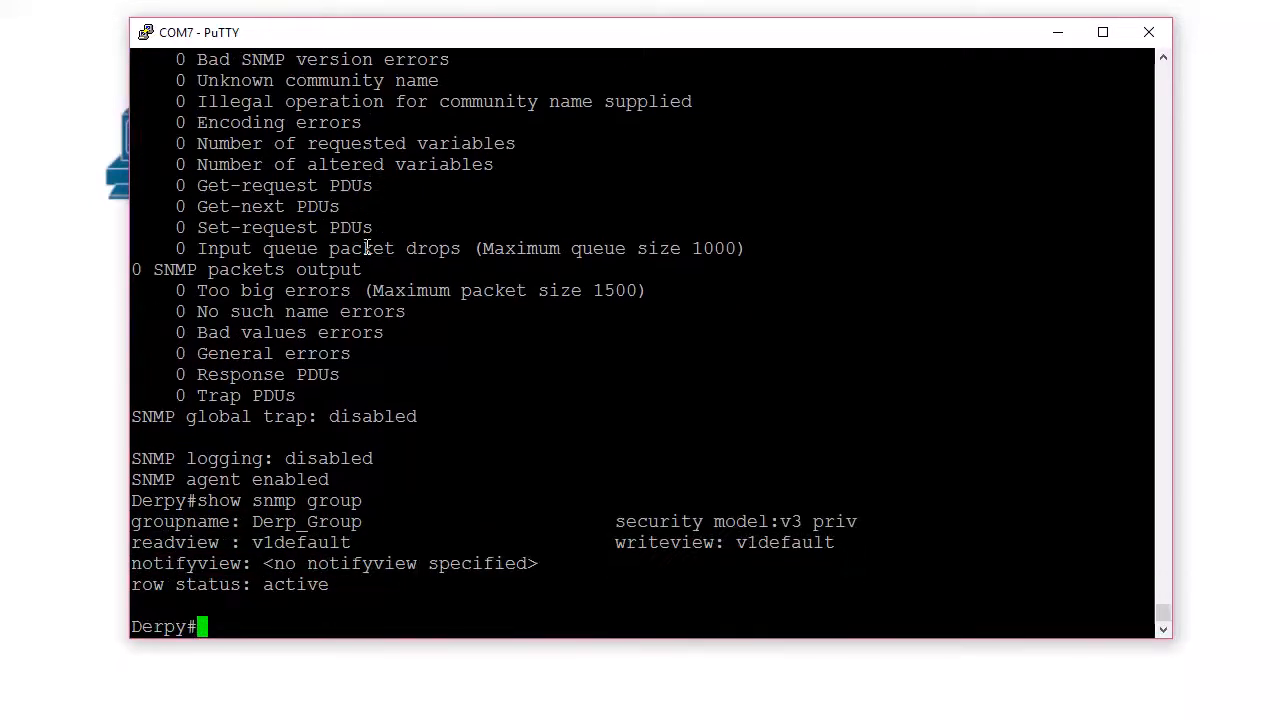
double_click(306, 521)
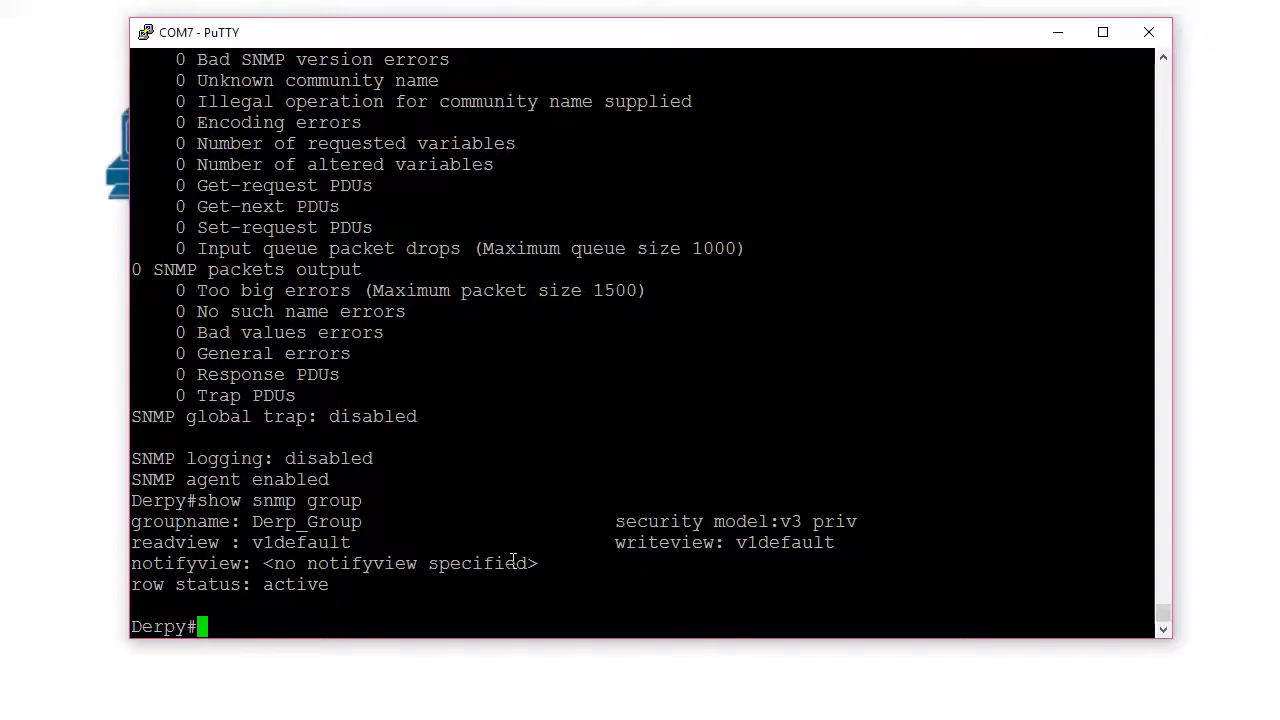
Step: Run 'show snmp user' and highlight Derp_user, SHA, AES256 and Derp_Group
type("show ns")
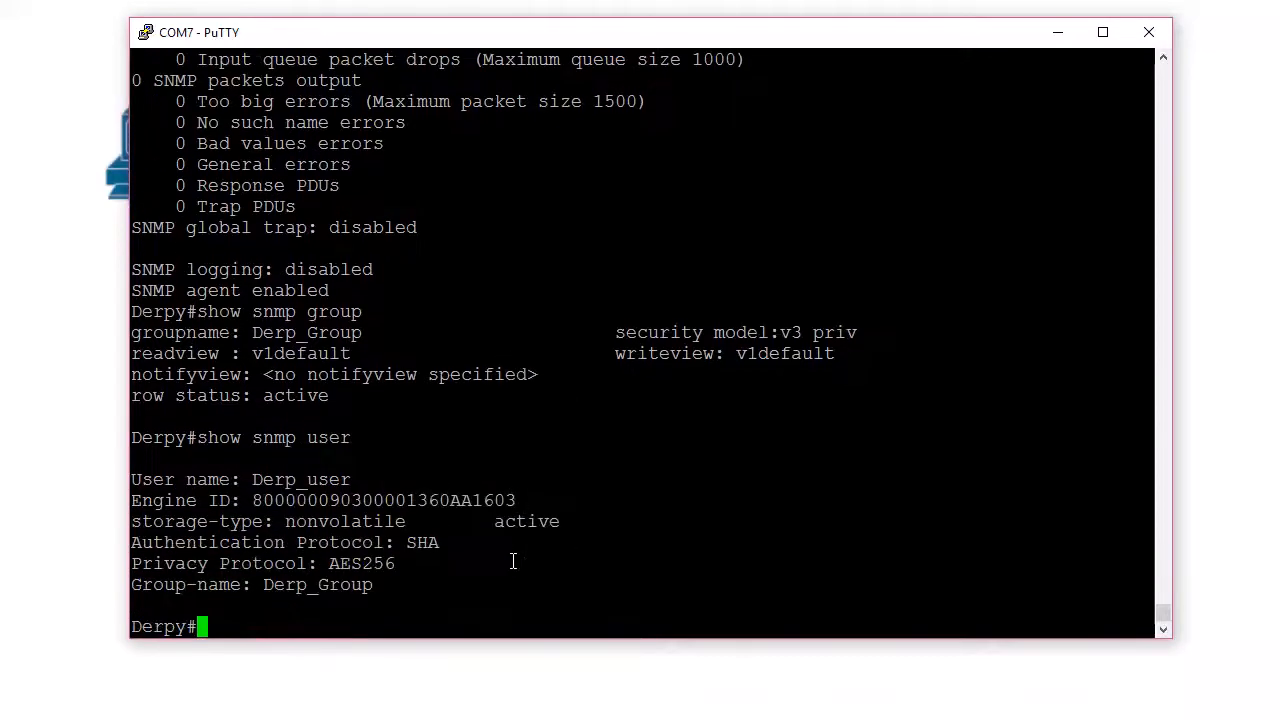
mouse_move(253, 478)
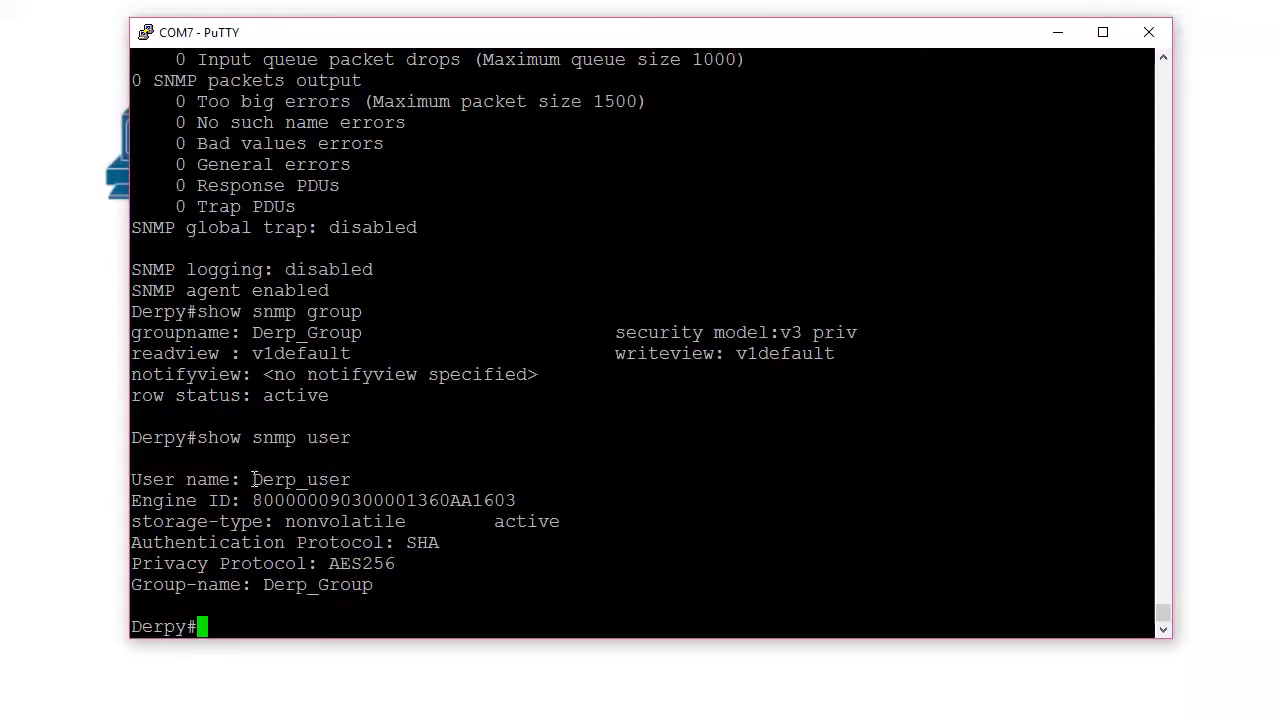
double_click(300, 479)
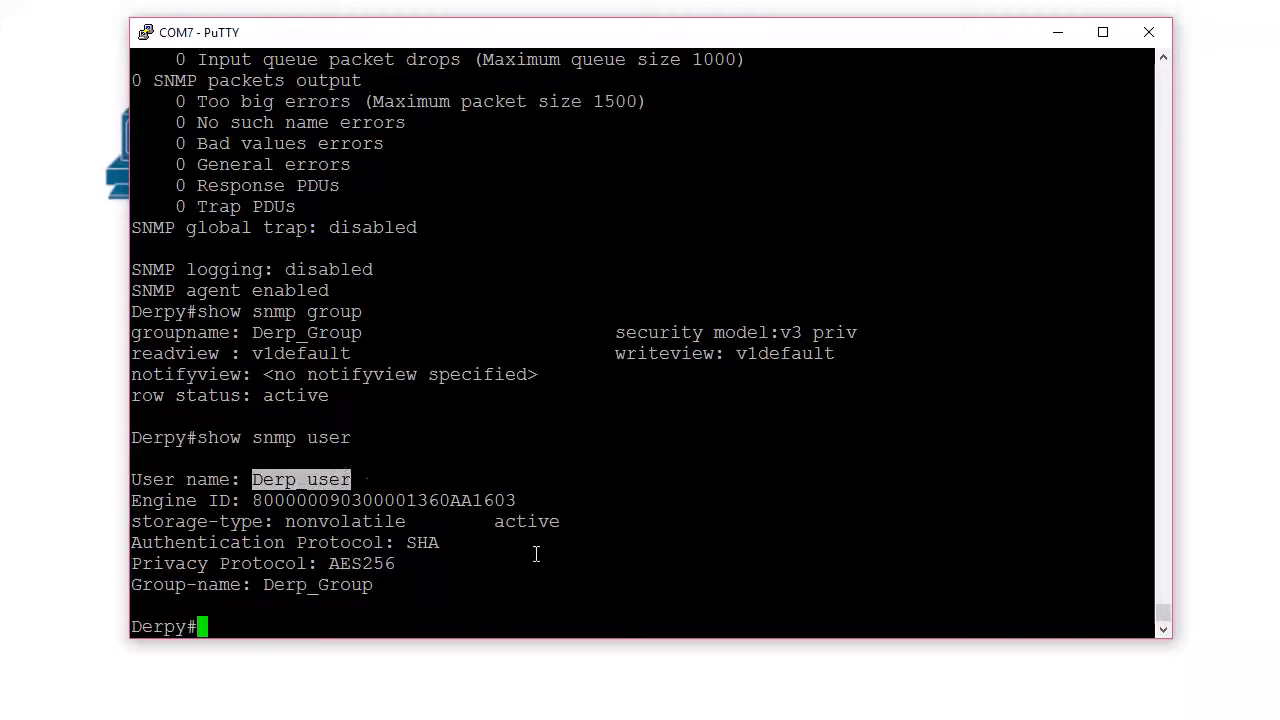
double_click(422, 542)
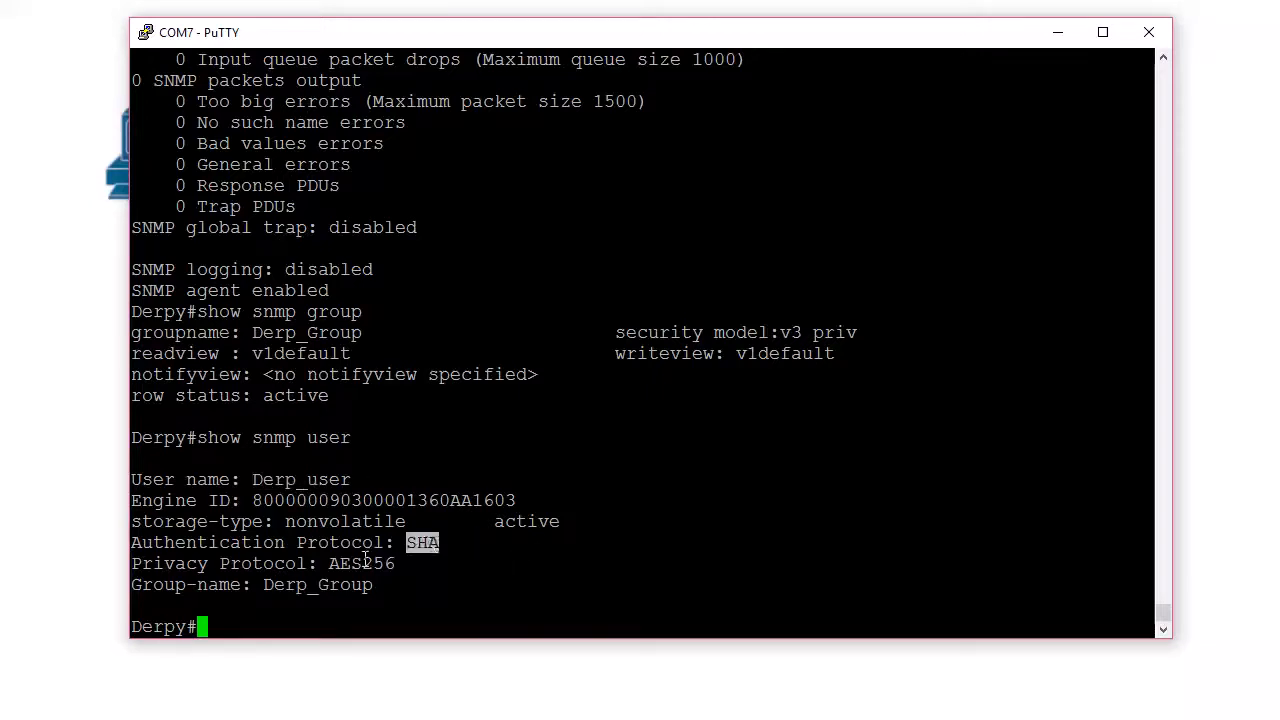
double_click(362, 563)
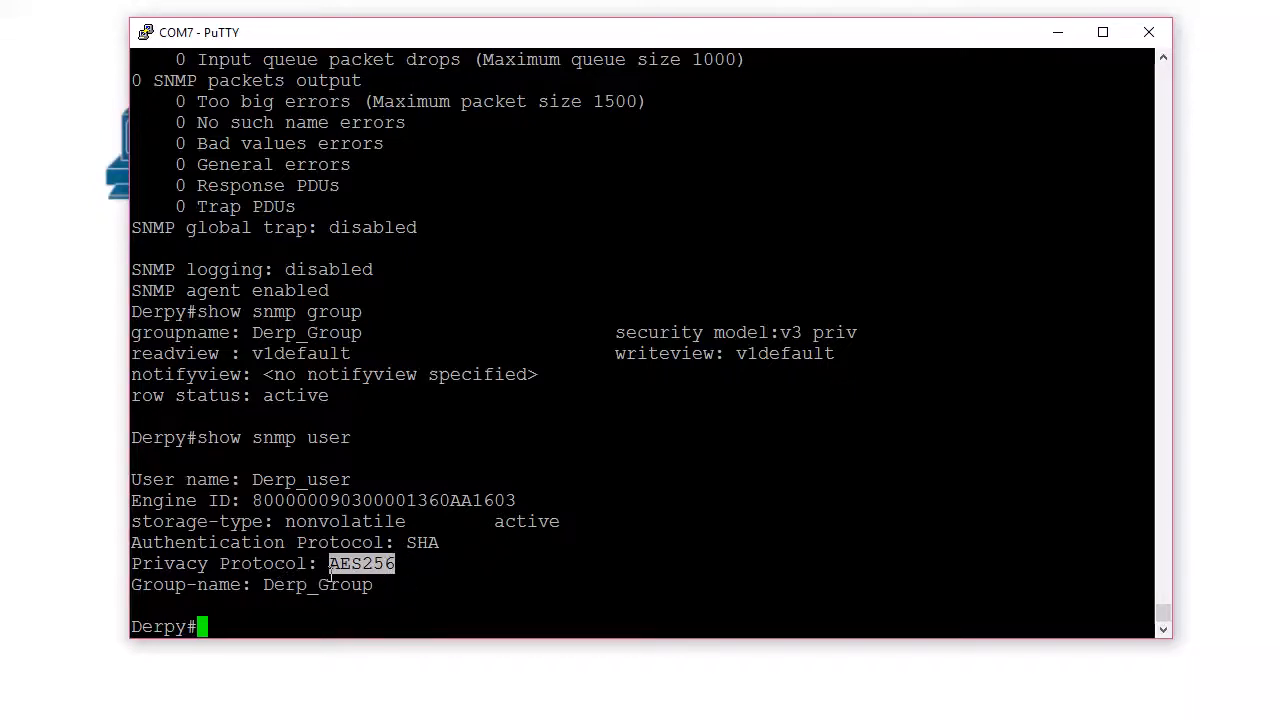
double_click(317, 584)
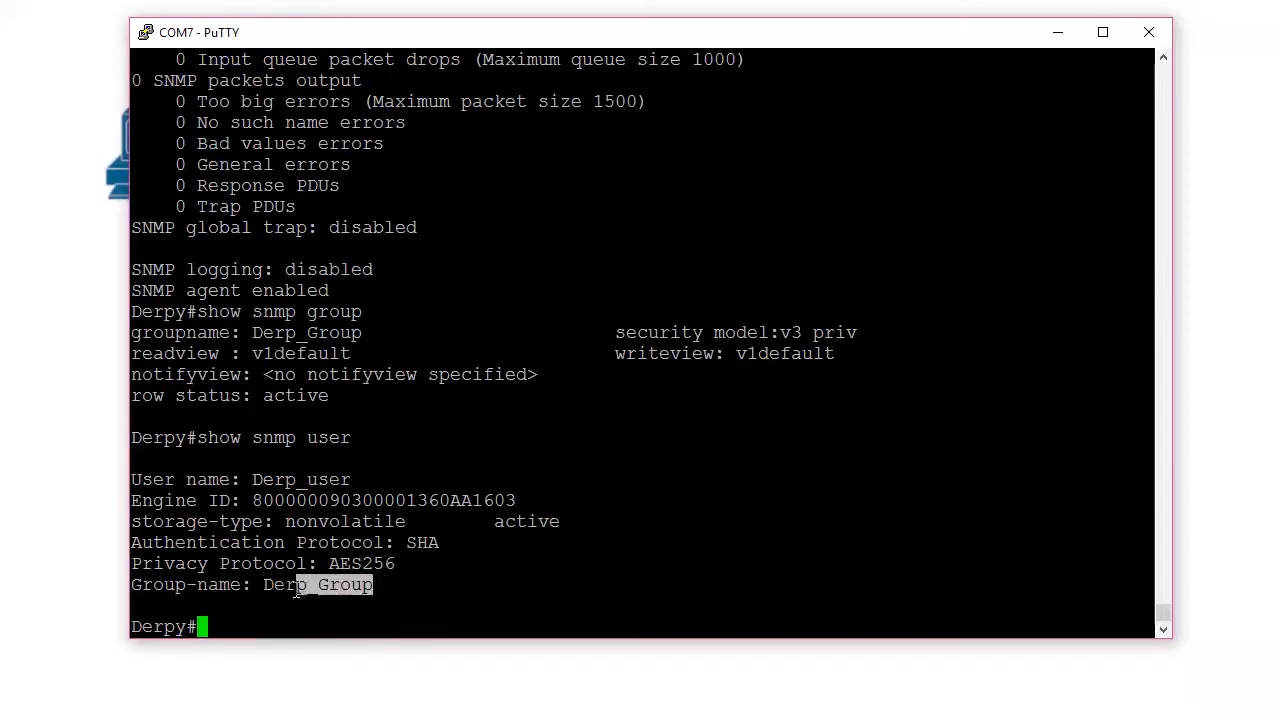
double_click(317, 584)
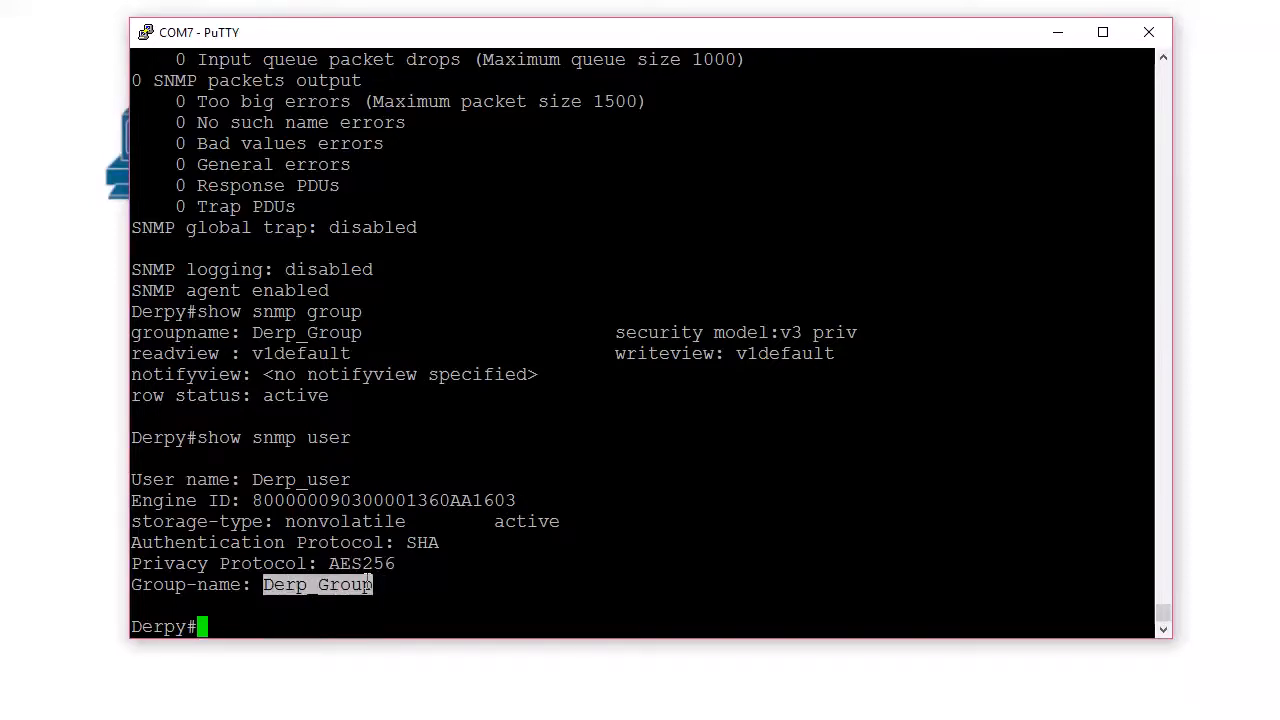
type("show snmp")
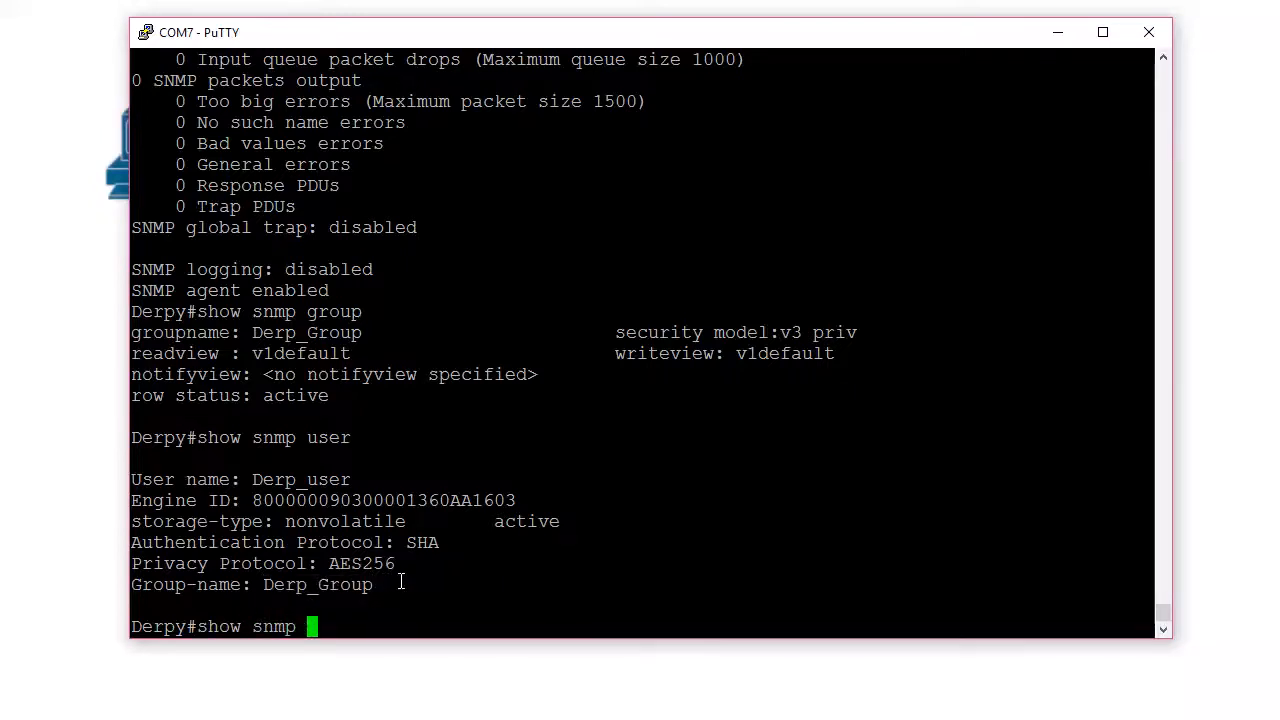
type("?")
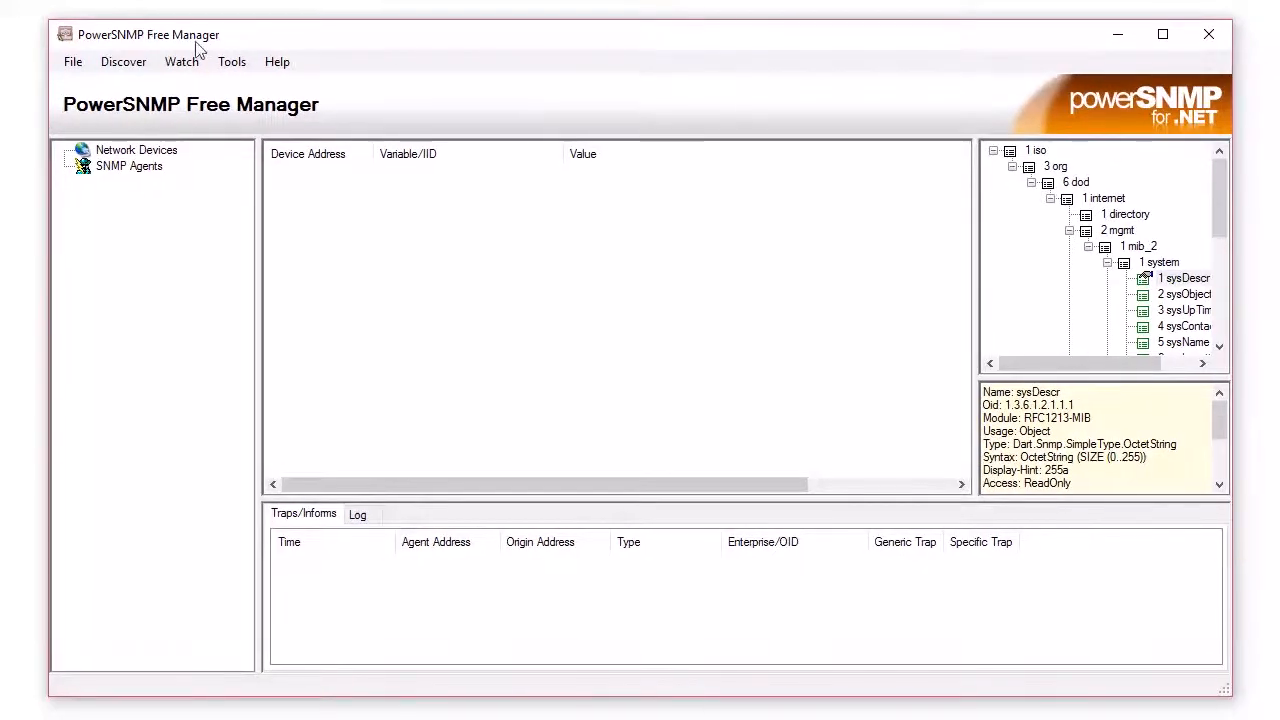
mouse_move(181, 50)
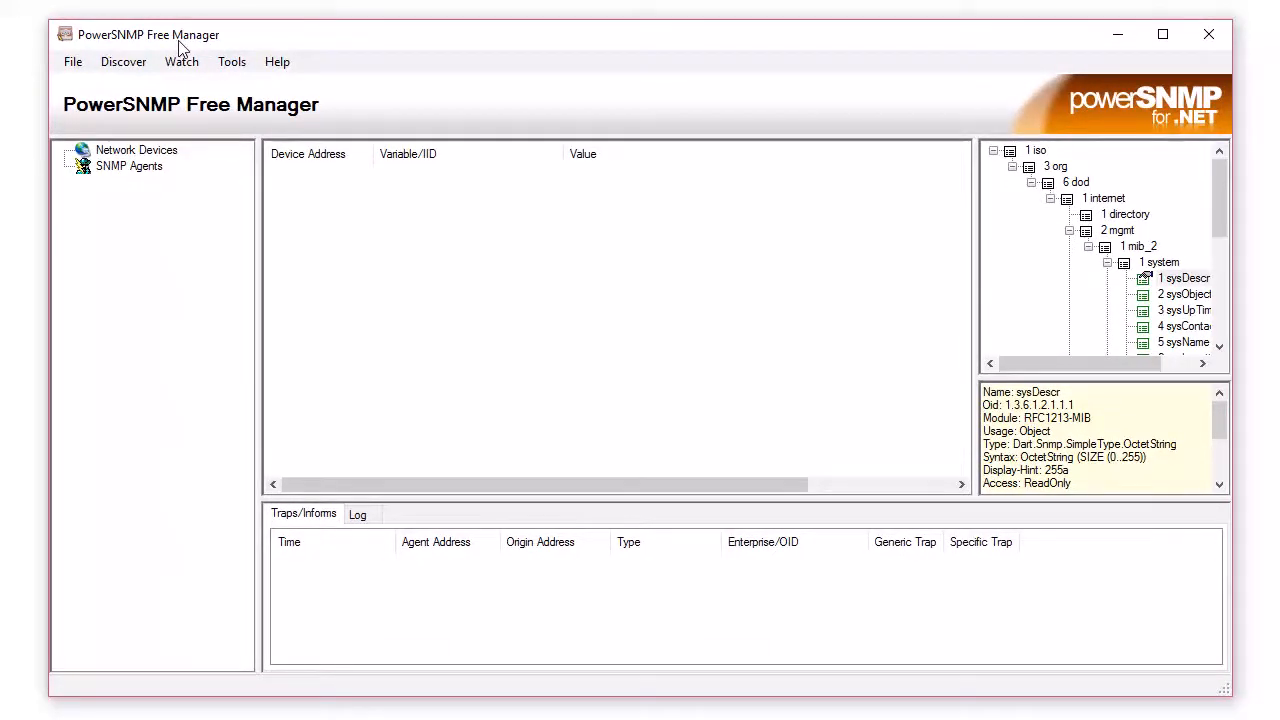
mouse_move(107, 184)
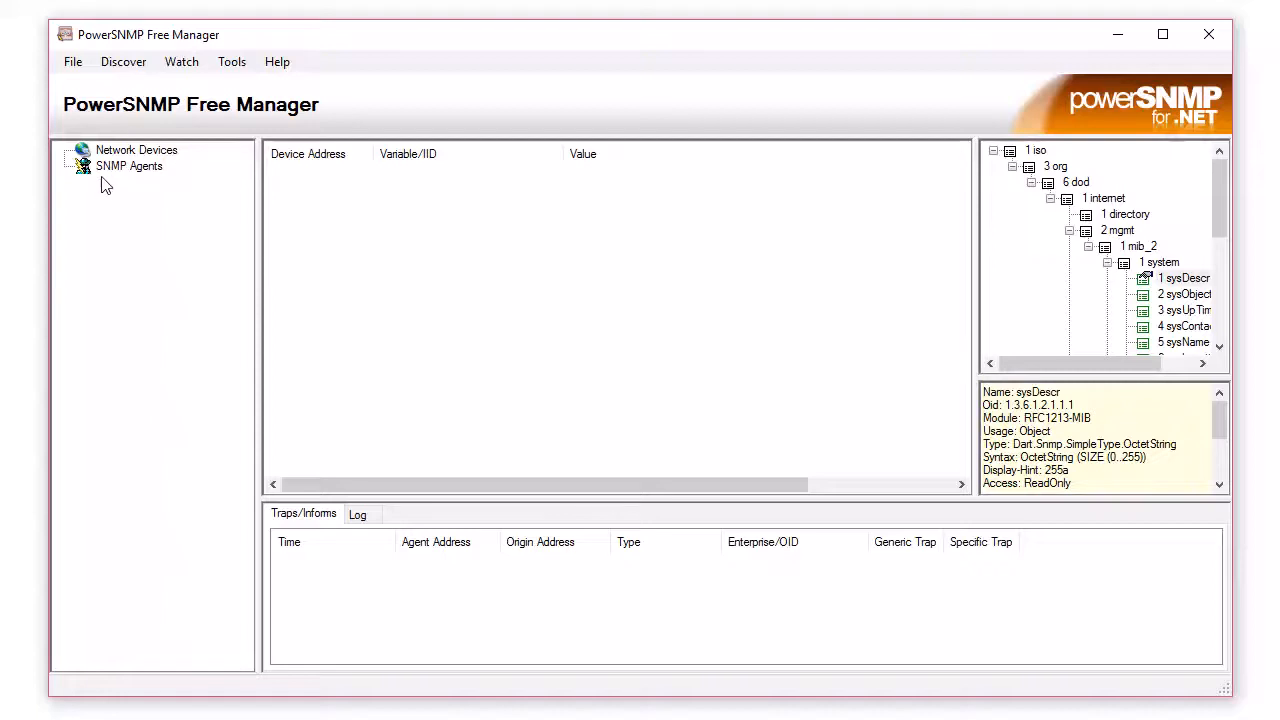
Step: Choose Add Agent from the SNMP Agents context menu
right_click(129, 165)
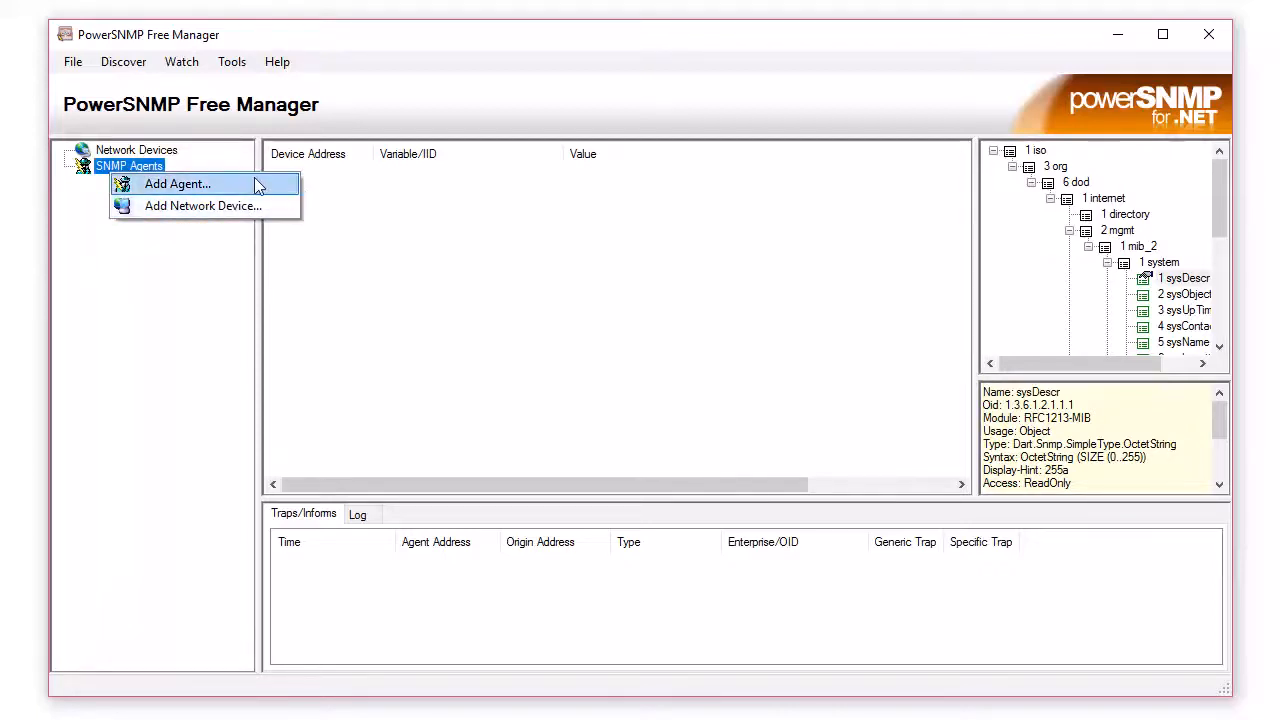
left_click(177, 183)
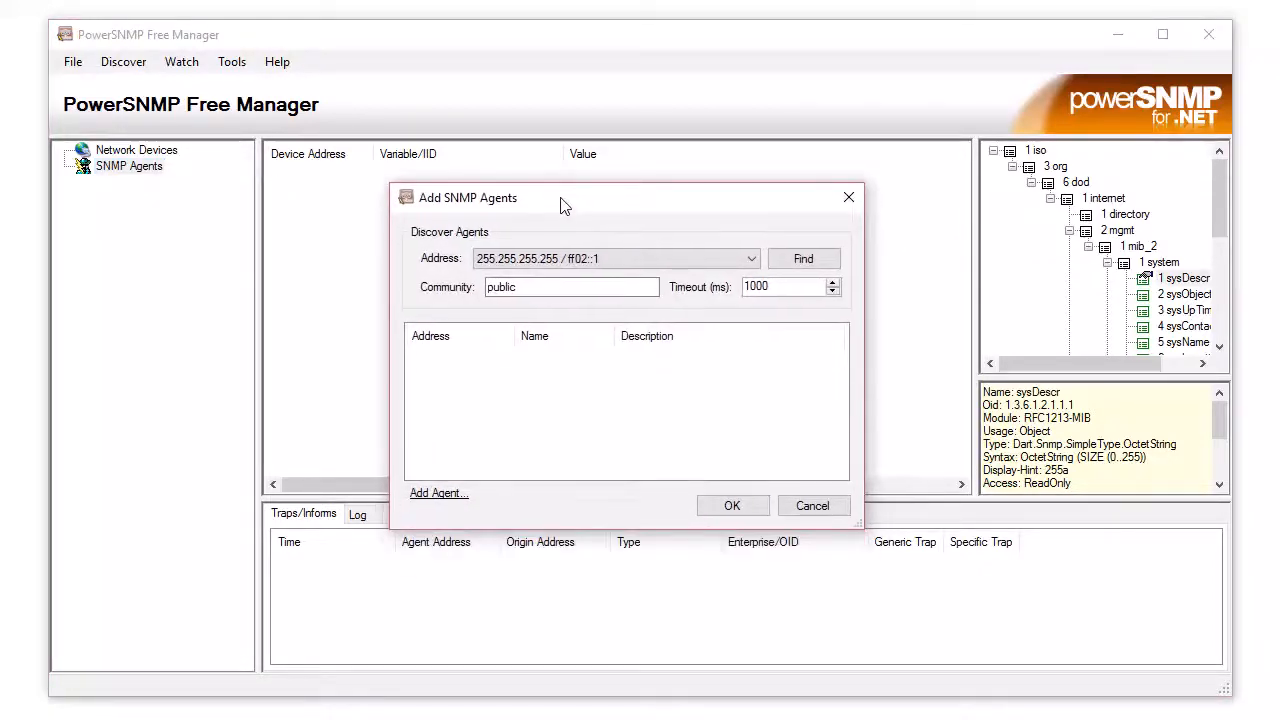
left_click(438, 492)
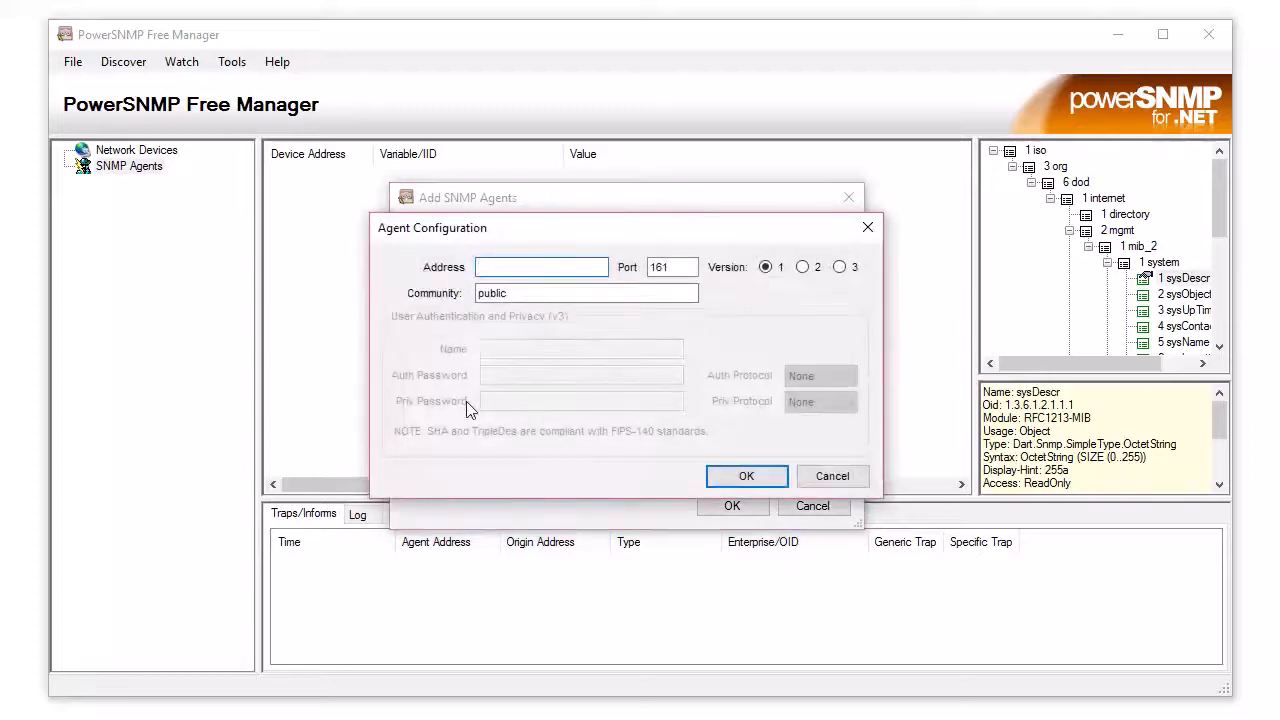
left_click(839, 267)
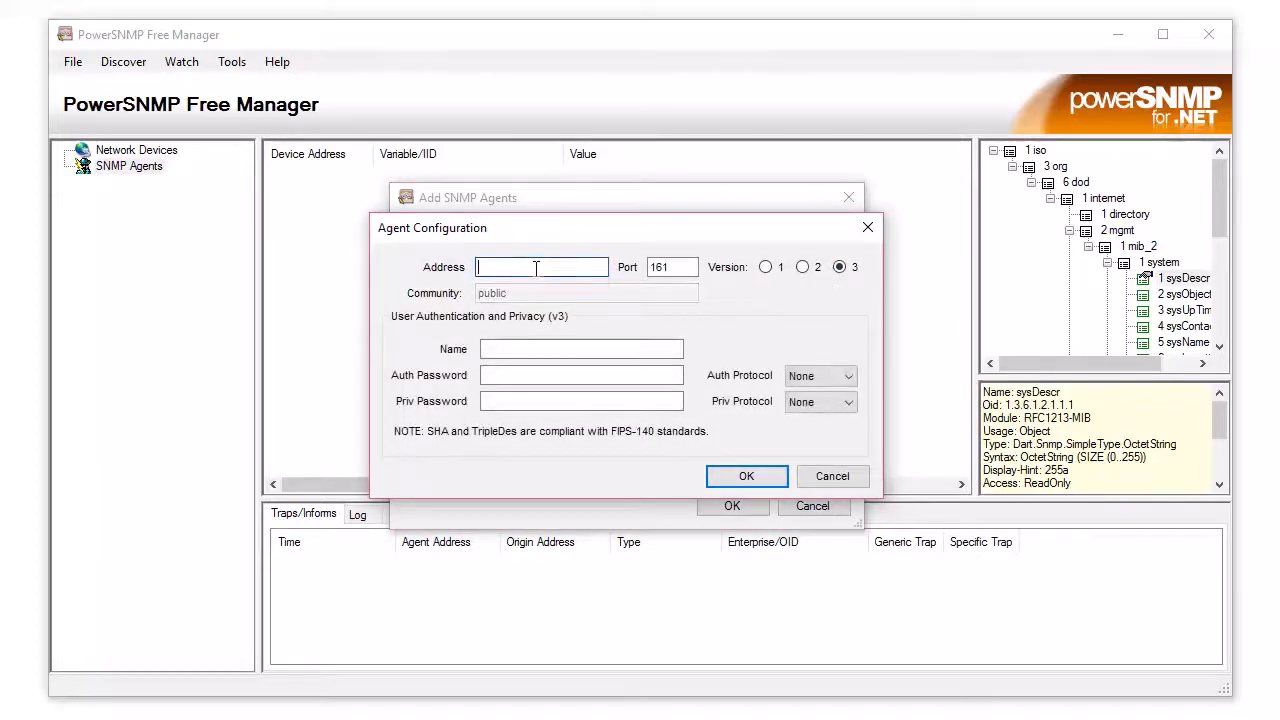
type("192.168.0.250")
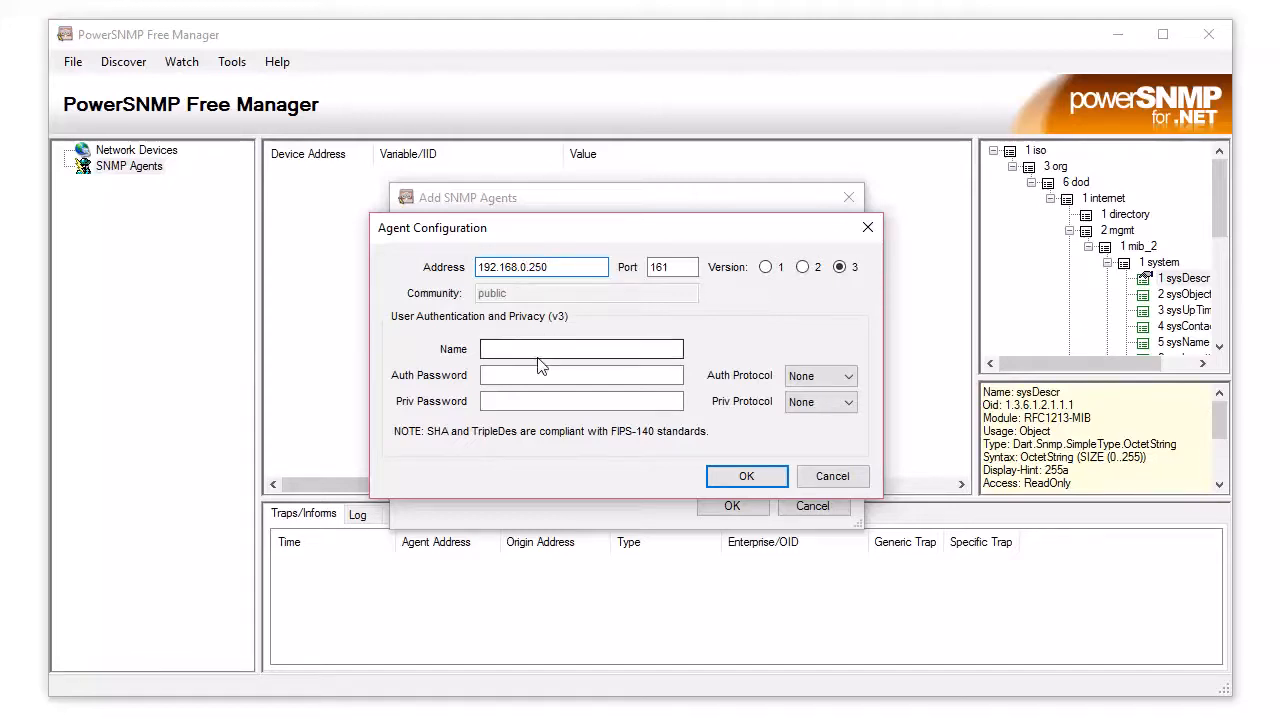
type("Derp_user")
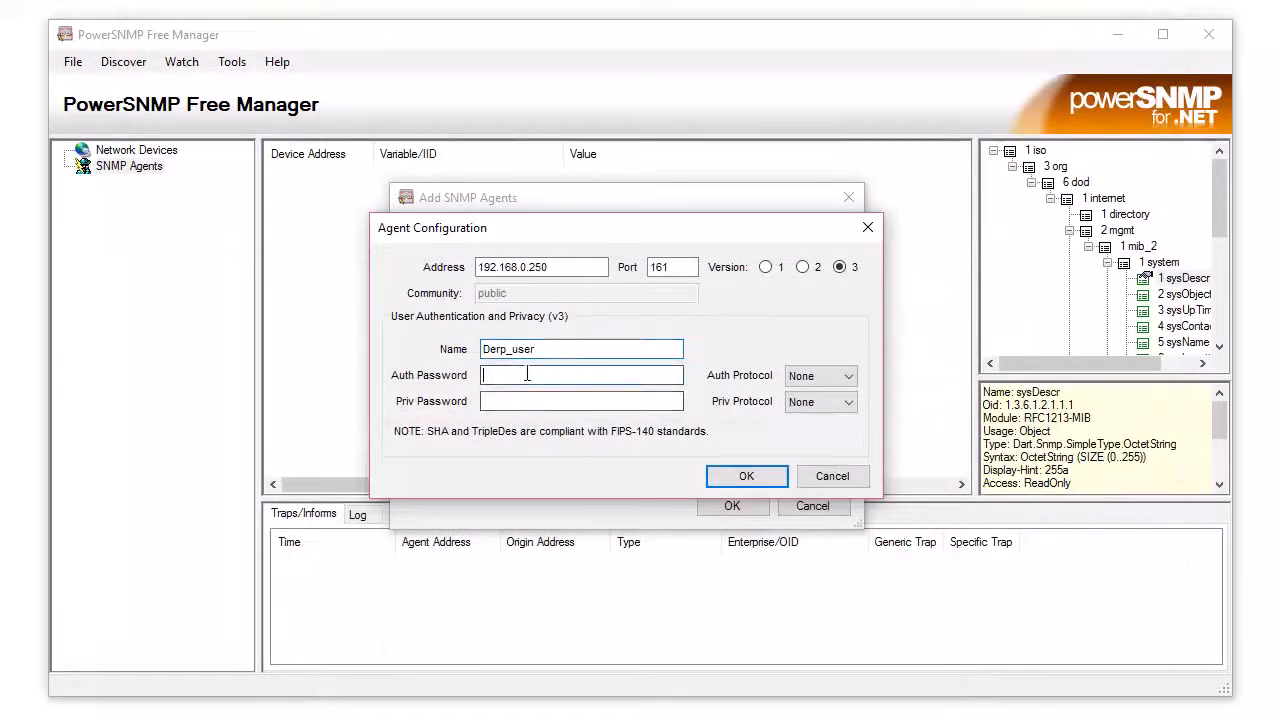
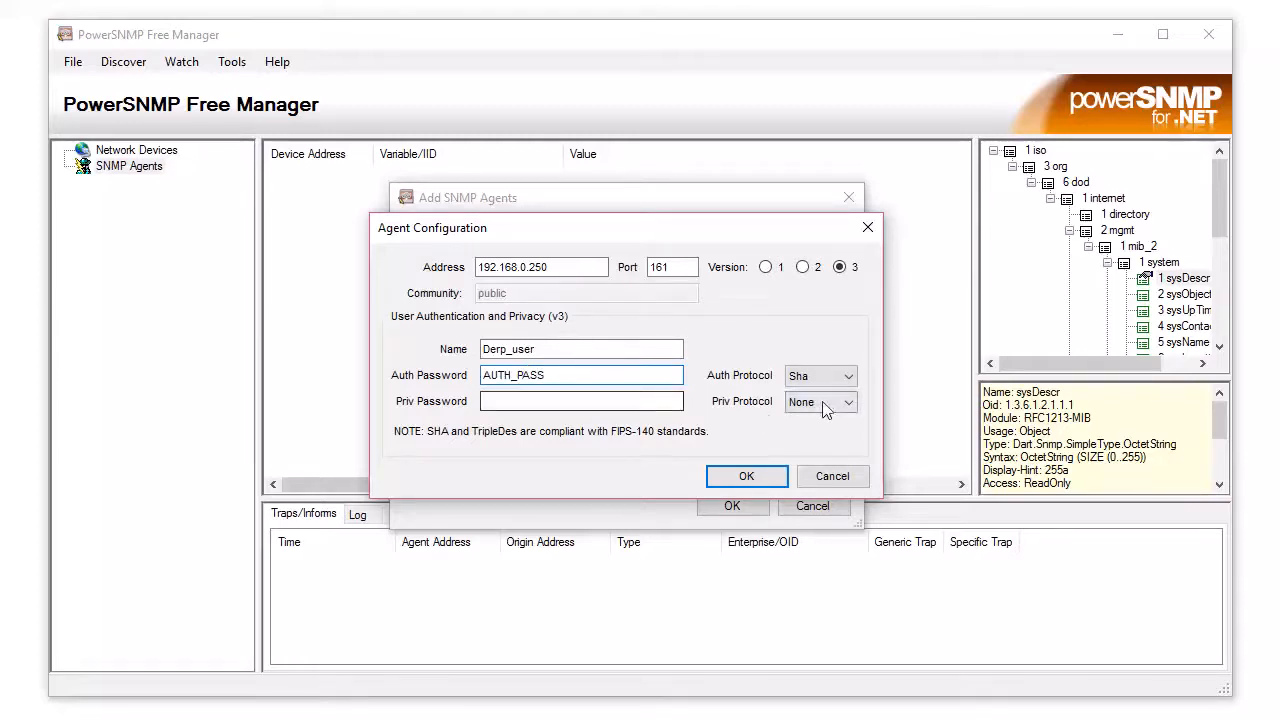
Step: Set the agent's privacy protocol to Aes256 and save it
left_click(580, 401)
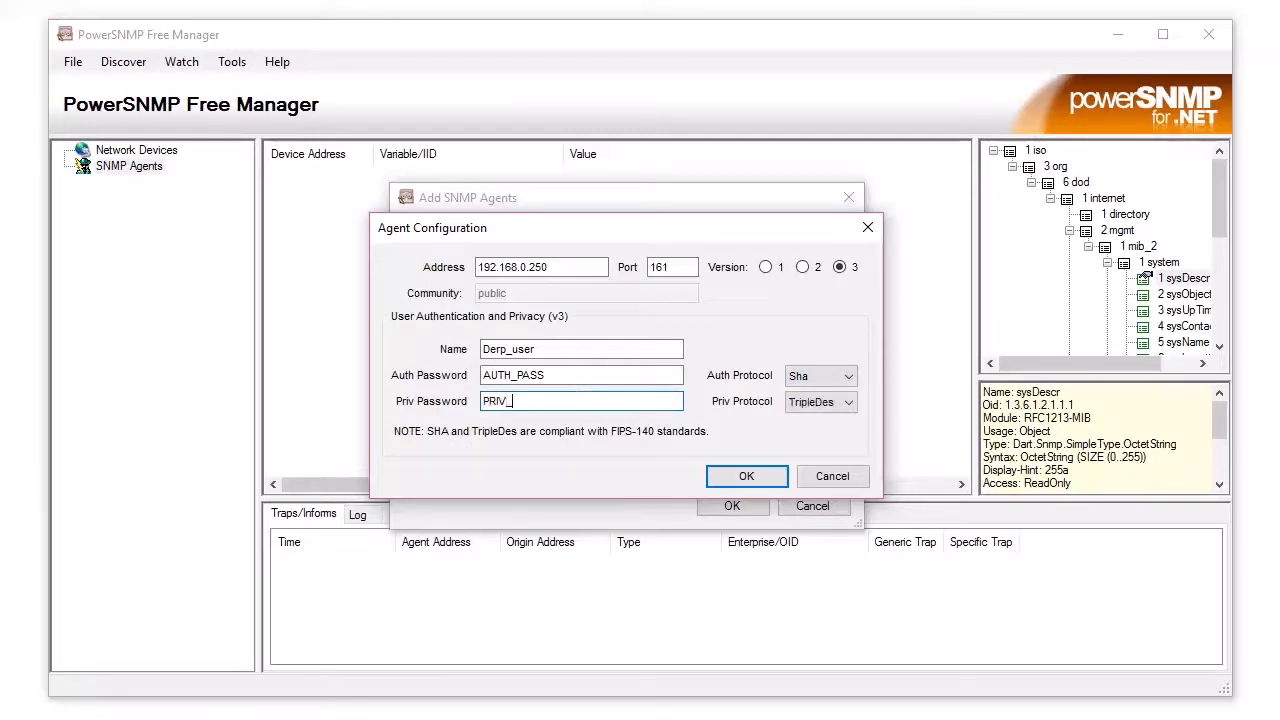
left_click(848, 401)
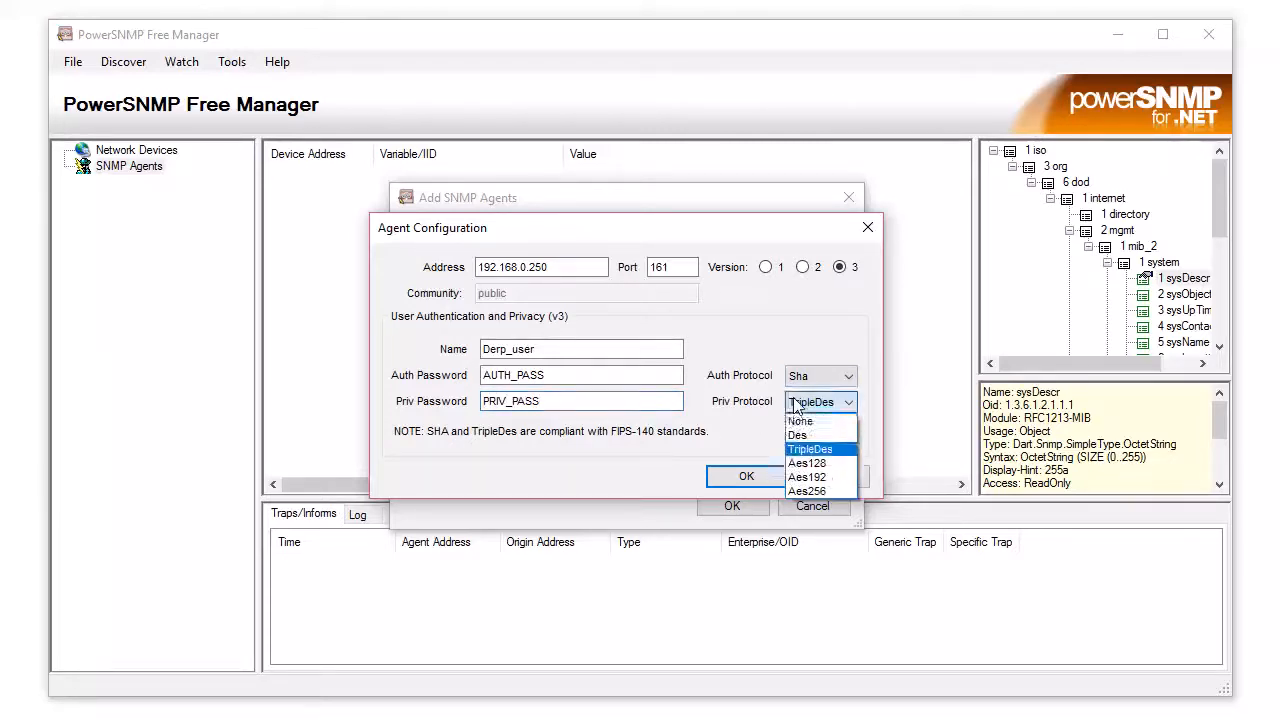
left_click(807, 490)
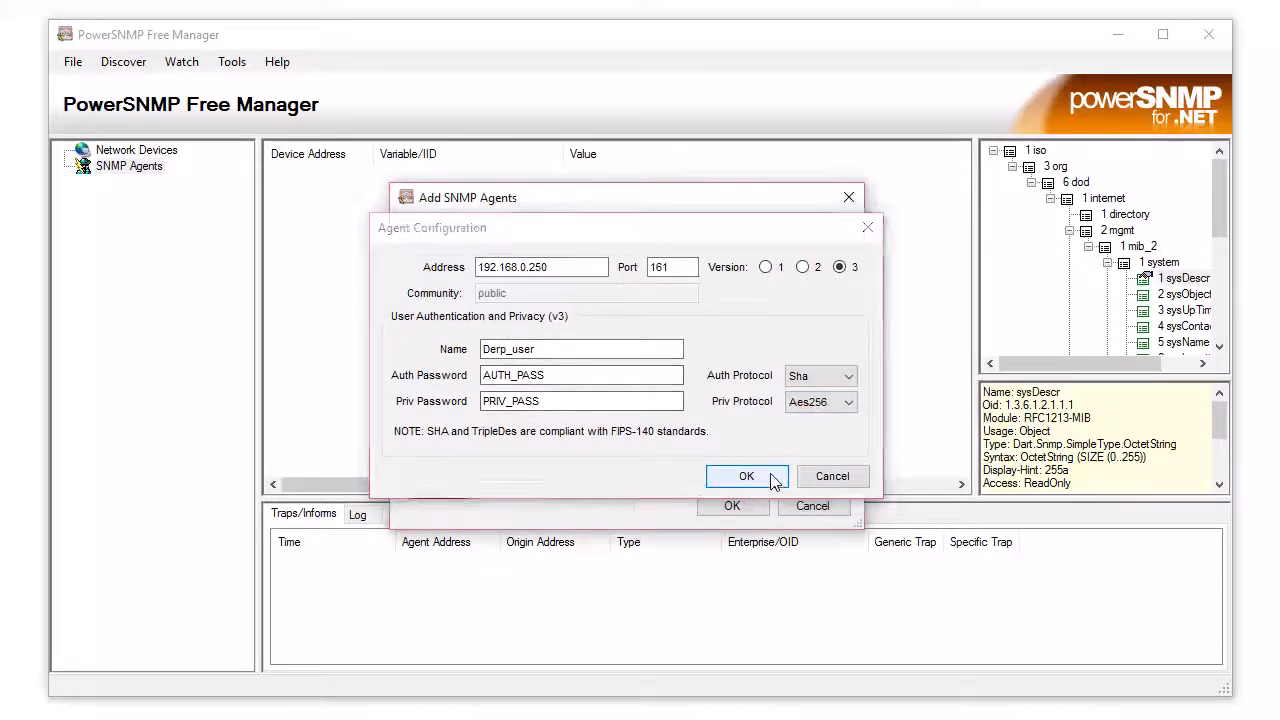
left_click(746, 476)
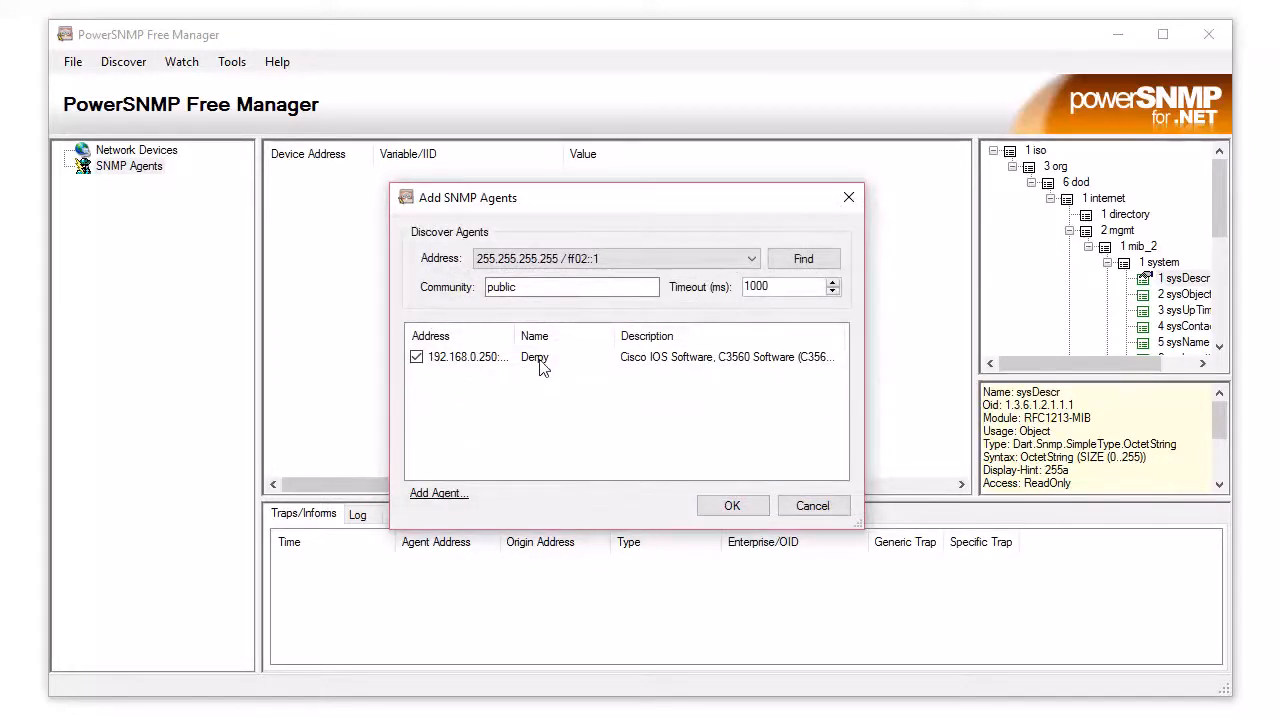
Step: Add the discovered agent 192.168.0.250:161 | Derp_user and widen the agents pane
left_click(535, 357)
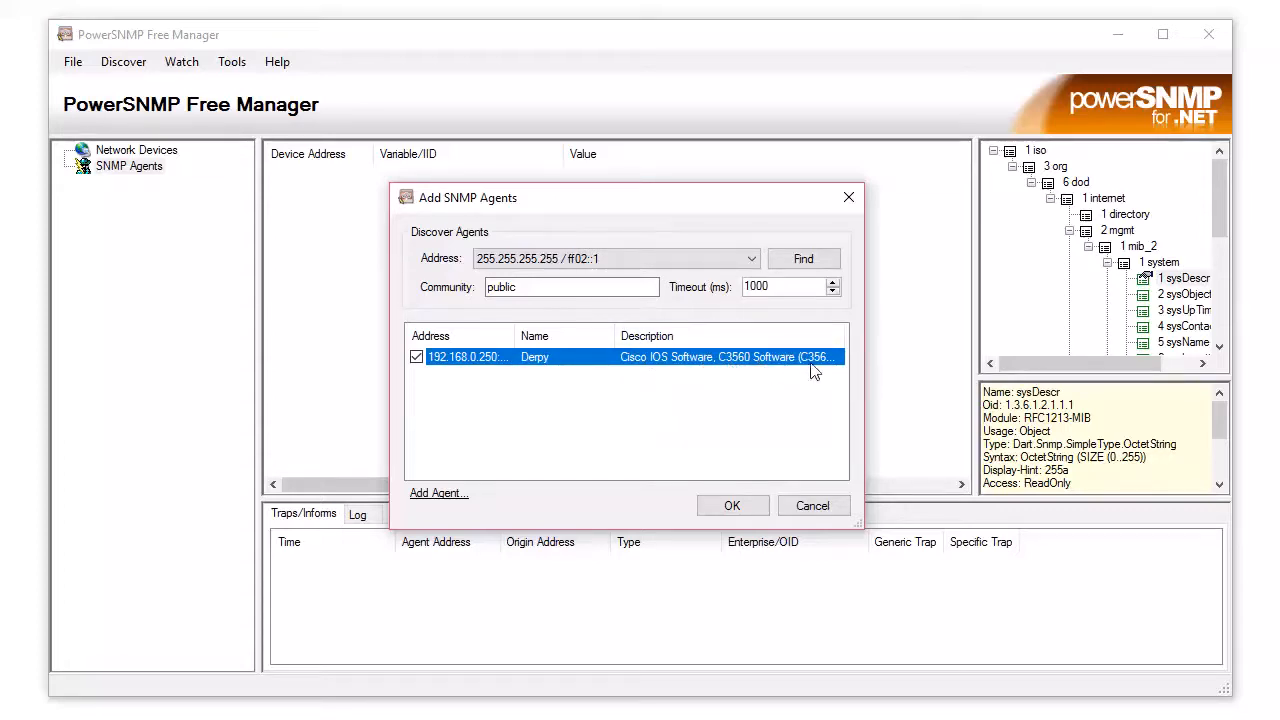
mouse_move(765, 400)
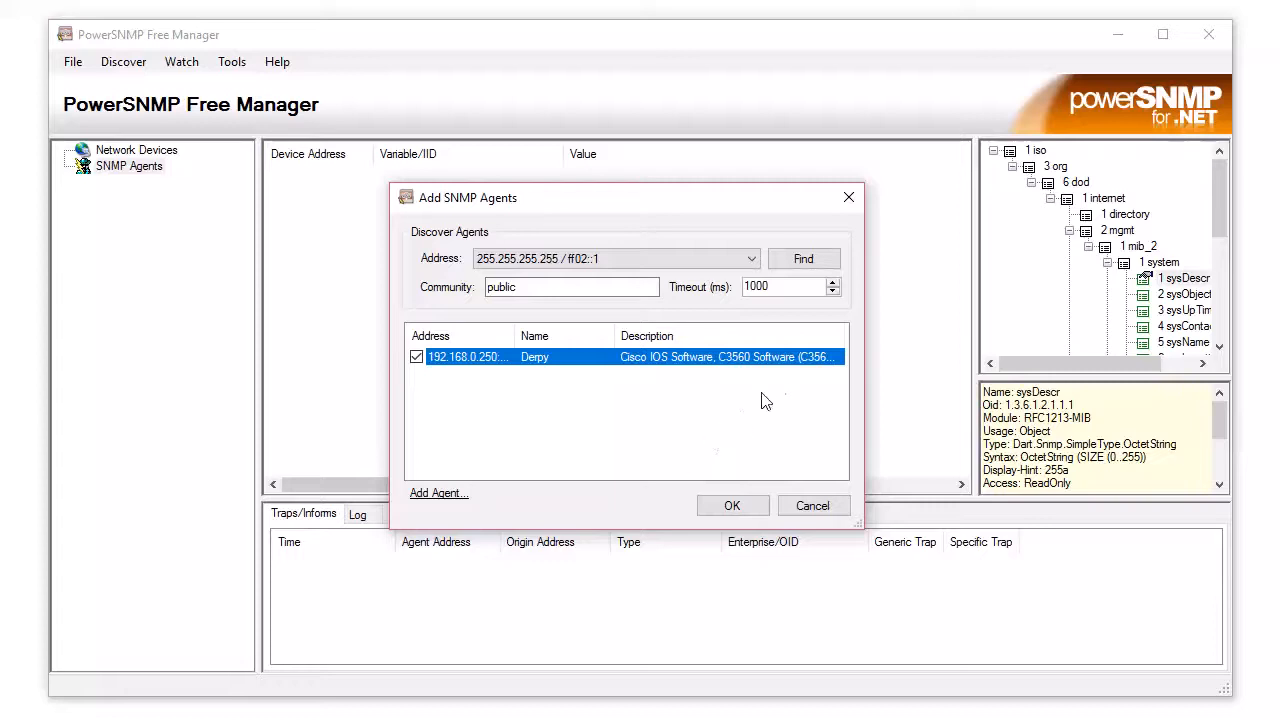
left_click(732, 505)
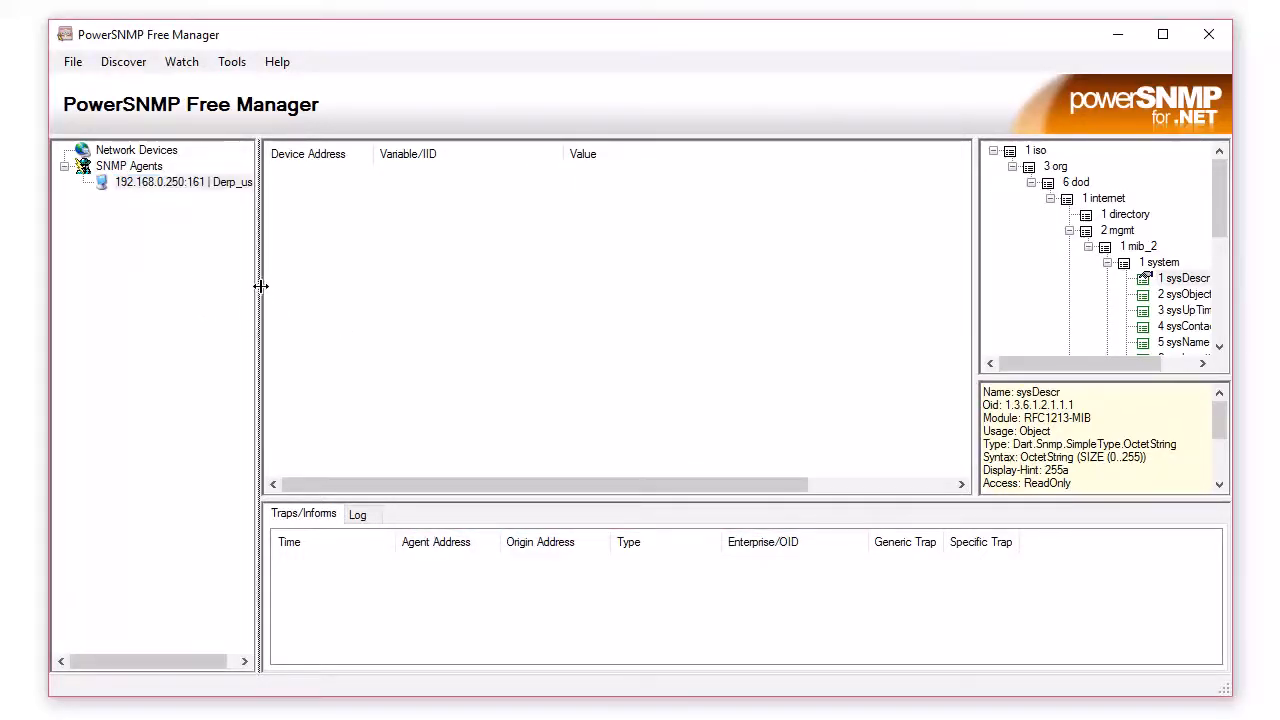
left_click(160, 182)
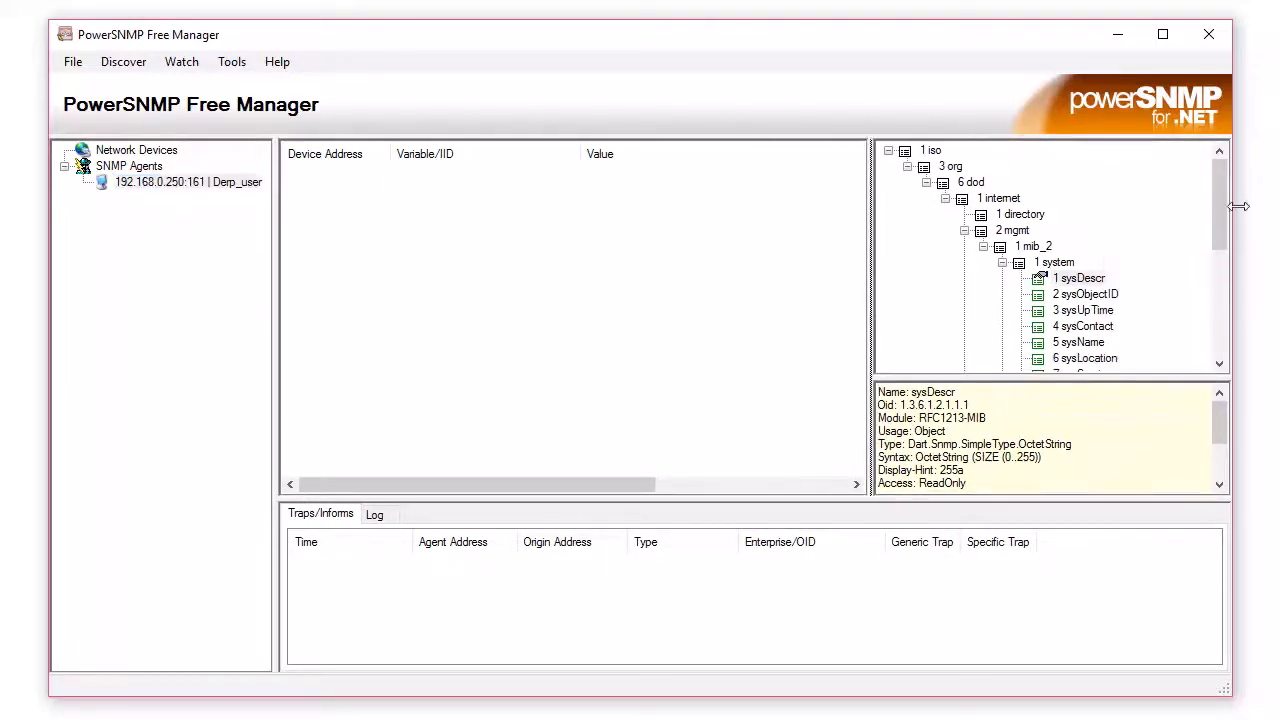
scroll("down", 3)
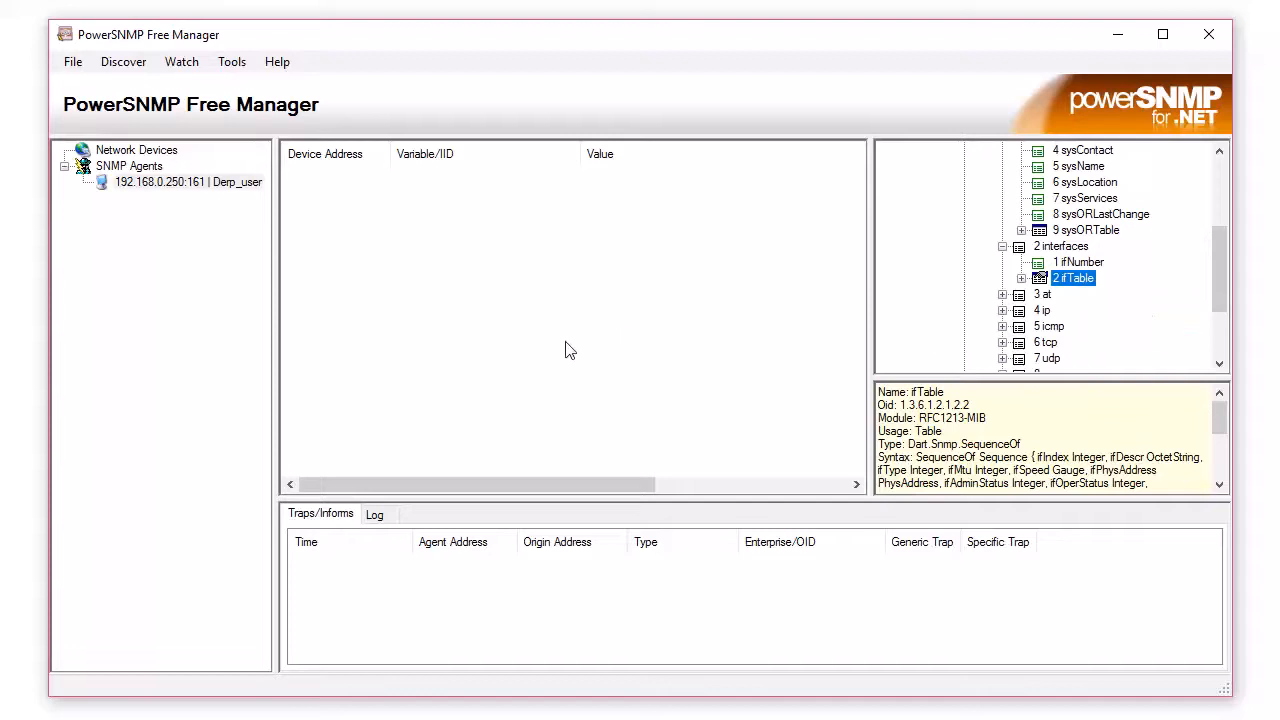
double_click(1073, 277)
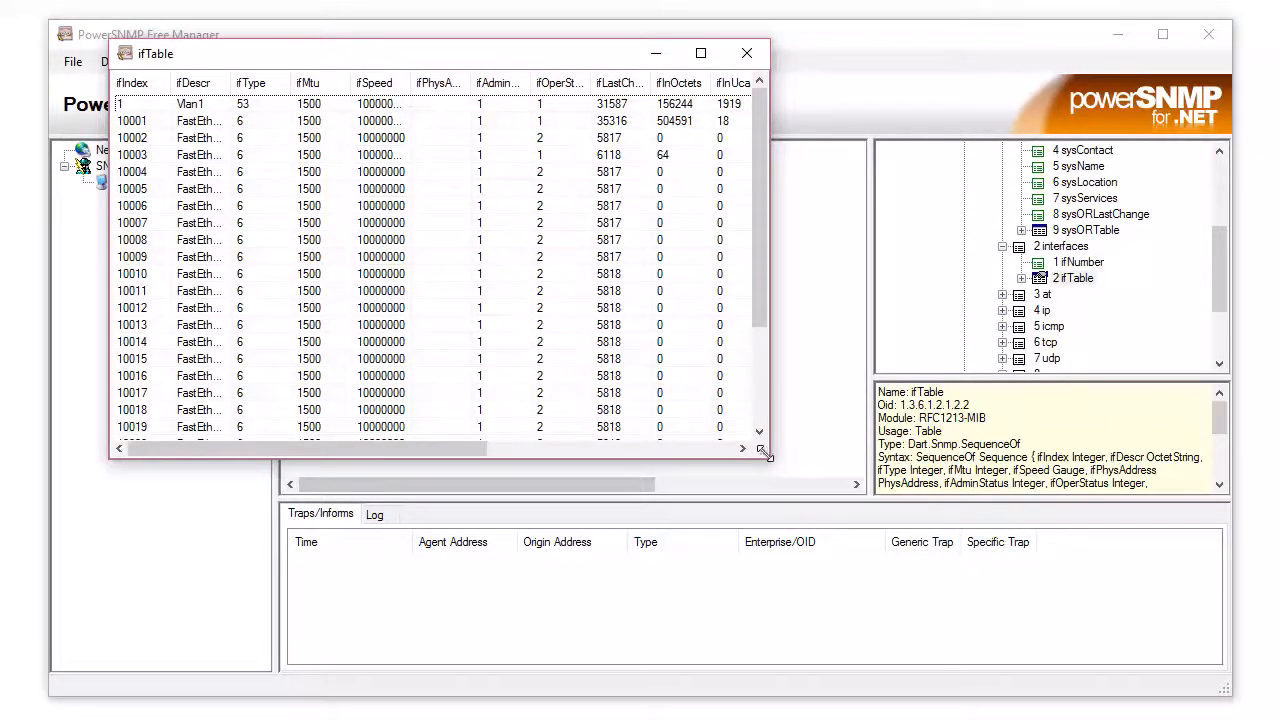
left_click_drag(763, 451, 1211, 631)
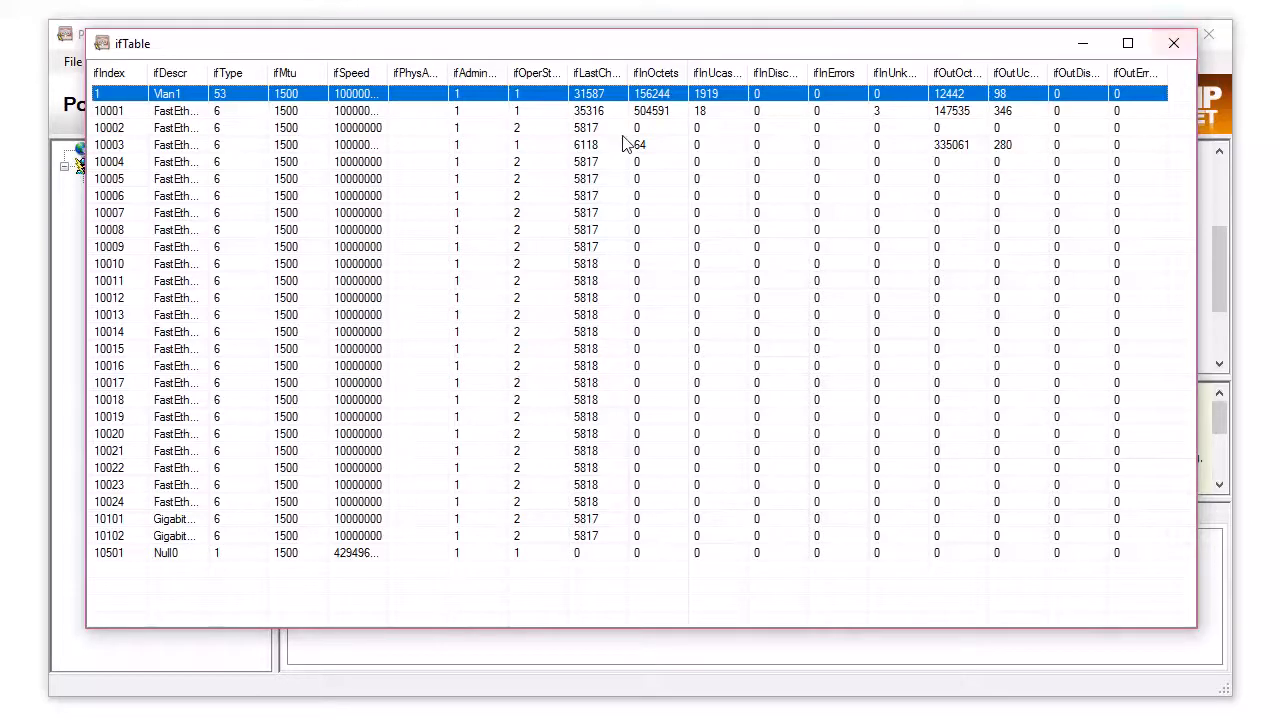
scroll("right", 3)
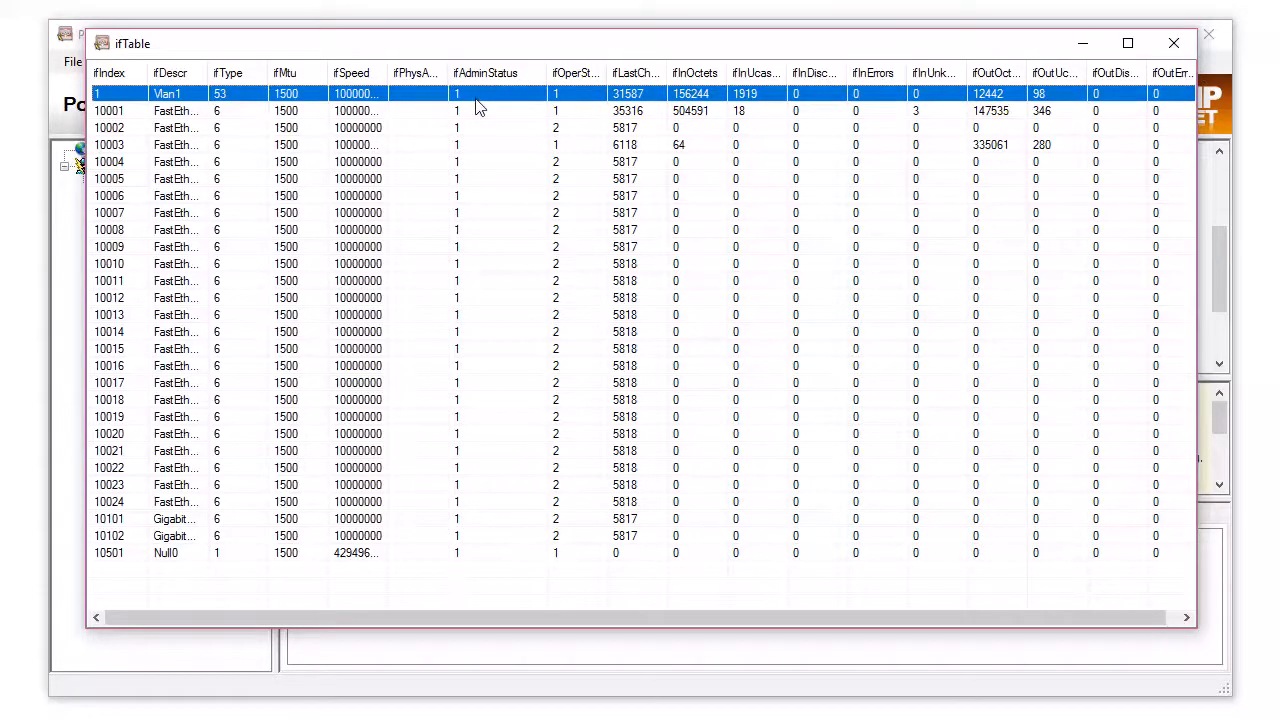
mouse_move(1174, 43)
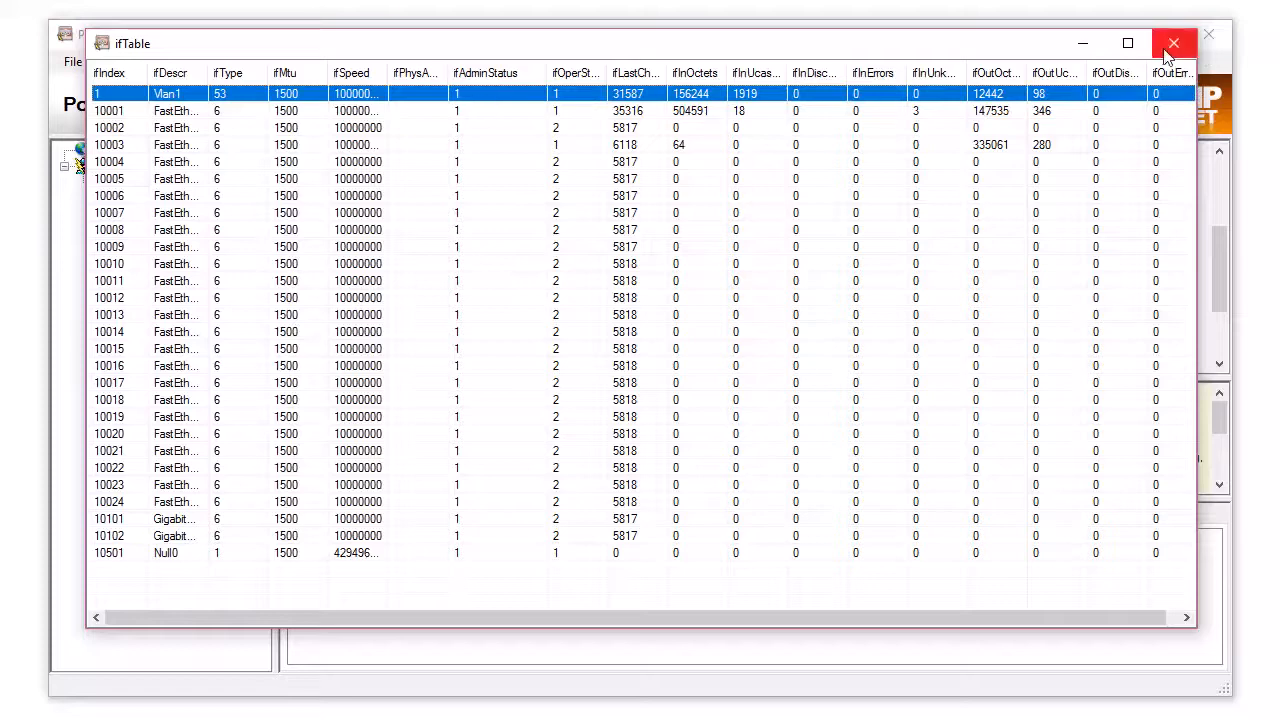
left_click(1174, 43)
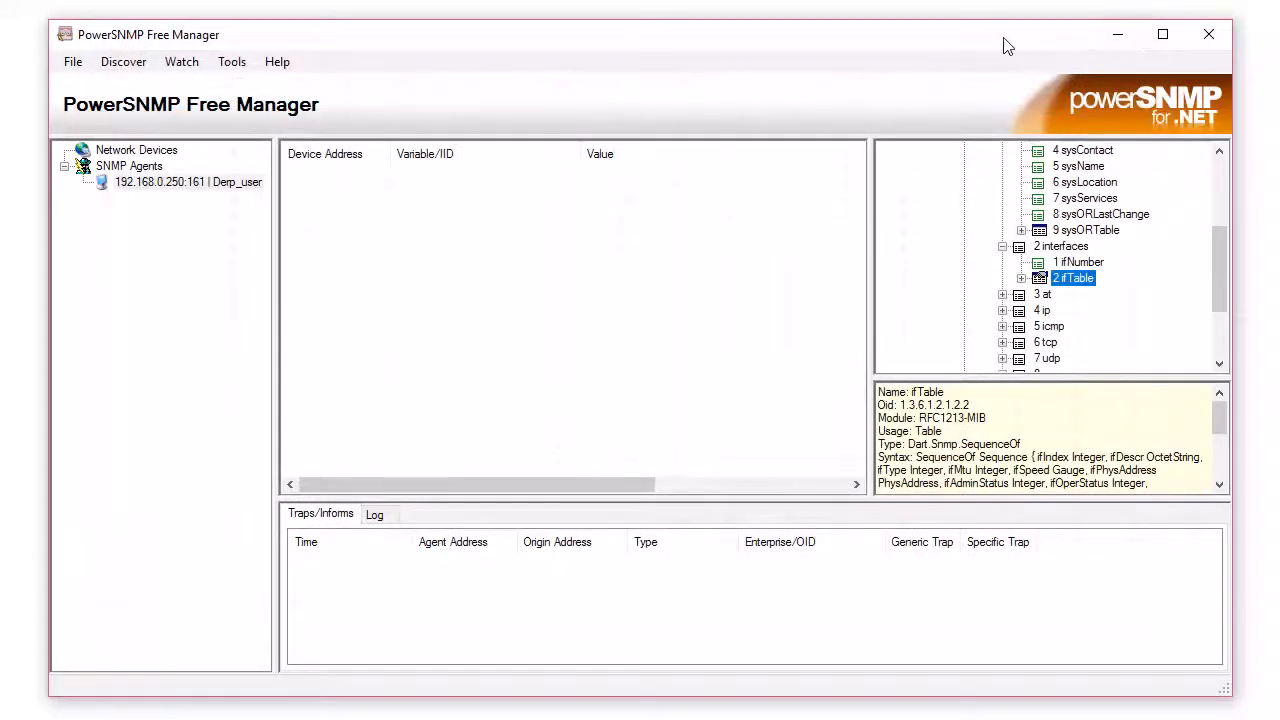
mouse_move(1117, 350)
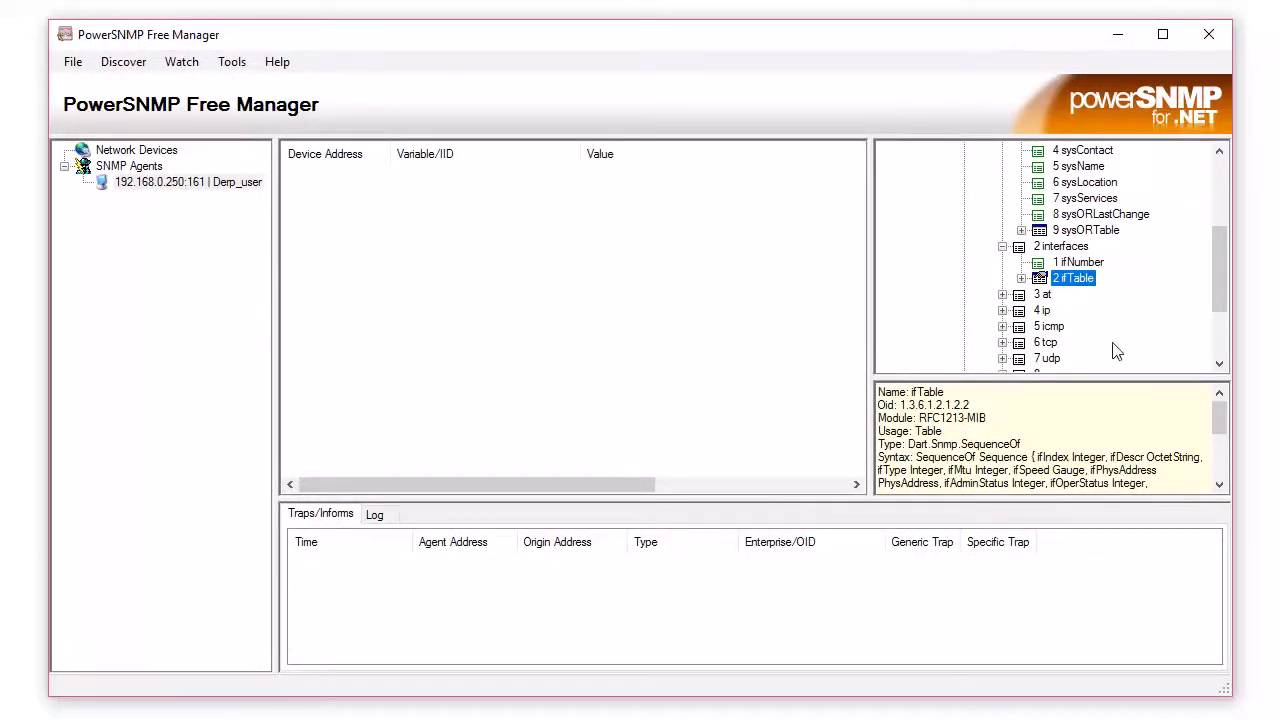
mouse_move(565, 425)
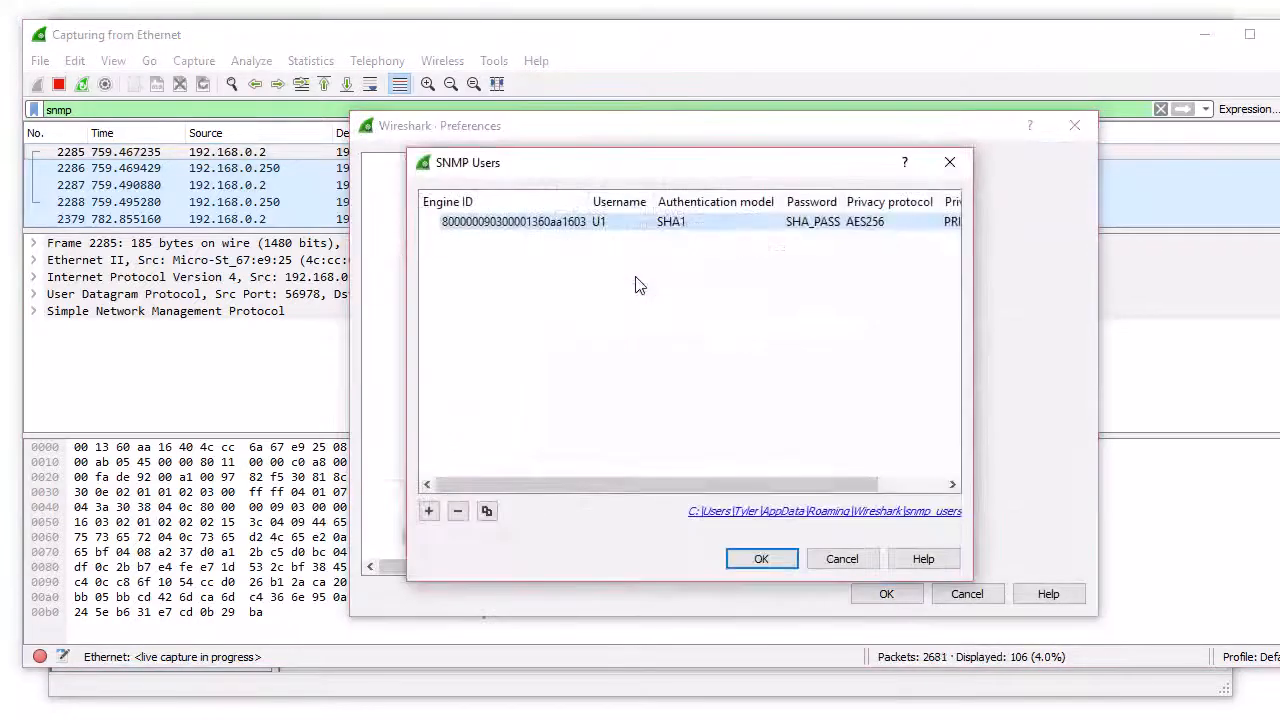
Step: Close Preferences, reopen the SNMP Users table from a packet's protocol preferences, and add an entry
left_click(457, 511)
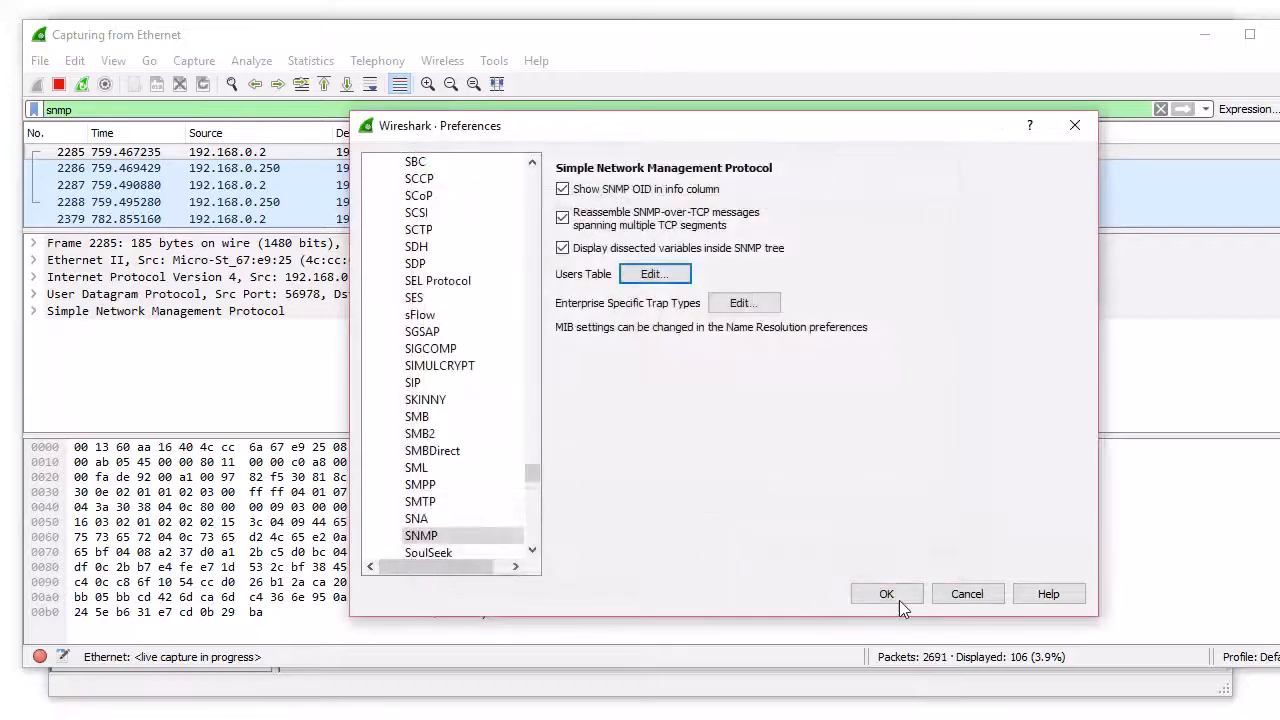
left_click(886, 593)
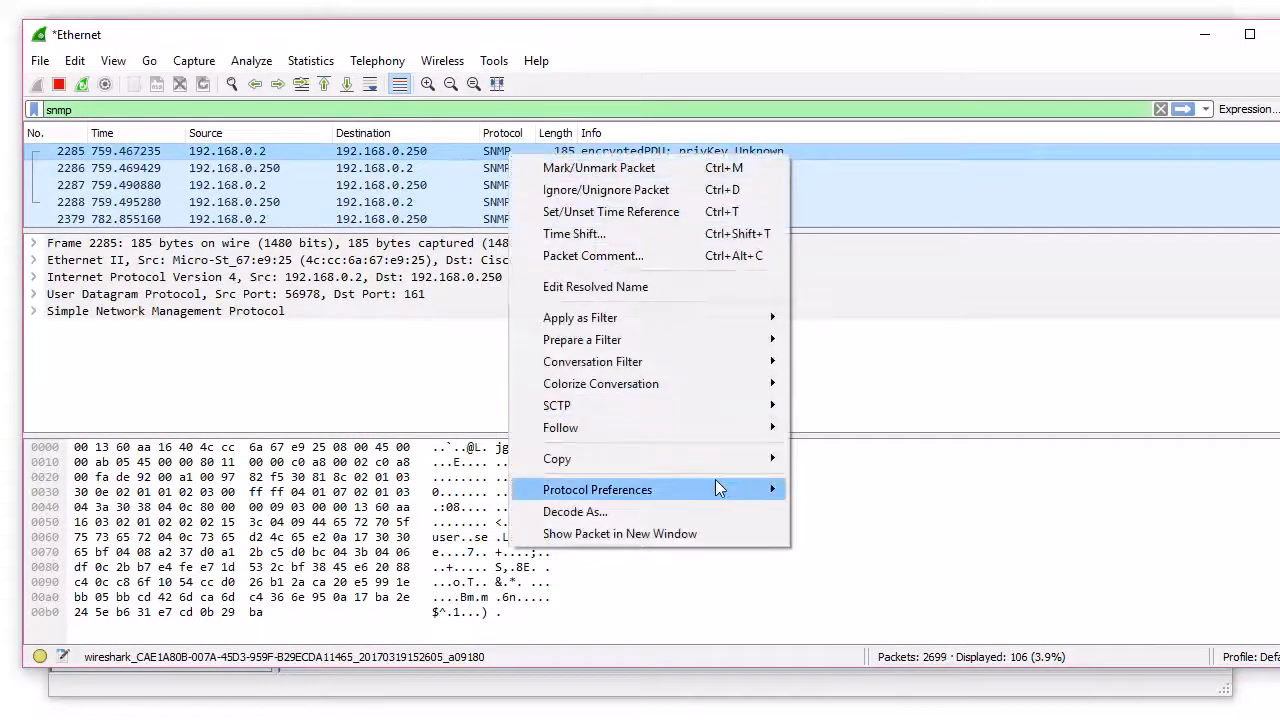
left_click(597, 489)
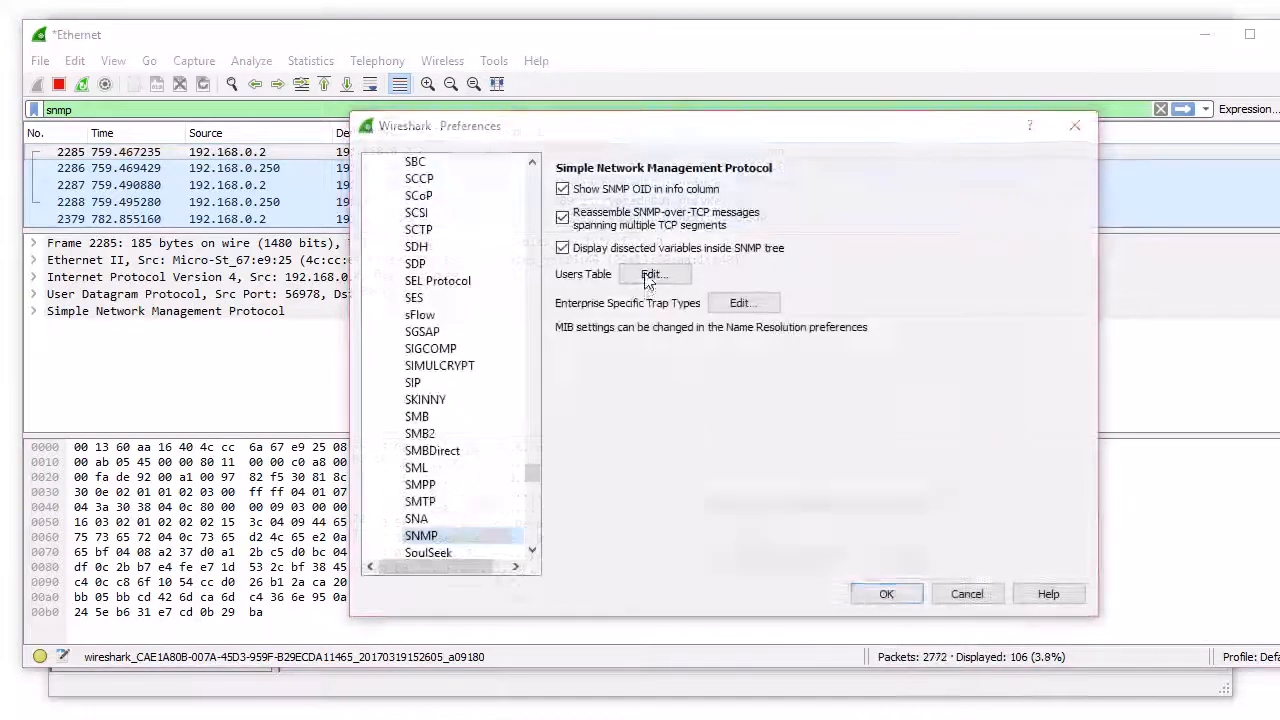
left_click(654, 274)
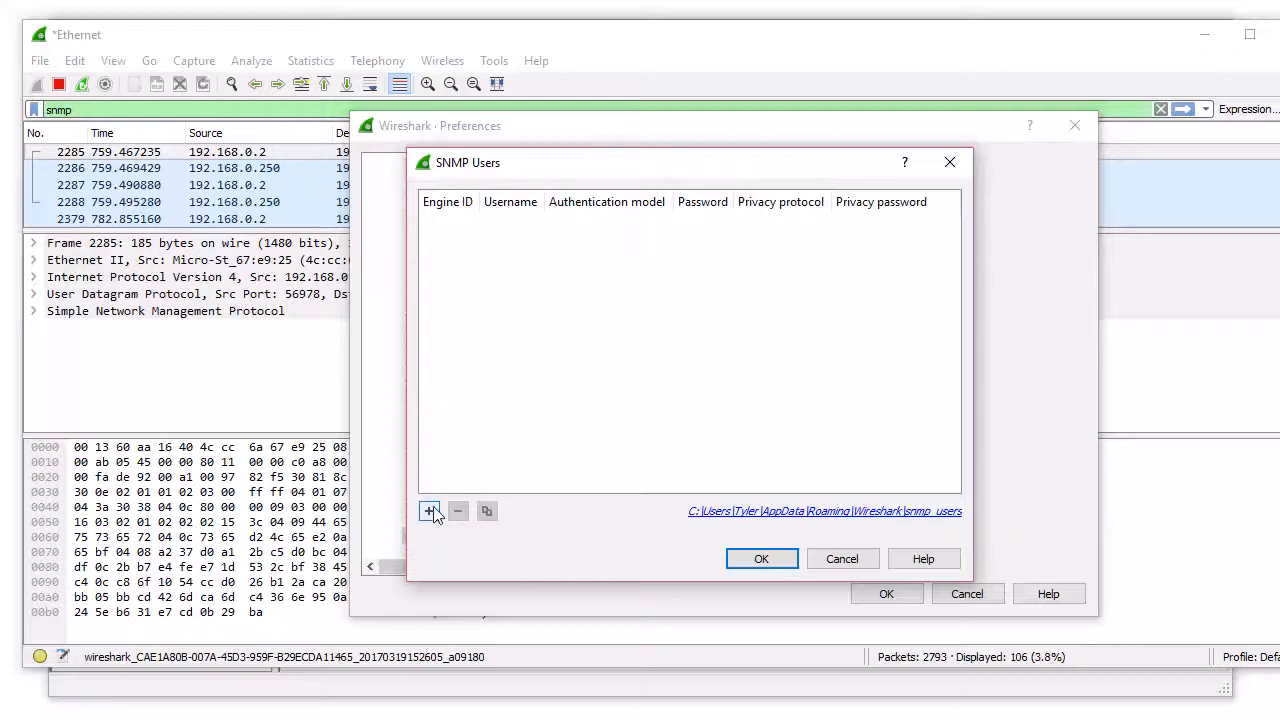
left_click(429, 511)
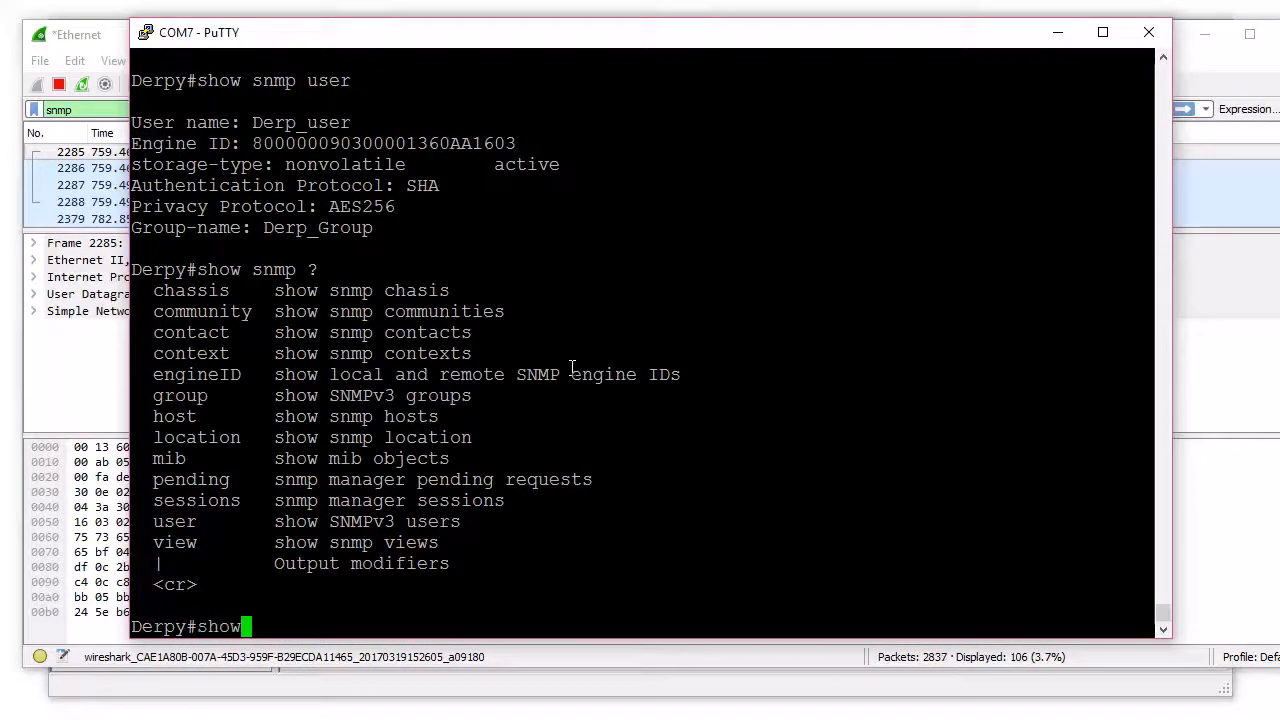
Step: Show Derp_user's SNMP details, copy its engine ID, and enter 'show snmp engineID'
type("snmp user")
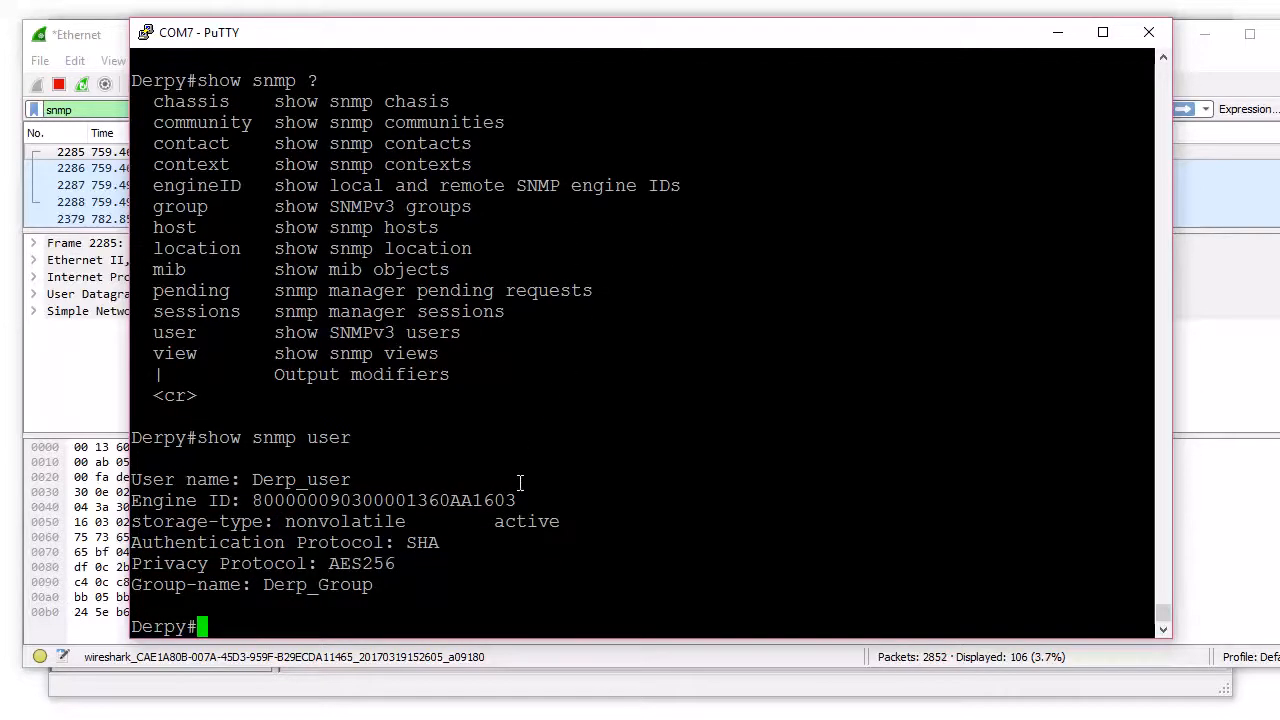
left_click_drag(253, 500, 515, 500)
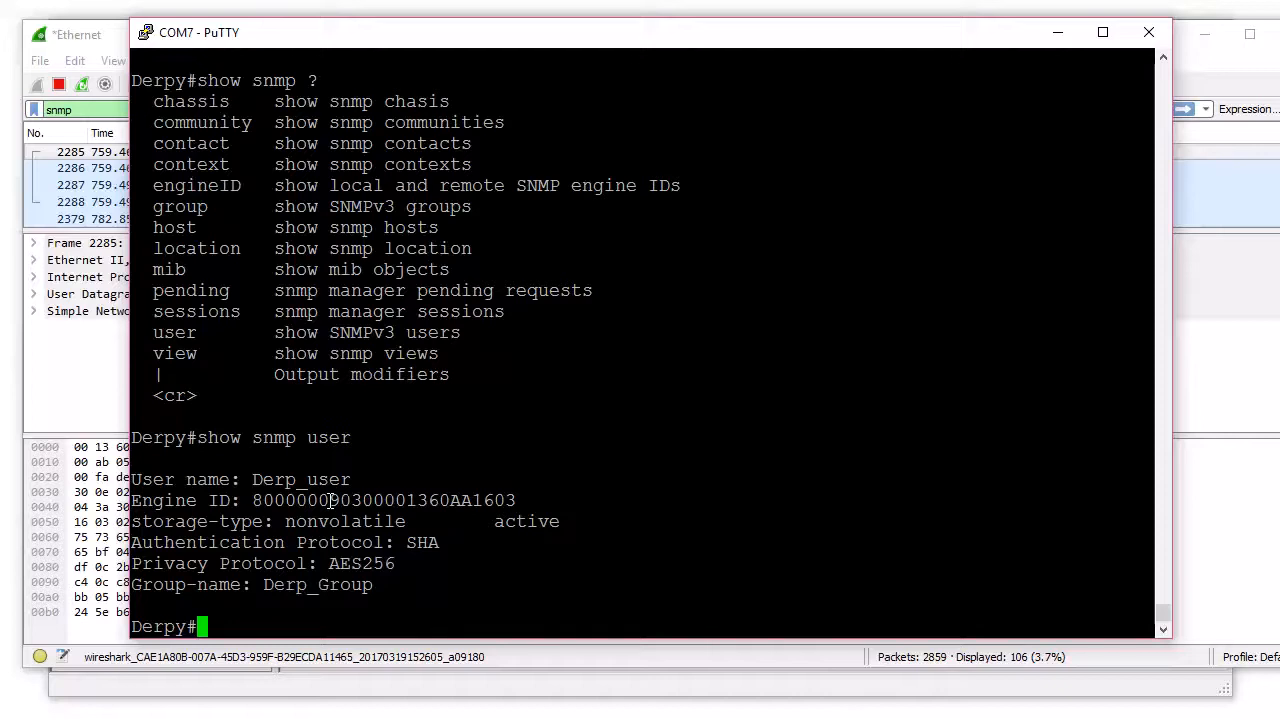
type("show snmp e")
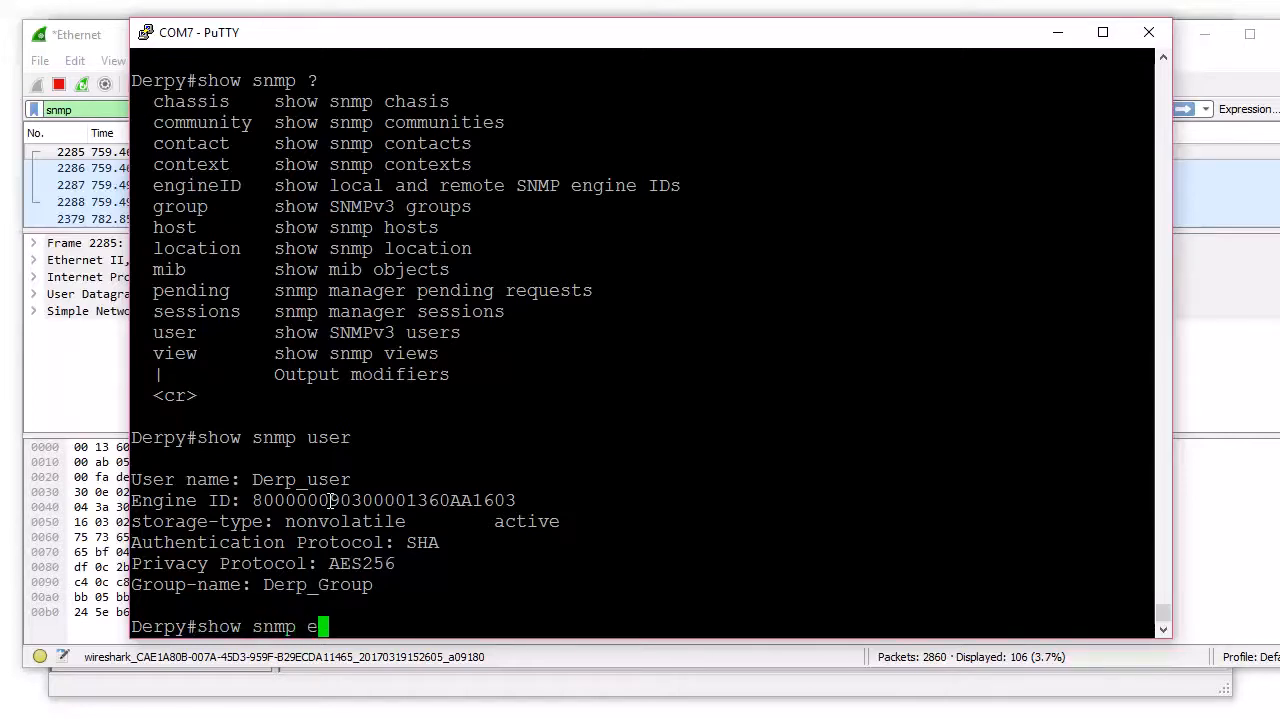
type("ngineID")
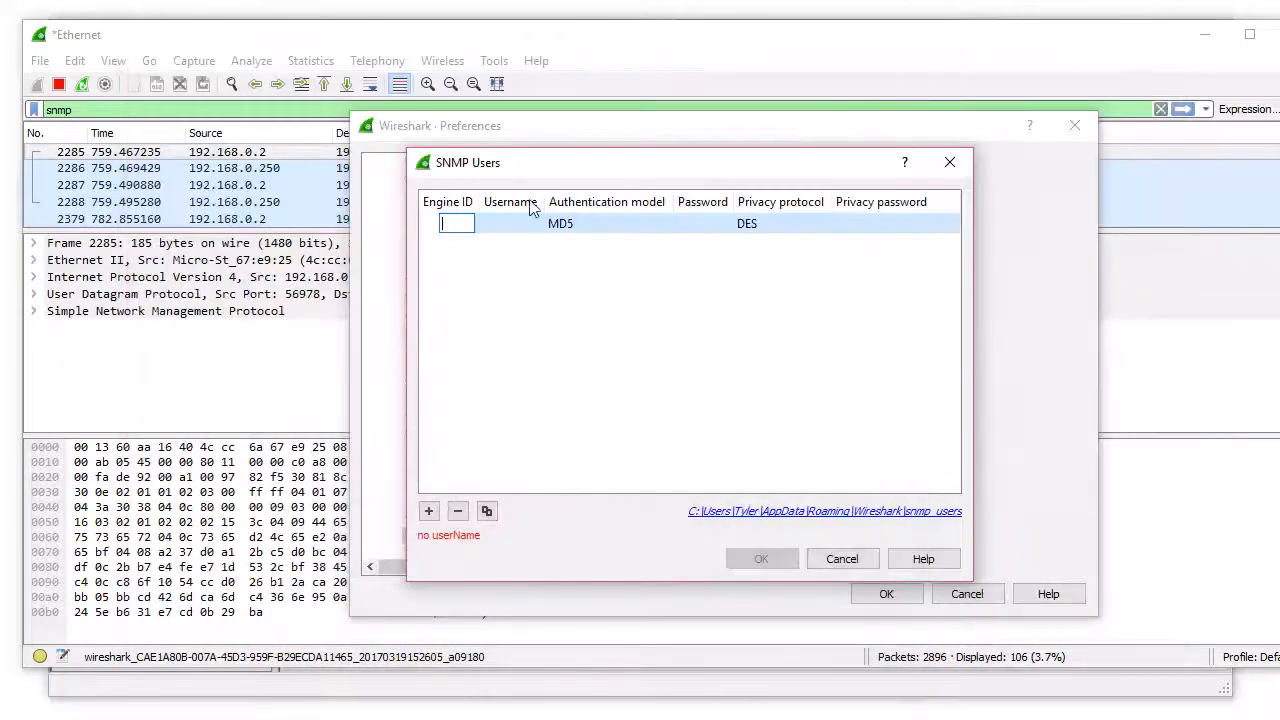
type("000090300001360AA1603")
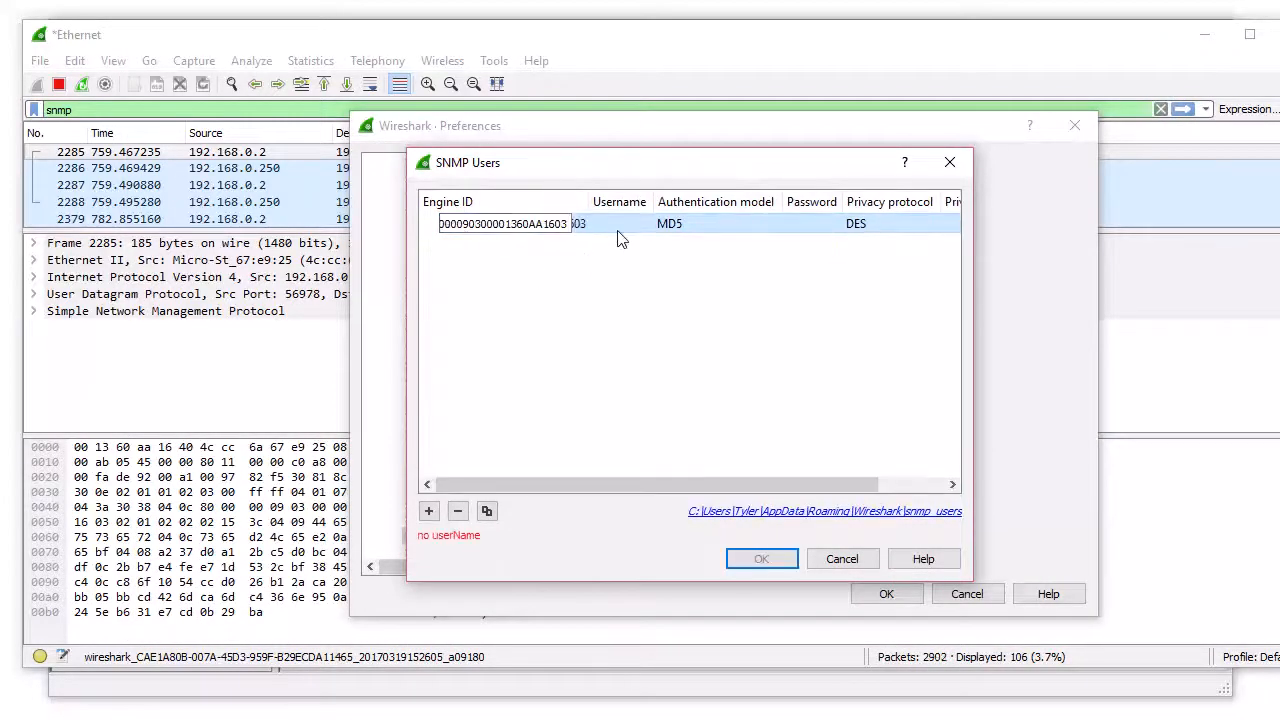
type("Derp_user")
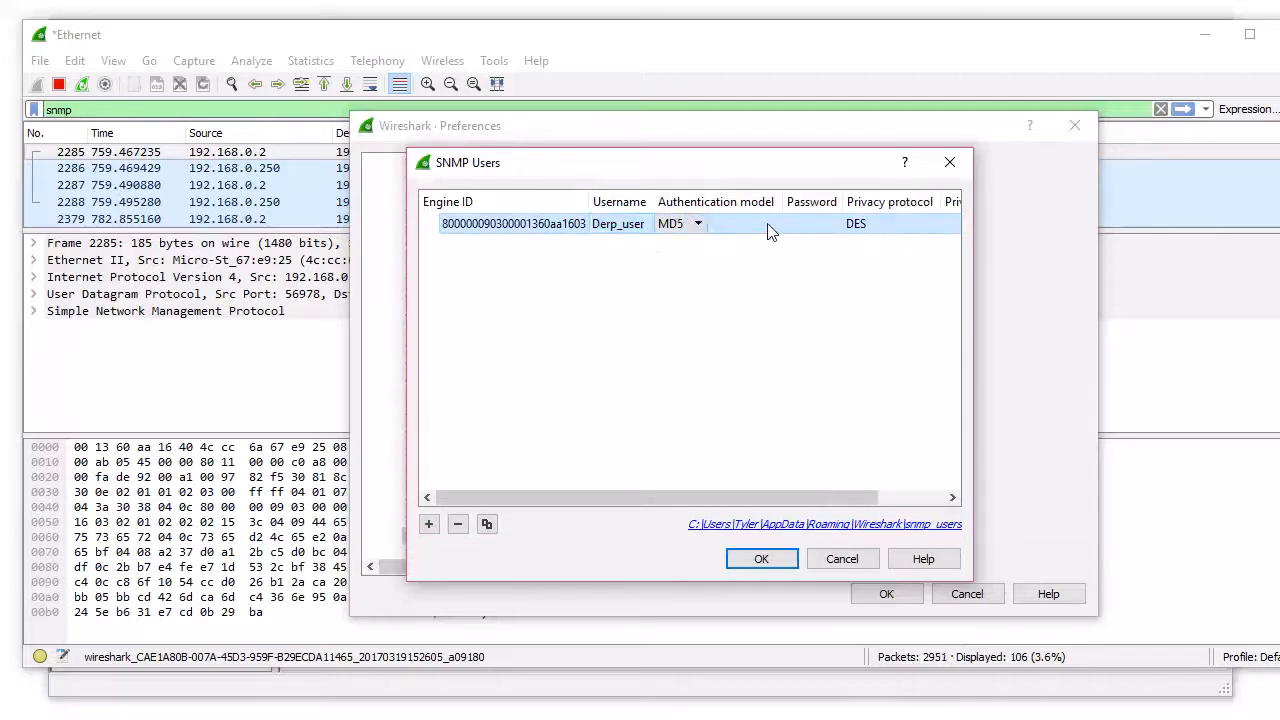
left_click(680, 223)
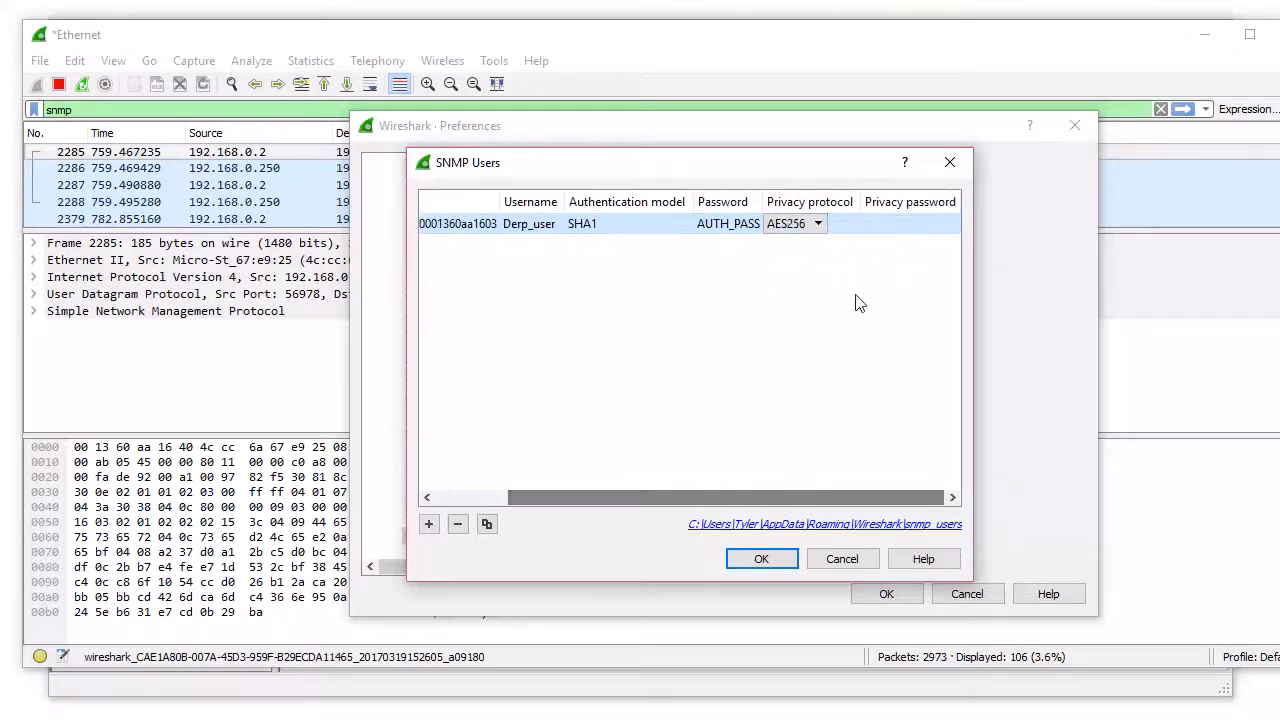
left_click(907, 223)
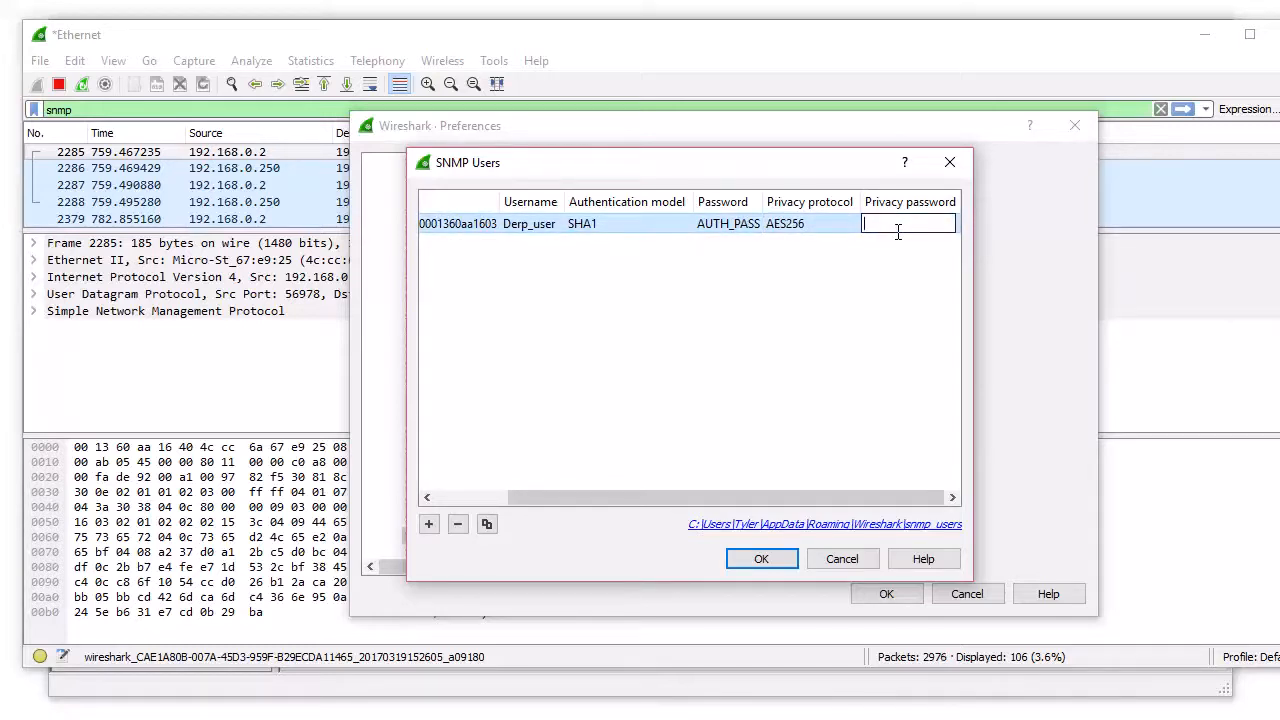
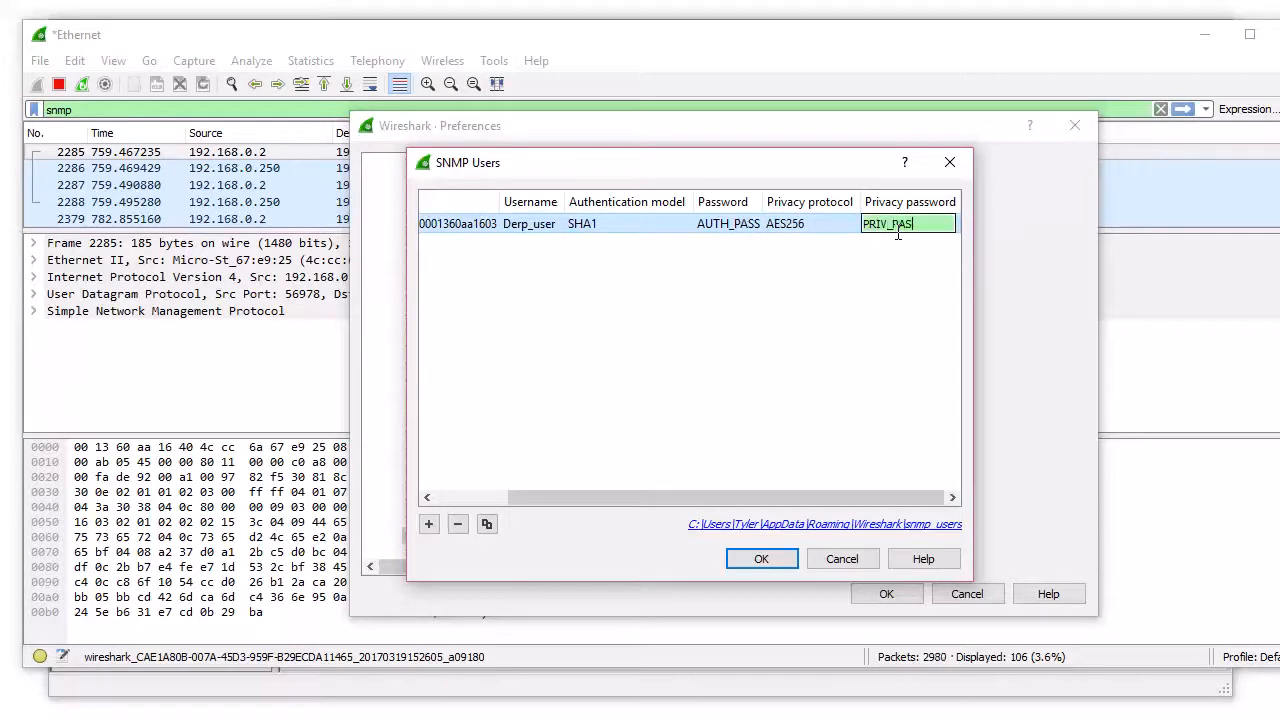
left_click(760, 558)
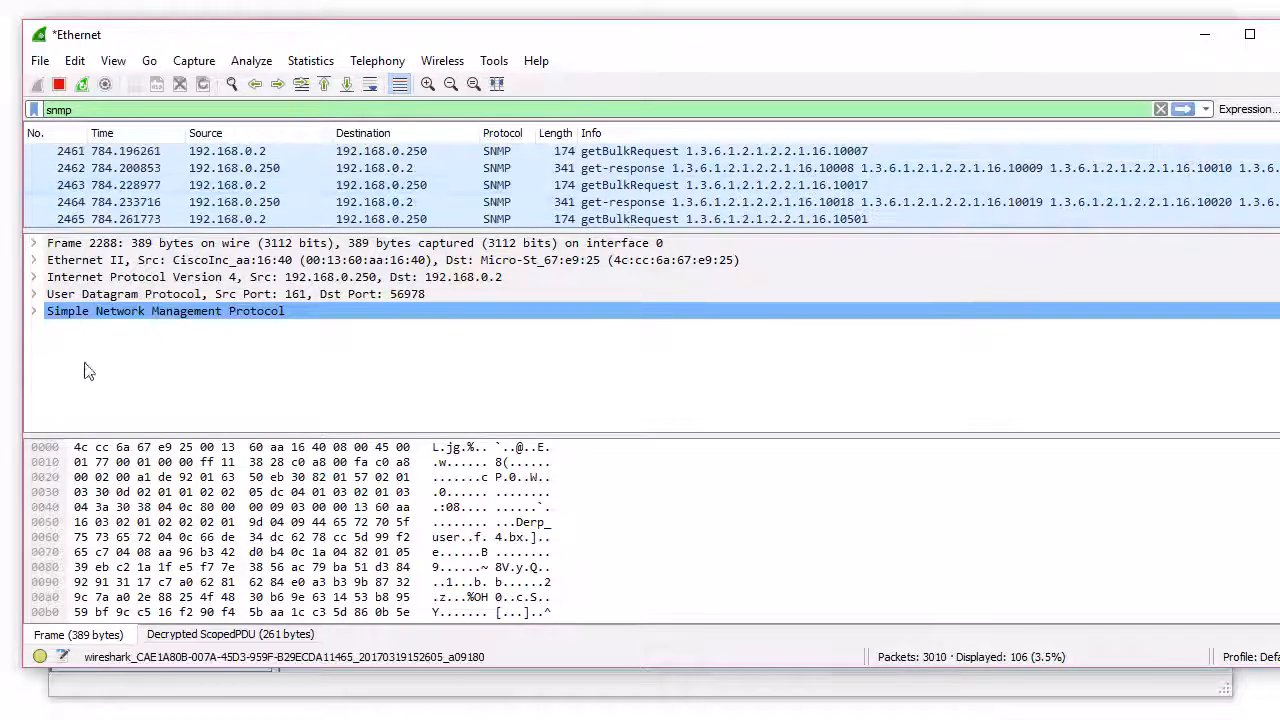
Step: Expand the get-response's SNMP tree down to the decrypted ScopedPDU variable-bindings
left_click(33, 311)
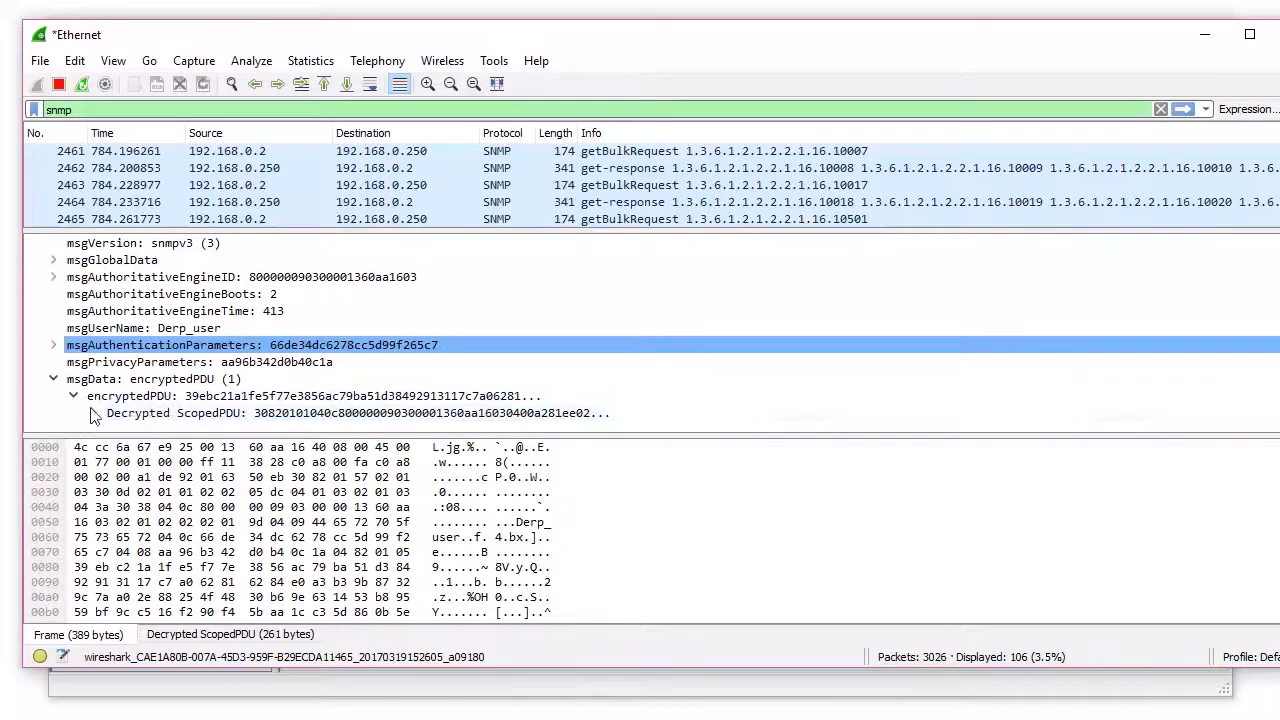
left_click(90, 413)
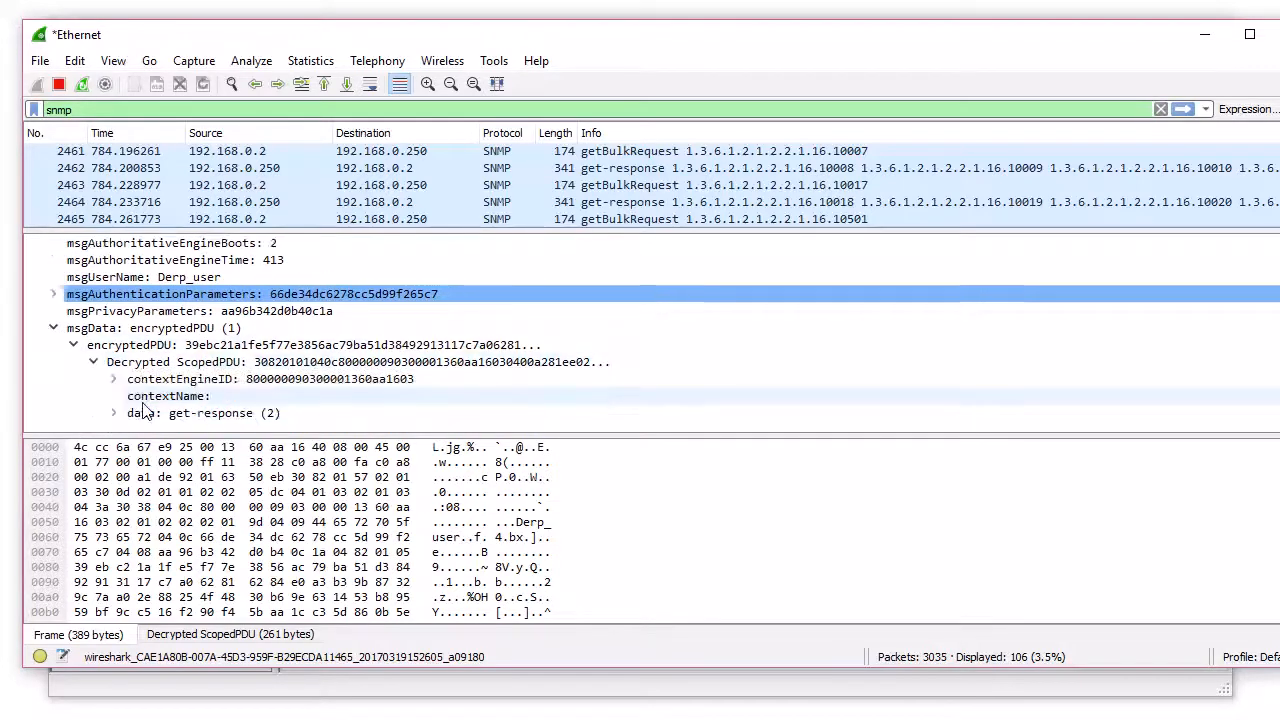
left_click(113, 413)
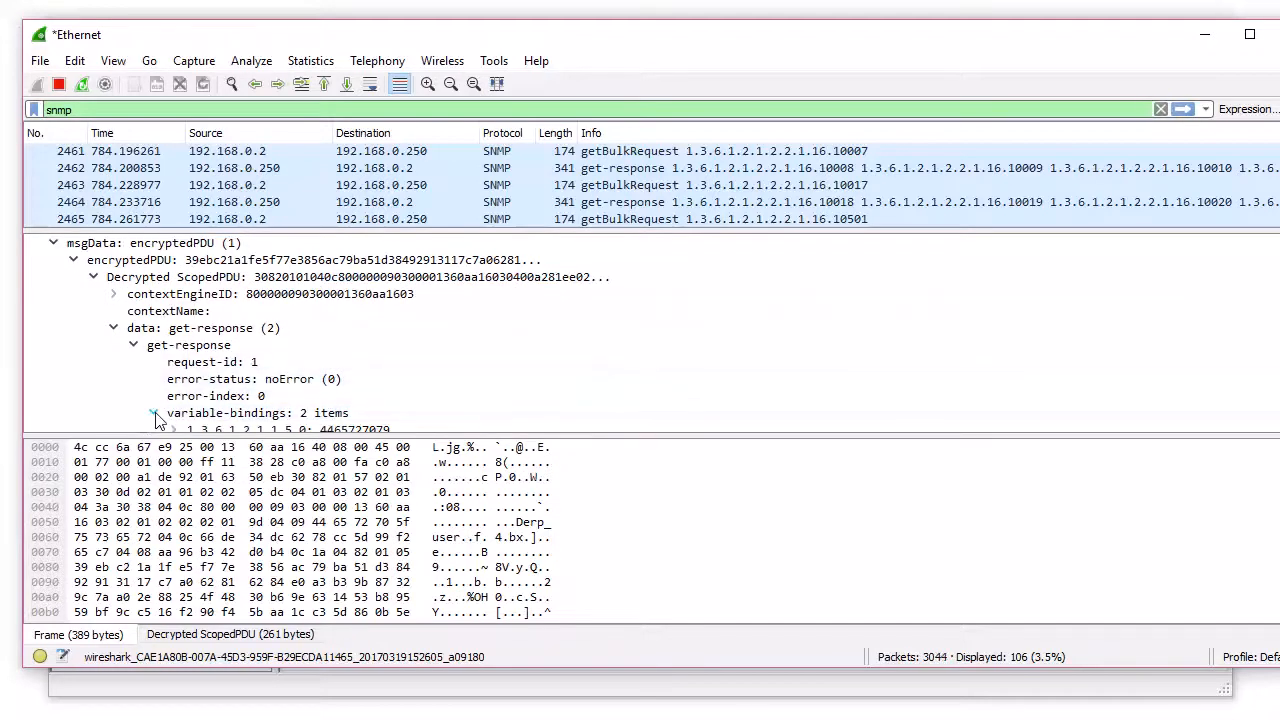
left_click(154, 413)
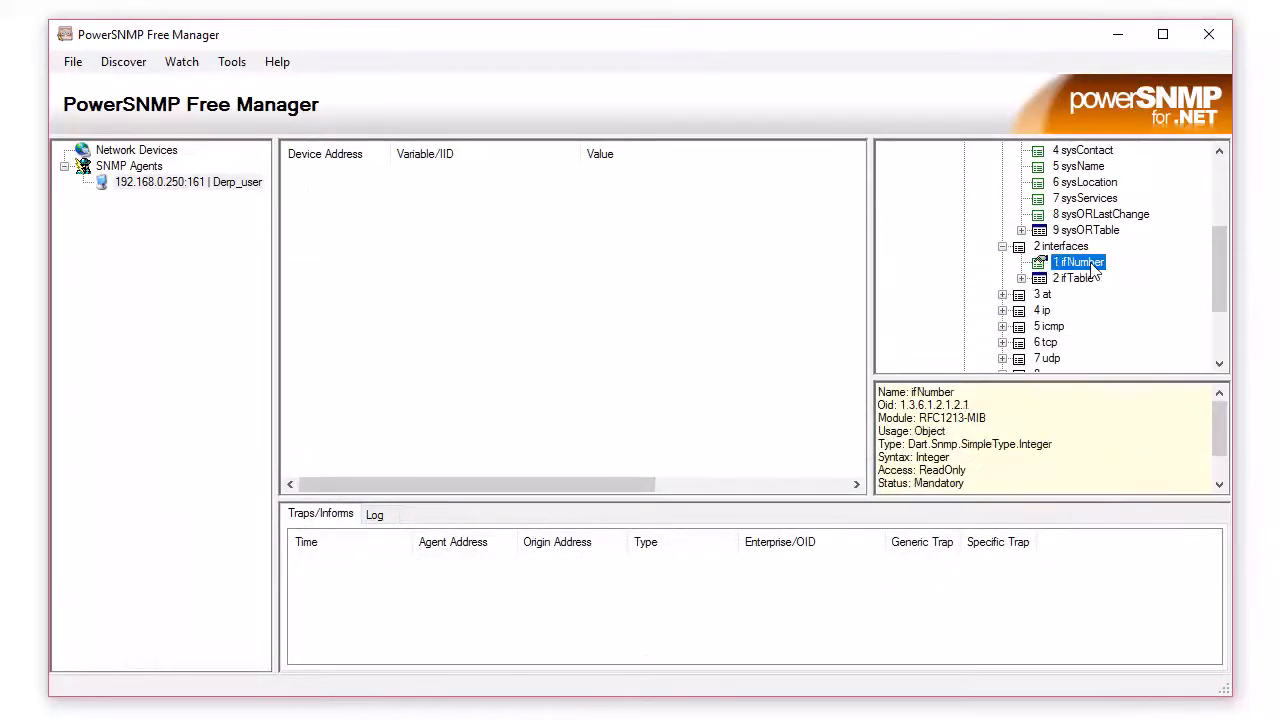
Step: Query ifNumber (28), sysDescr (Cisco IOS C3560) and sysUpTime (305105), dismissing each result
double_click(1078, 261)
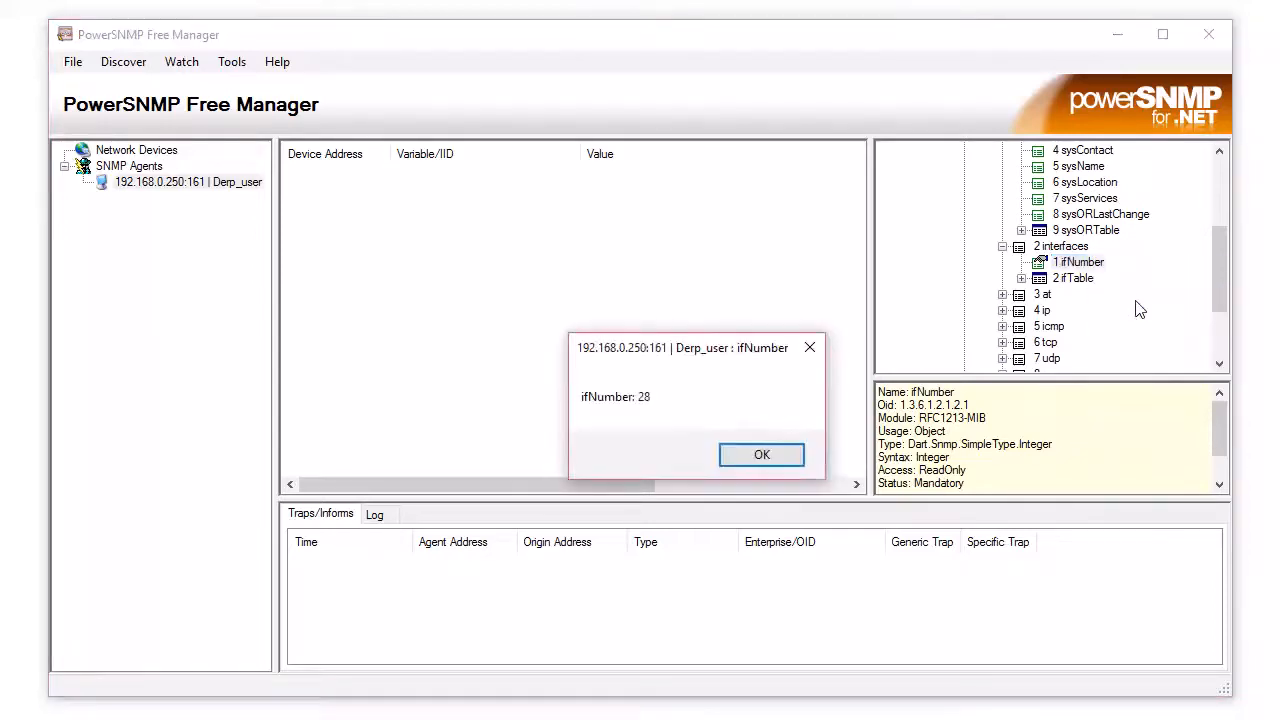
left_click(761, 454)
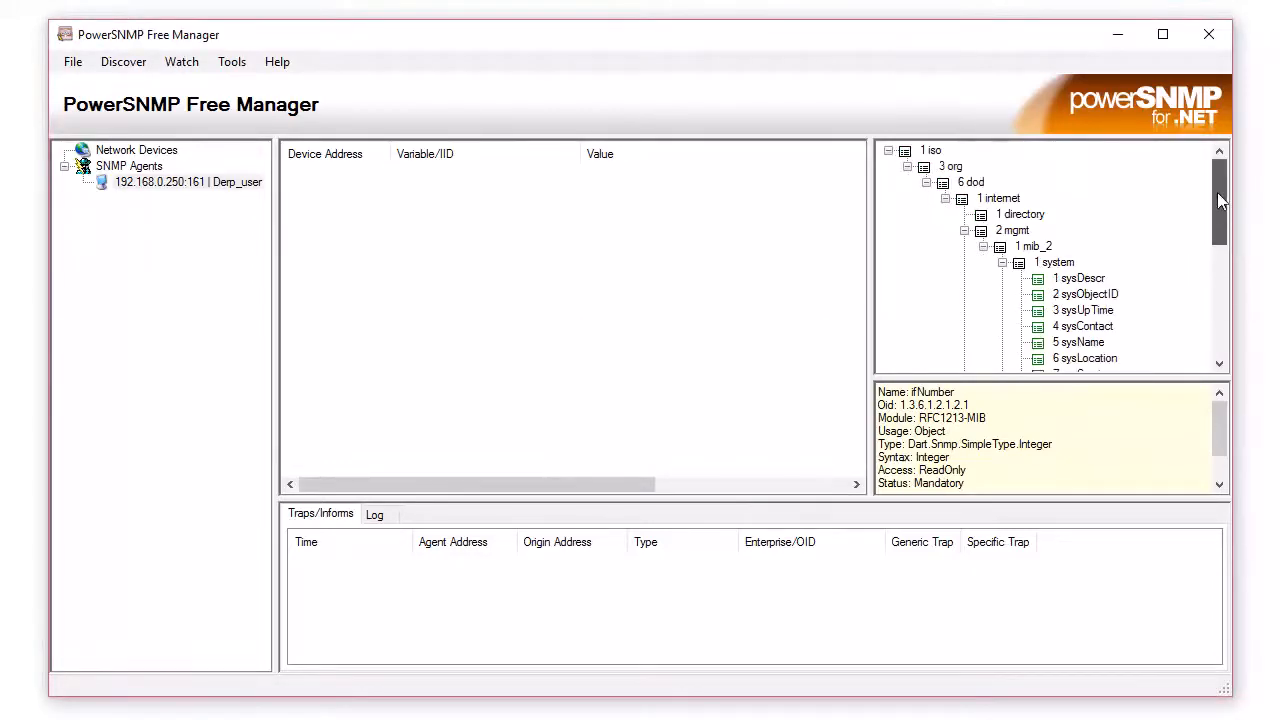
right_click(1080, 278)
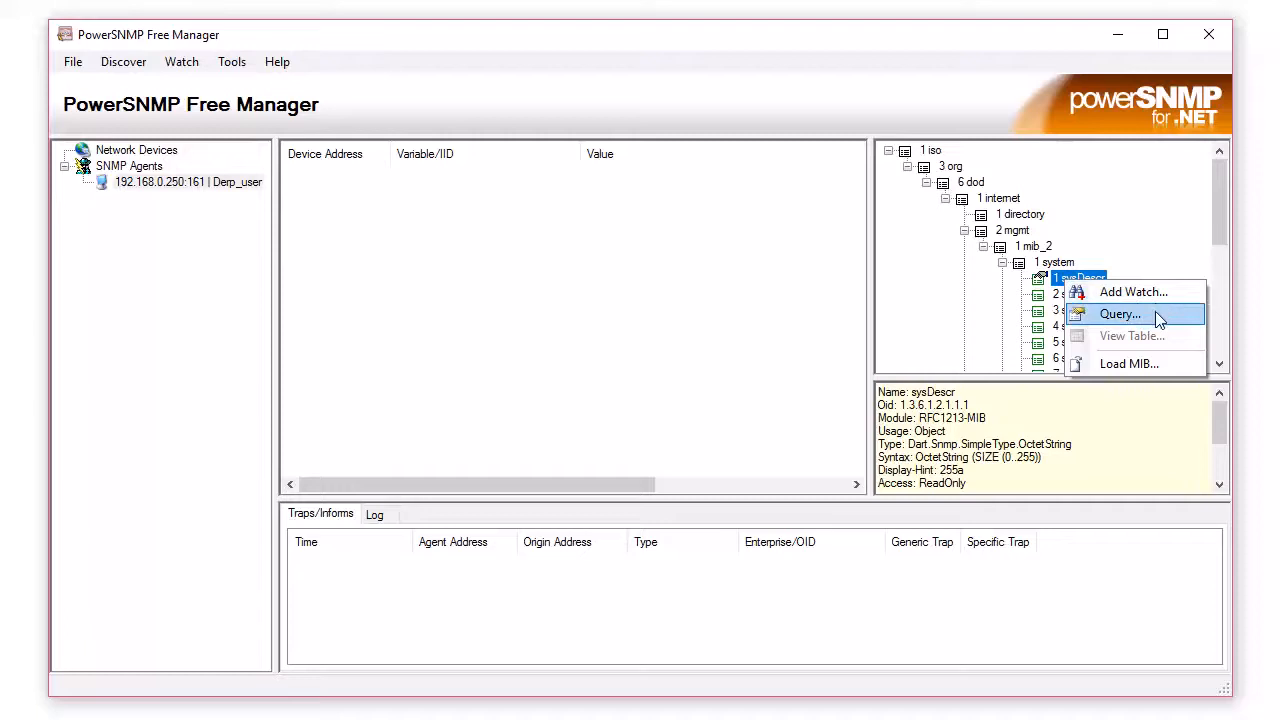
left_click(1119, 313)
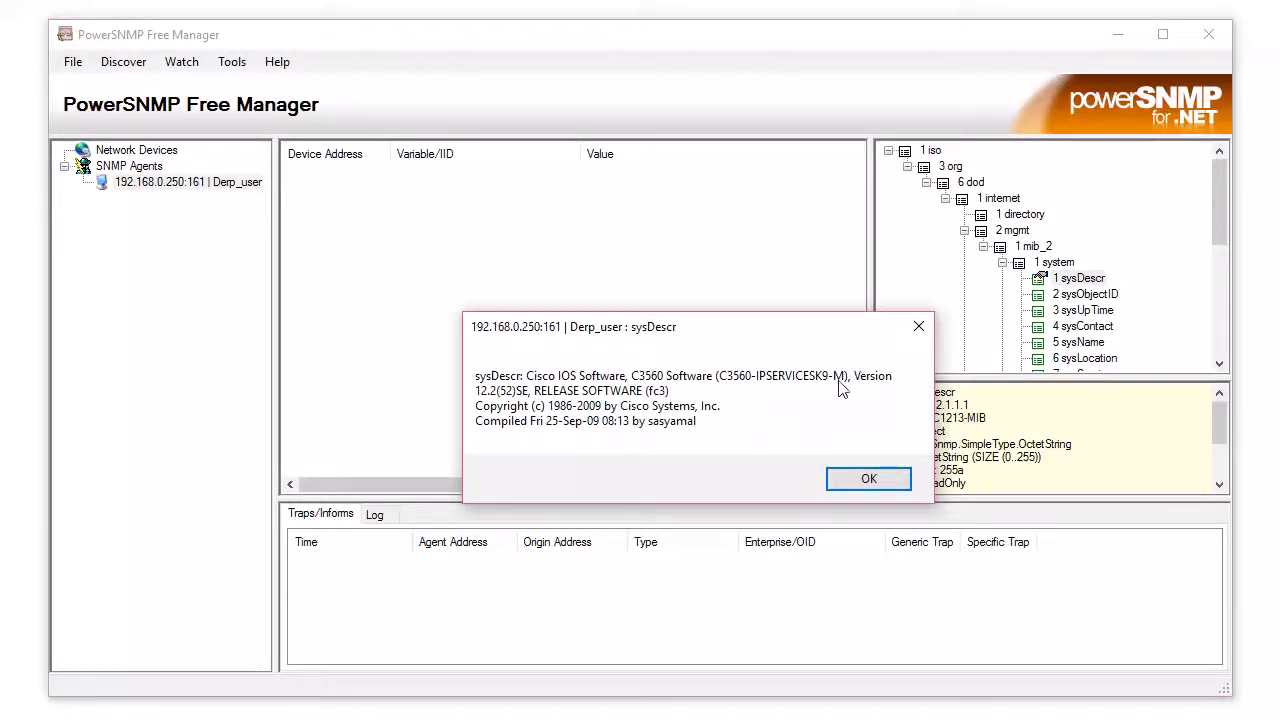
mouse_move(700, 458)
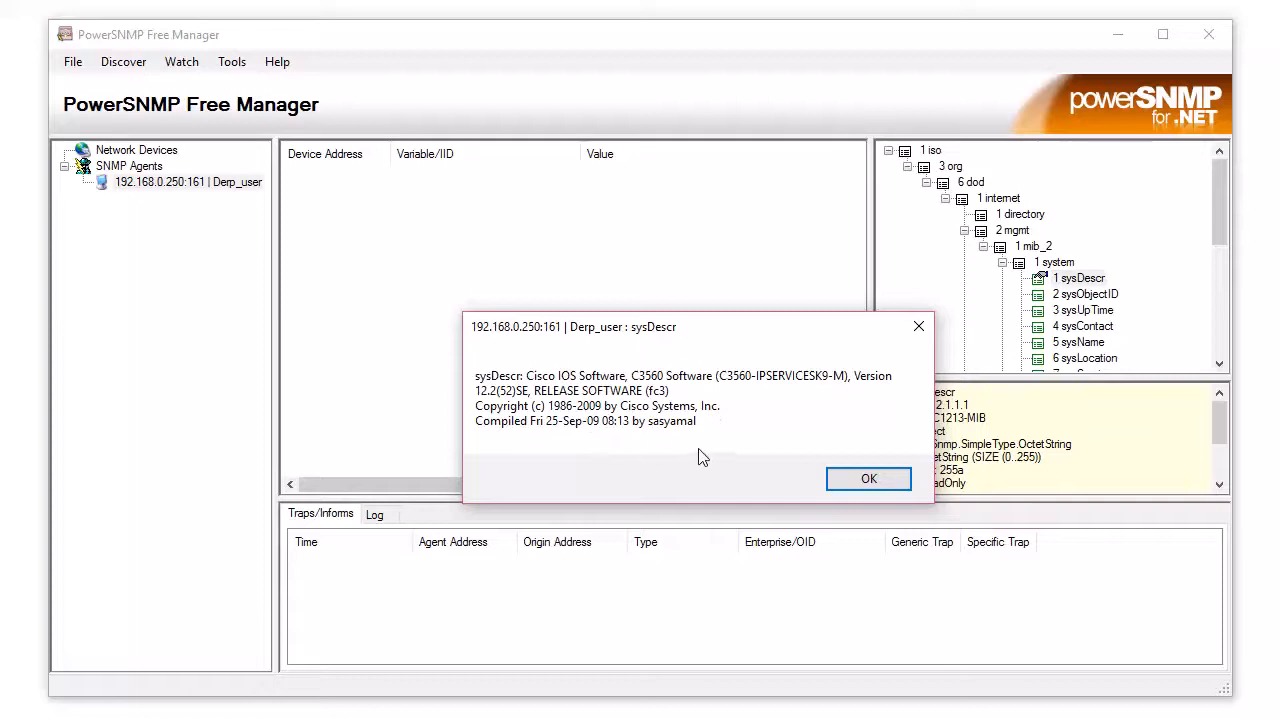
left_click(868, 478)
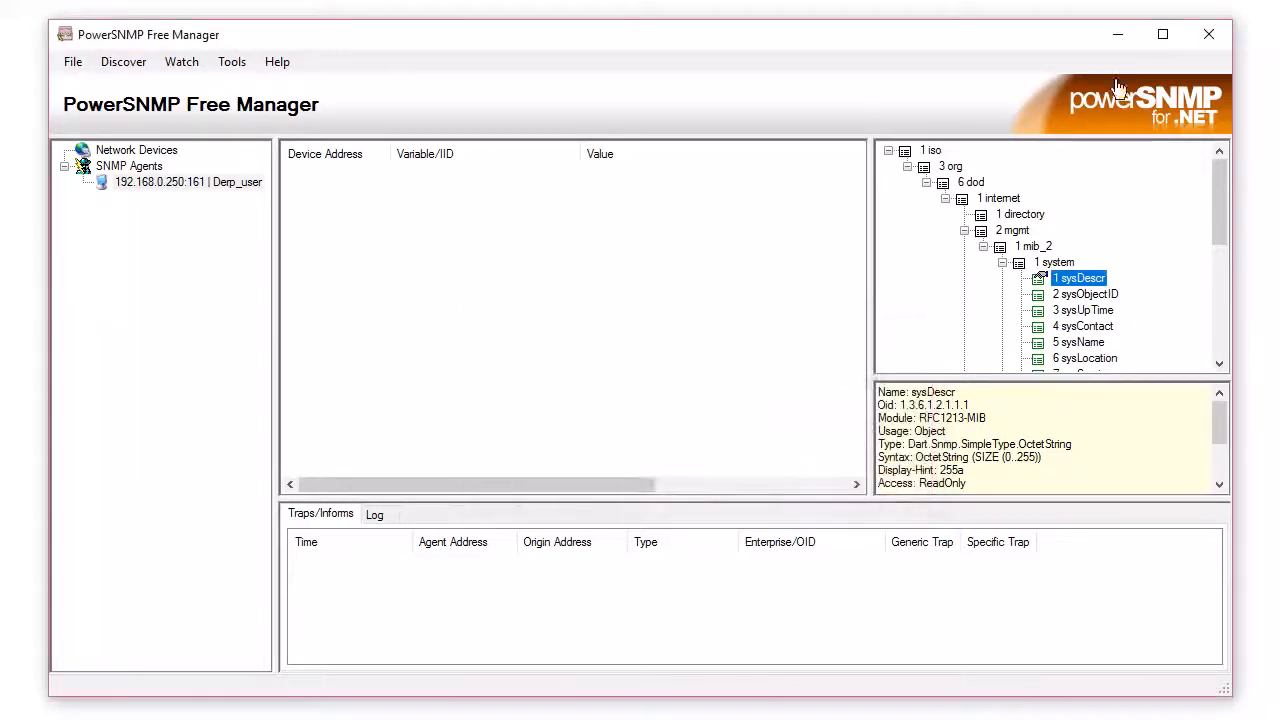
mouse_move(380, 104)
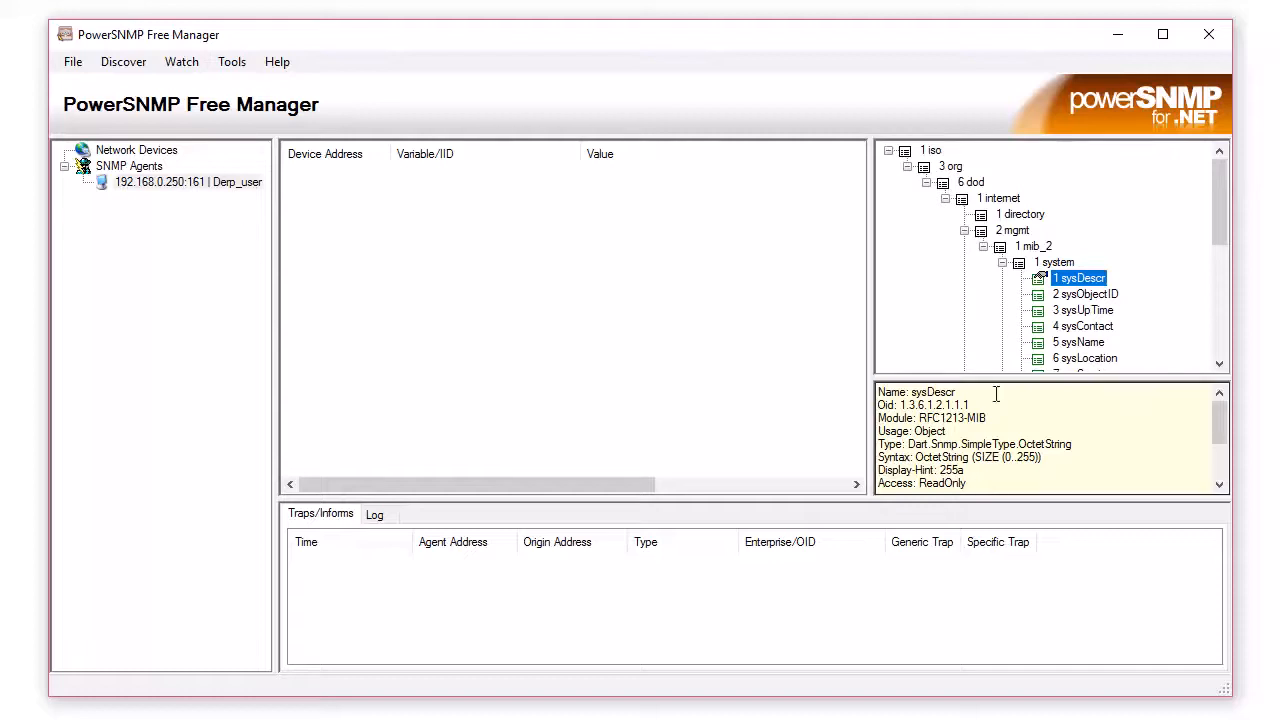
right_click(1082, 310)
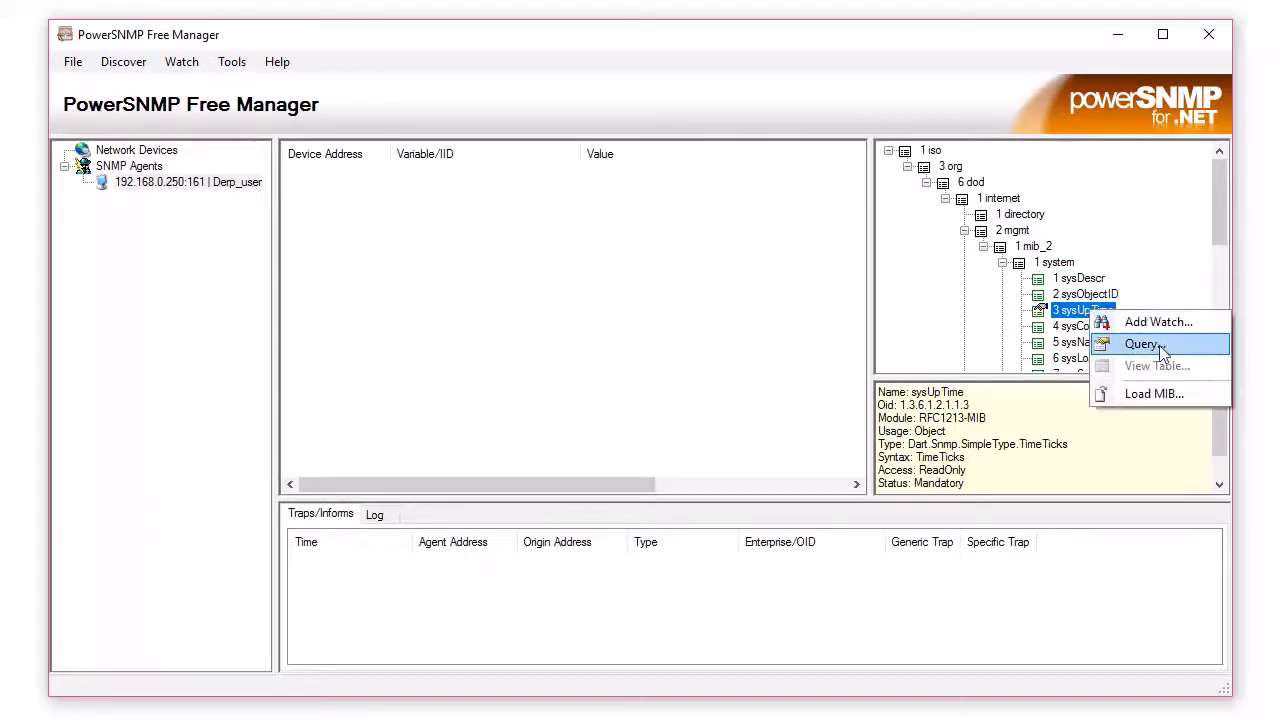
left_click(1143, 344)
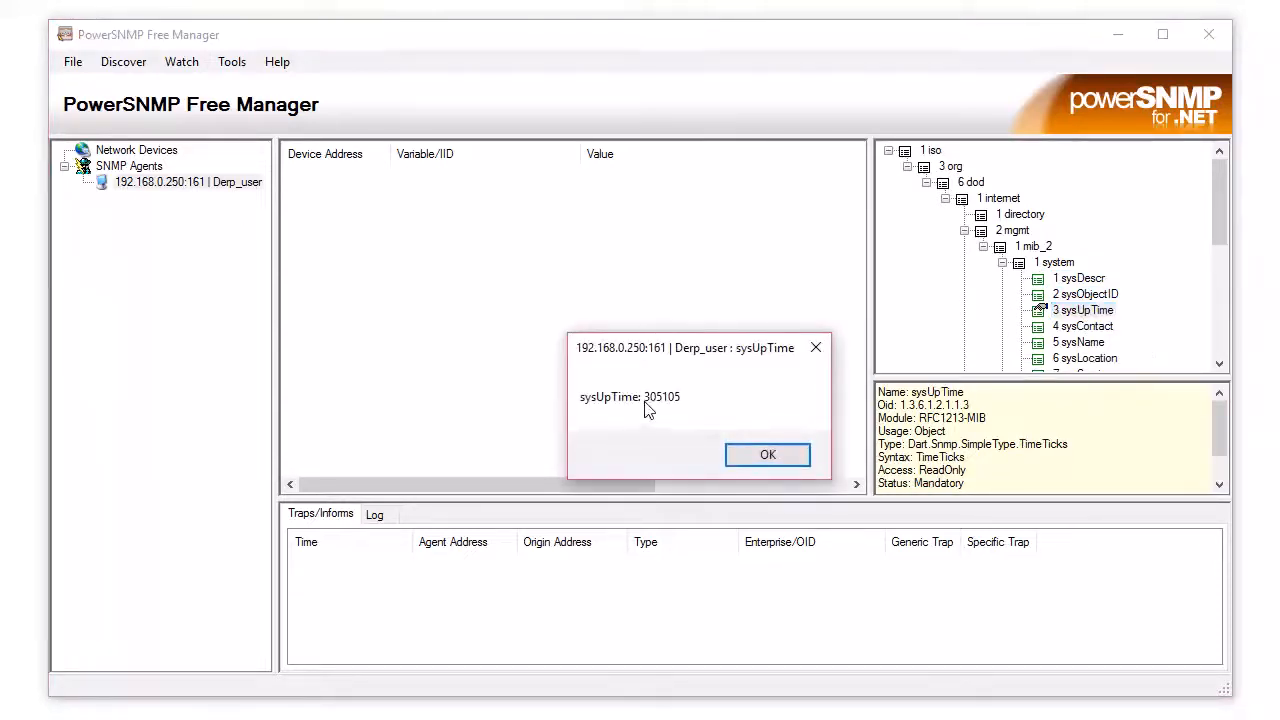
left_click(767, 454)
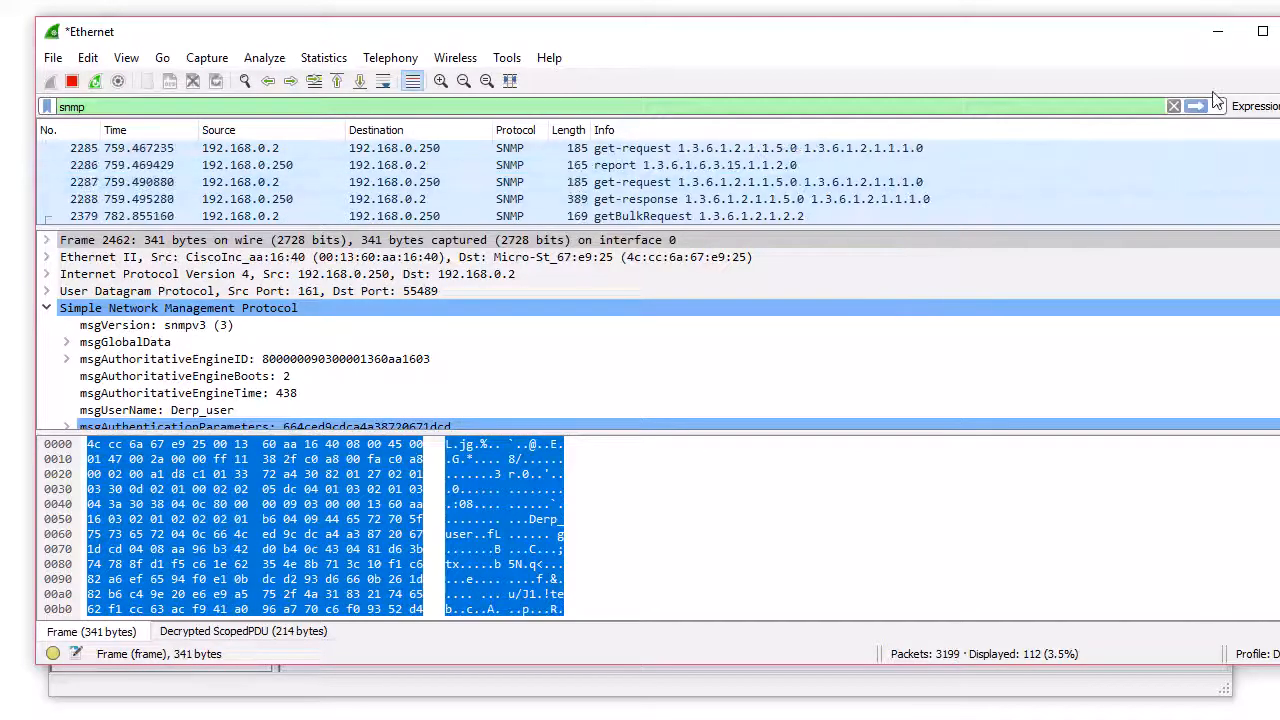
mouse_move(1217, 31)
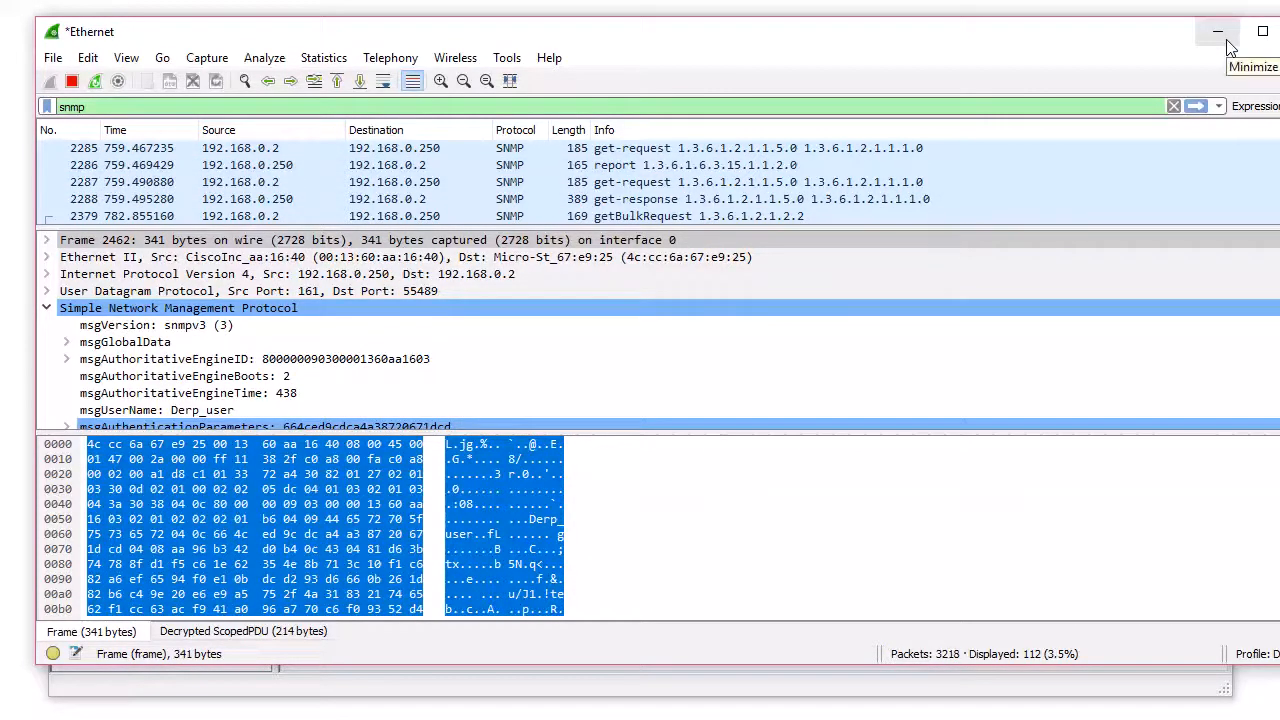